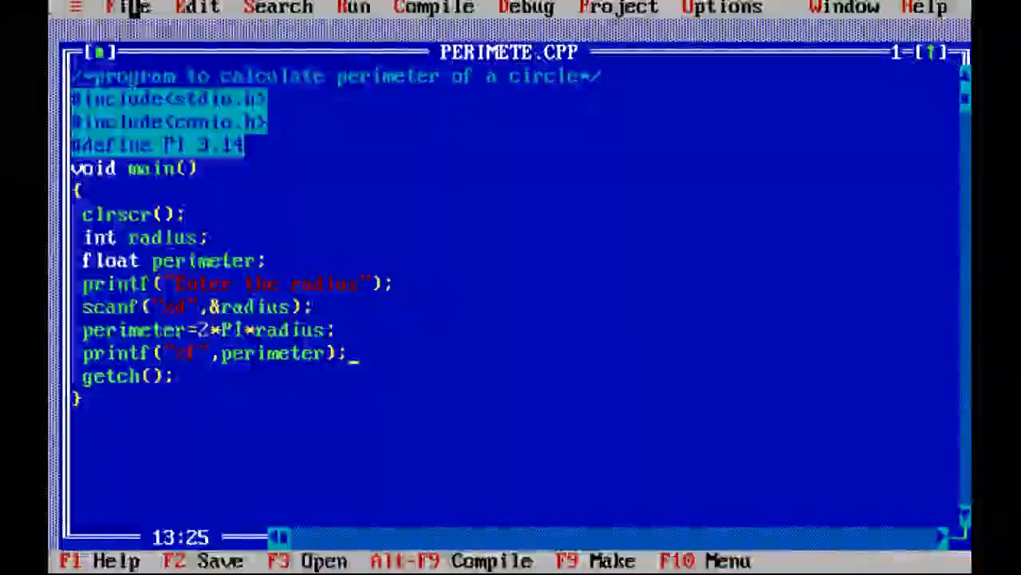
- Create a new blank source file NONAME00.CPP via File > New
left_click(128, 8)
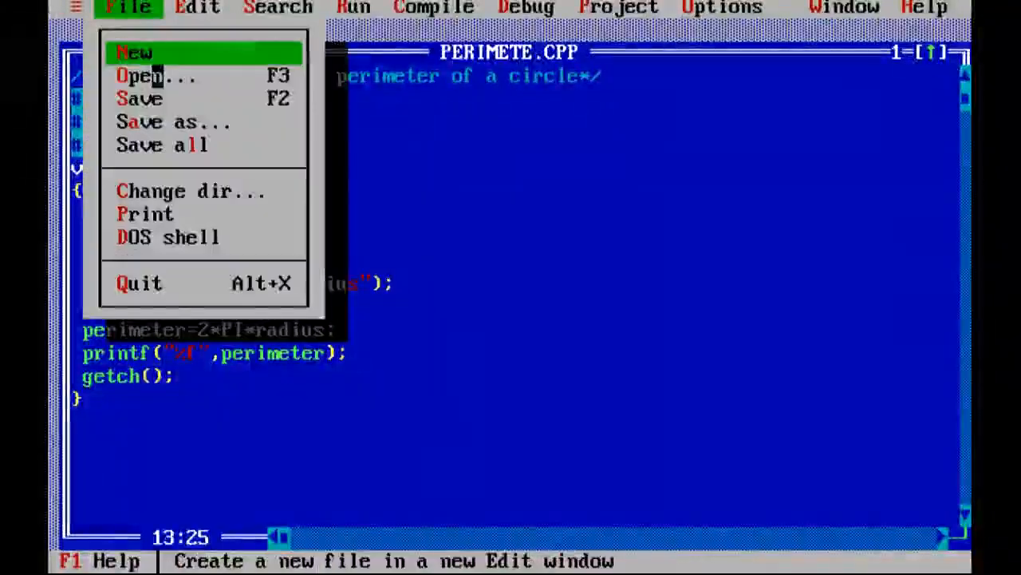
left_click(134, 51)
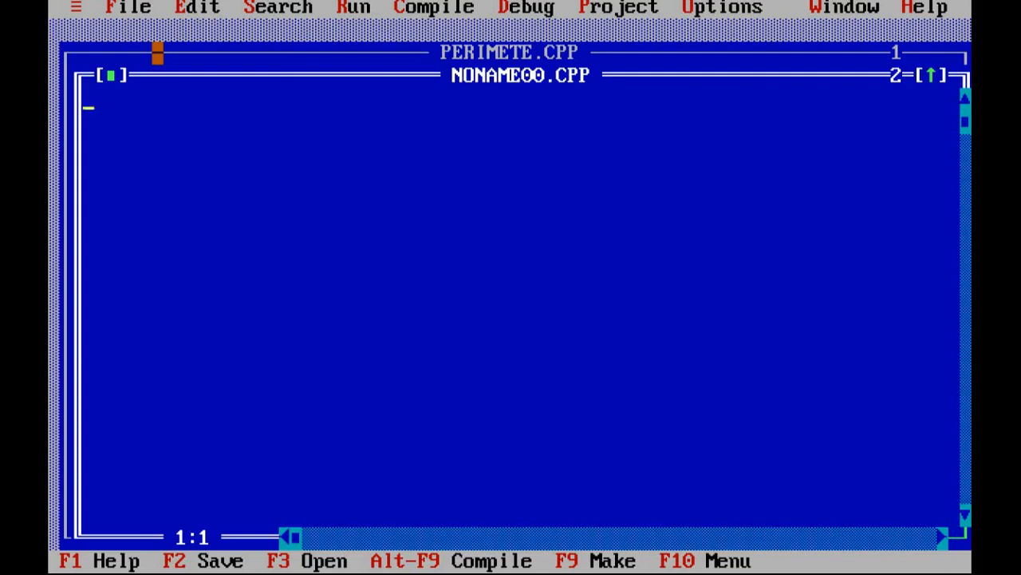
- Begin the file with the comment /*Welcome to C language */ on its own line
type("?")
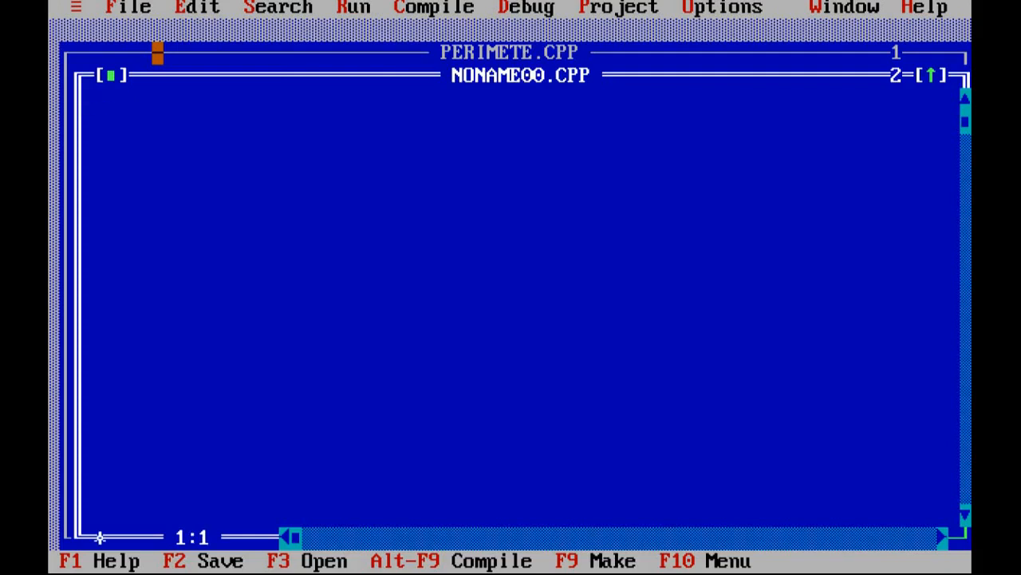
type("?")
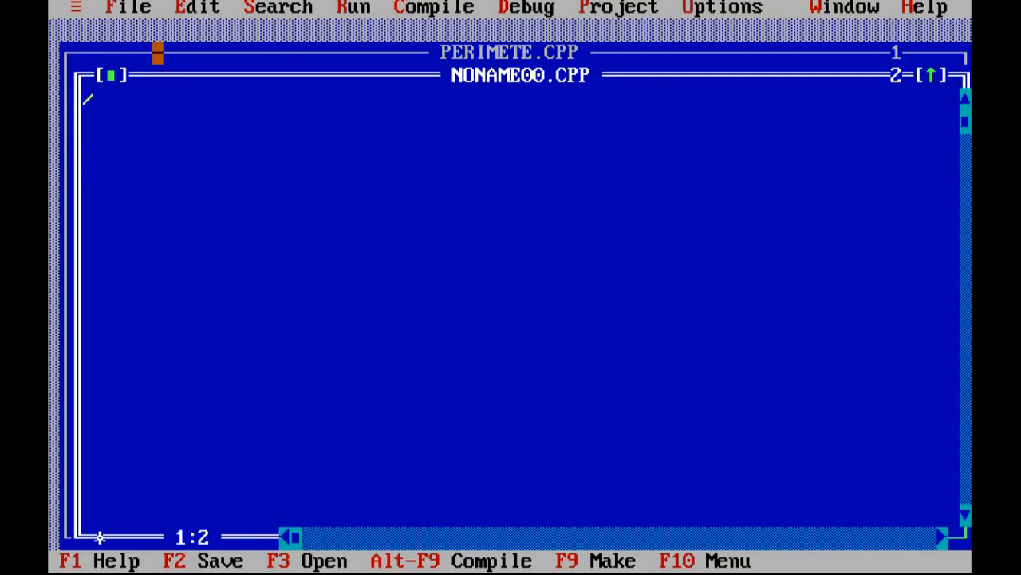
type("*")
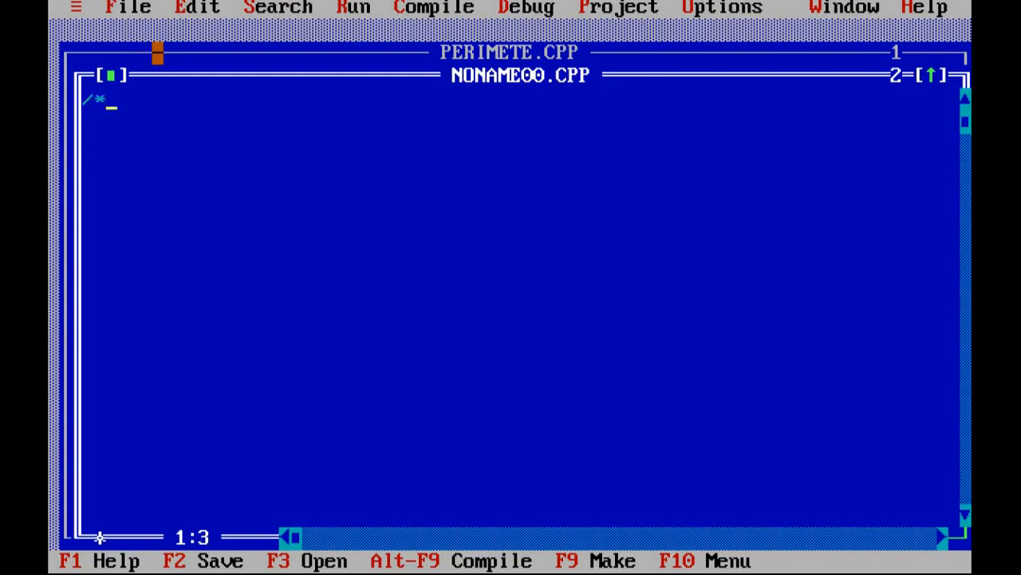
type("W")
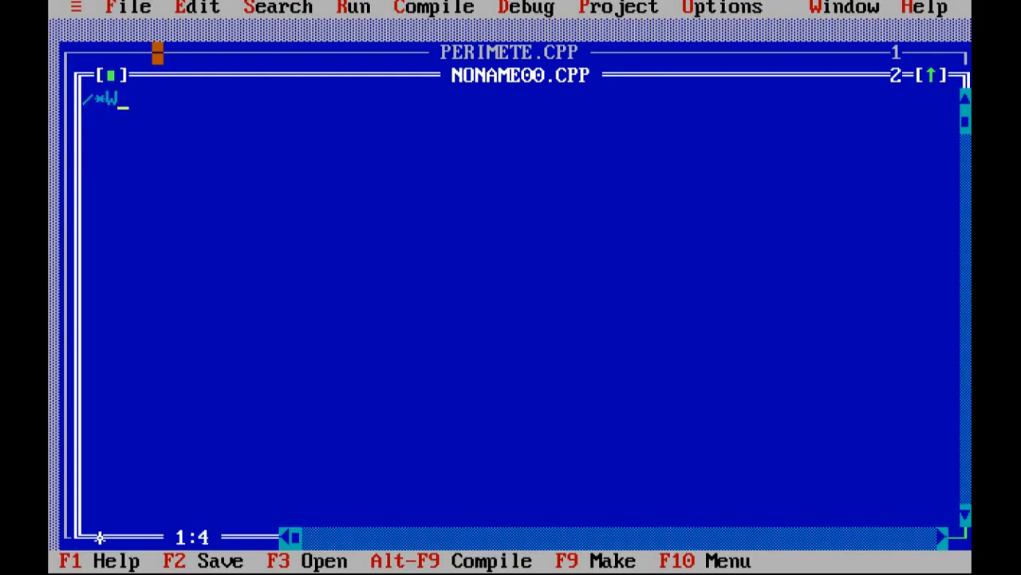
type("elcome to")
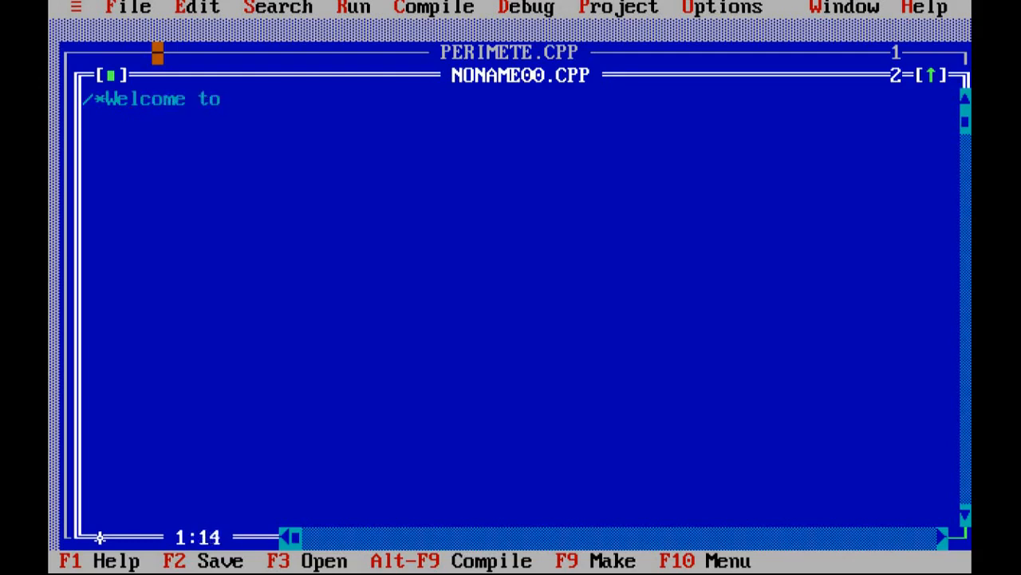
type("C language")
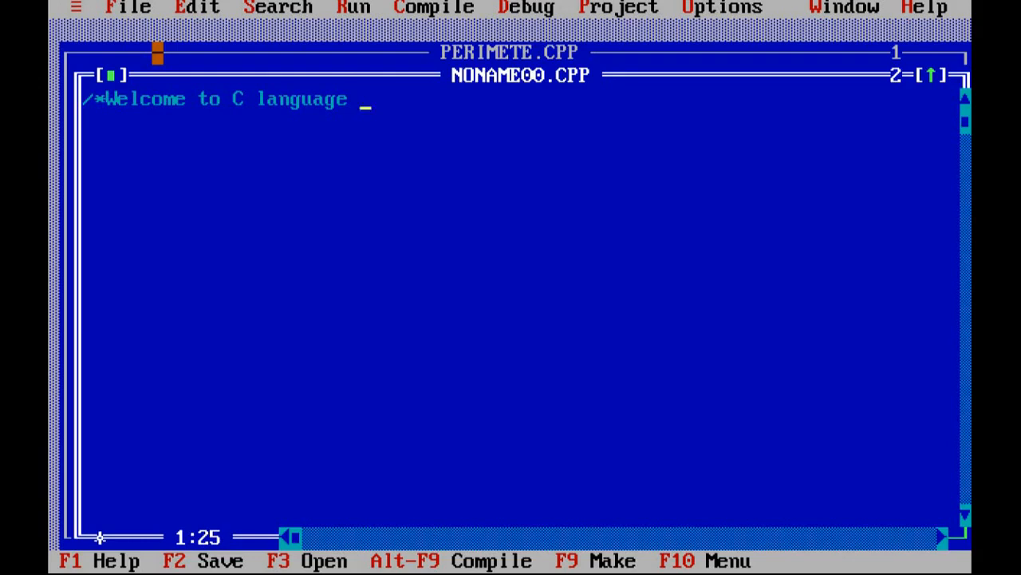
type("*/")
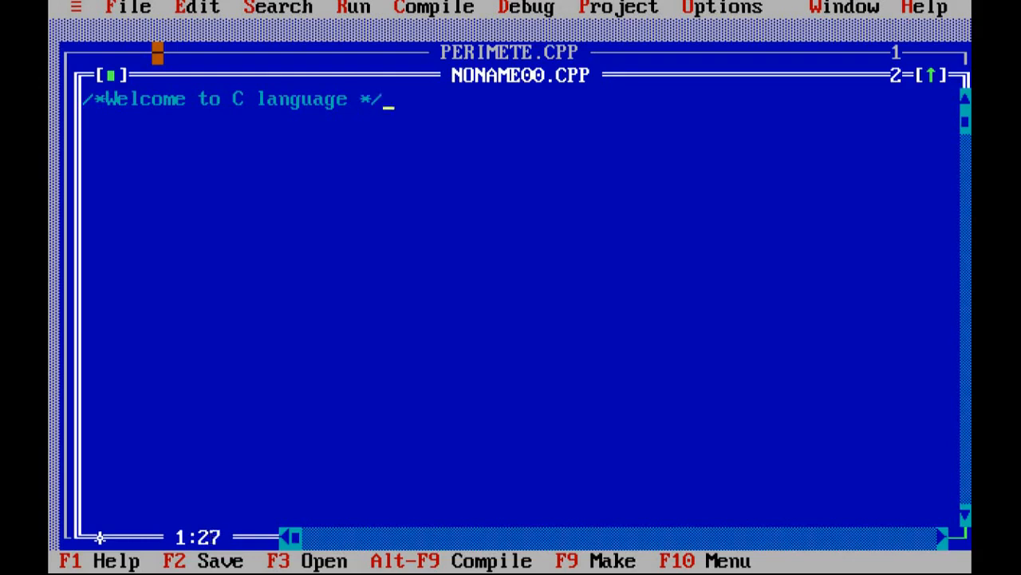
key("Return")
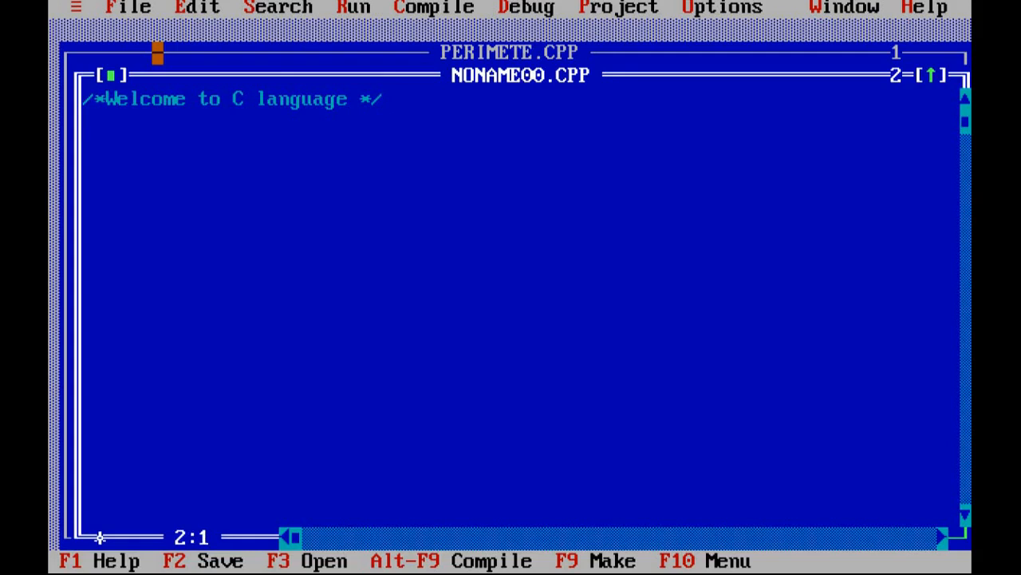
- Add the #include<stdio.h> line below the comment
type("#include")
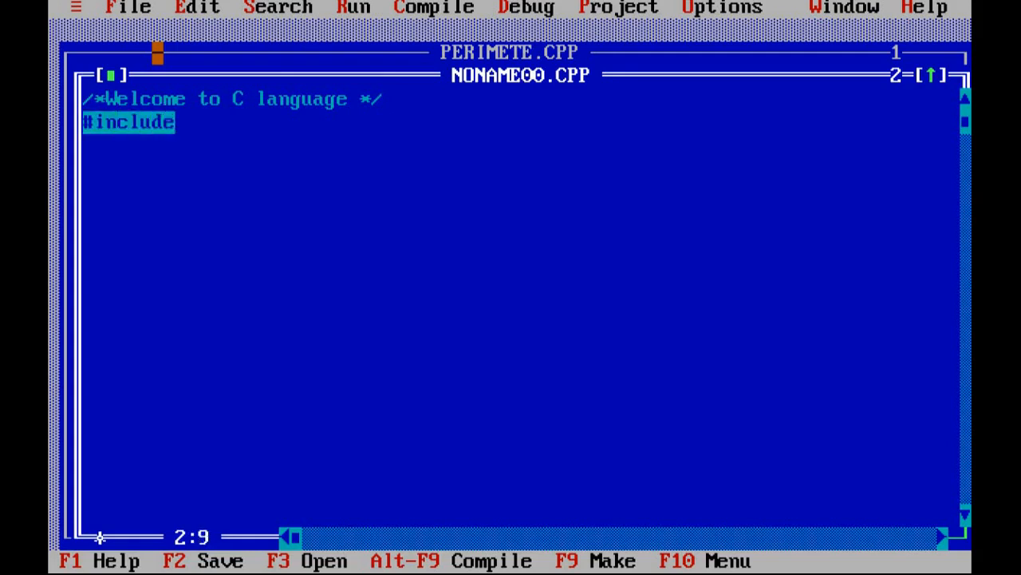
type("<")
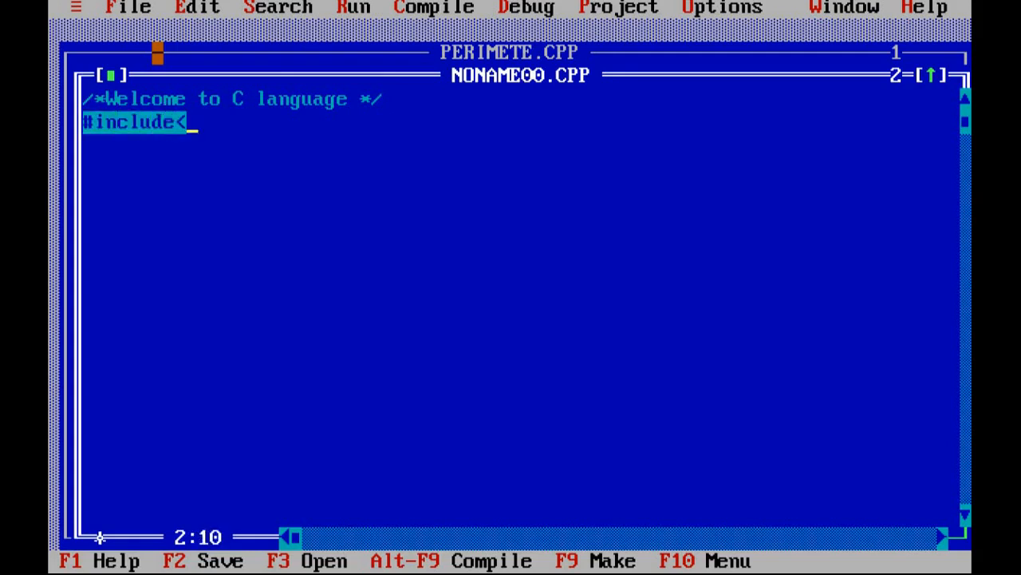
type("stdio")
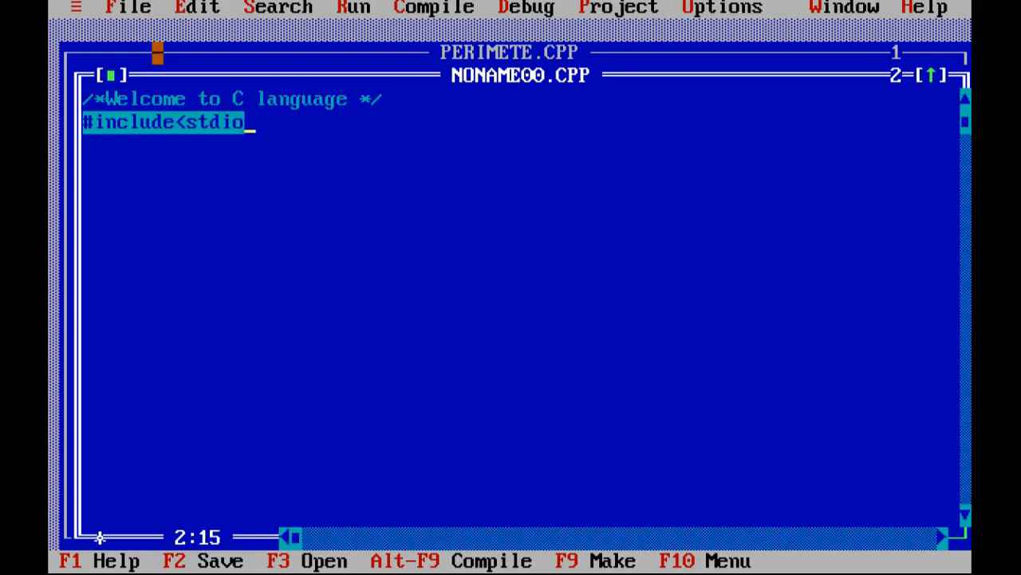
type(".h>")
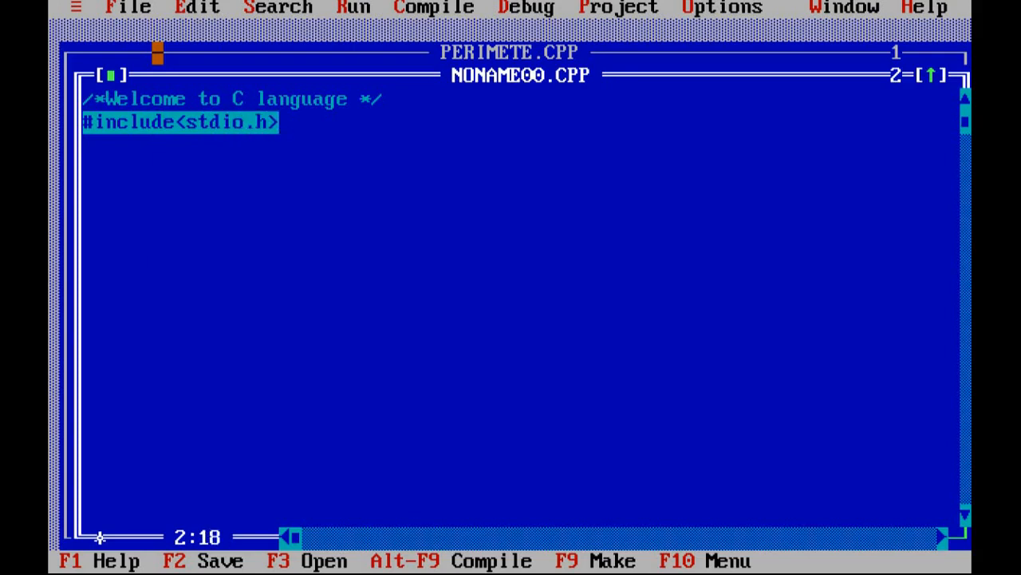
- Save the new source file as EX1.CPP in the TURBOC3 BIN folder
left_click(128, 8)
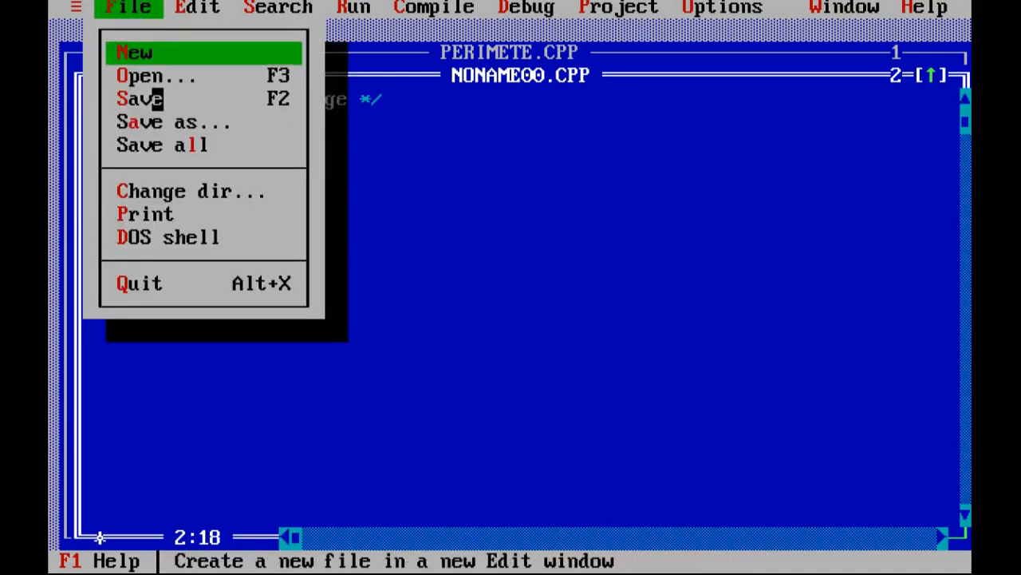
left_click(166, 121)
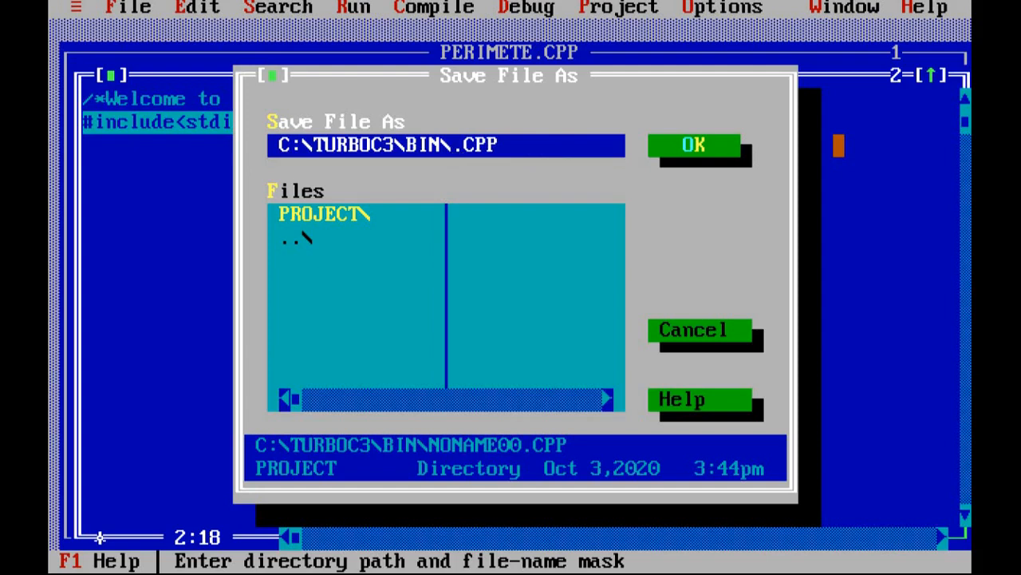
type("ex")
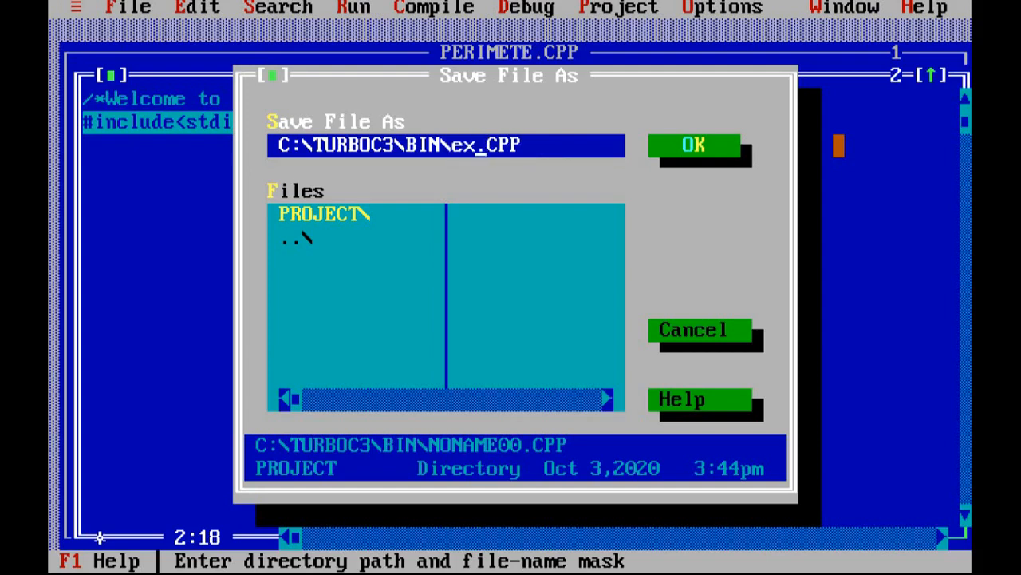
type("1")
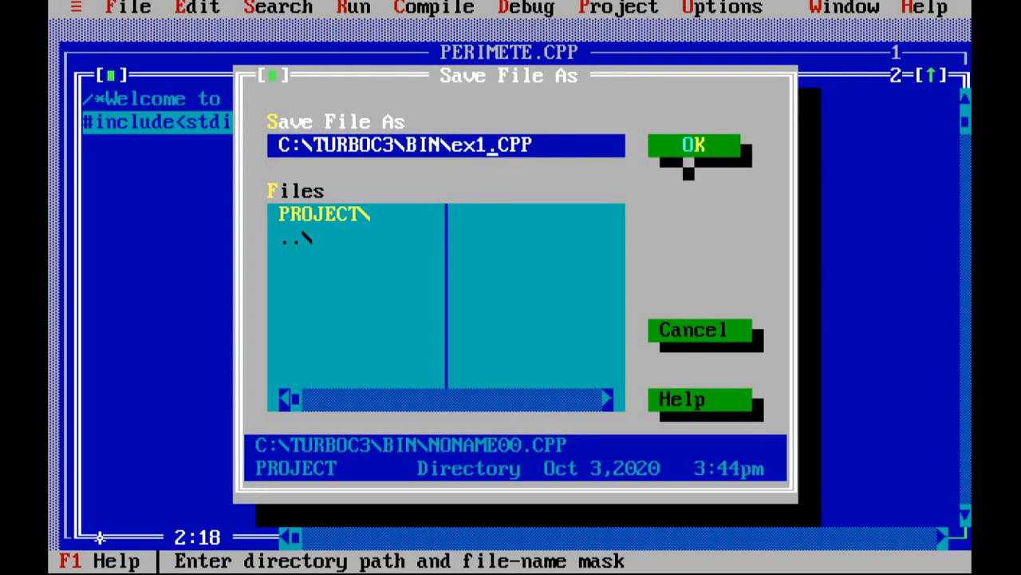
left_click(692, 143)
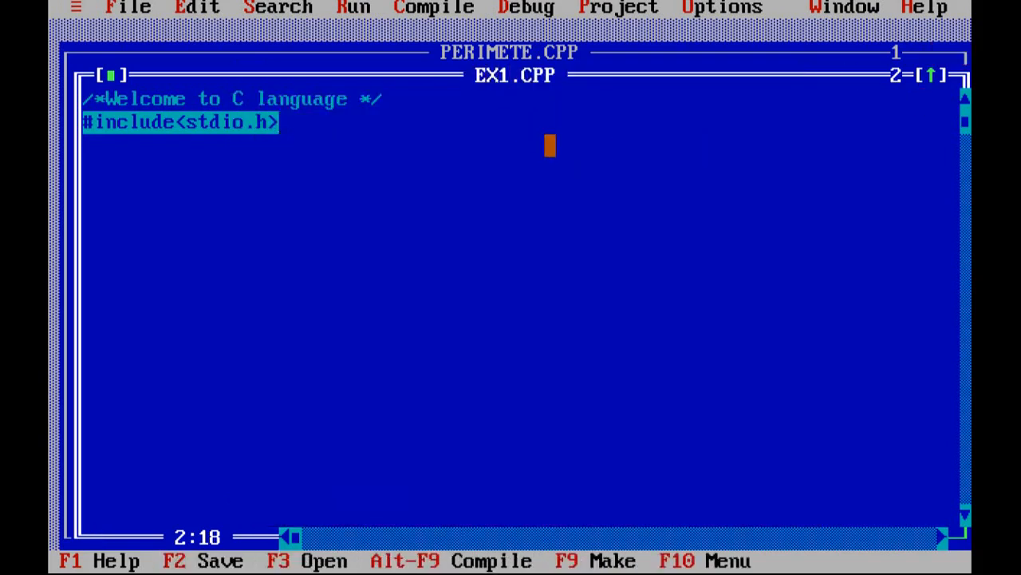
- Add an #include<conio.h> line below the stdio include
key("Enter")
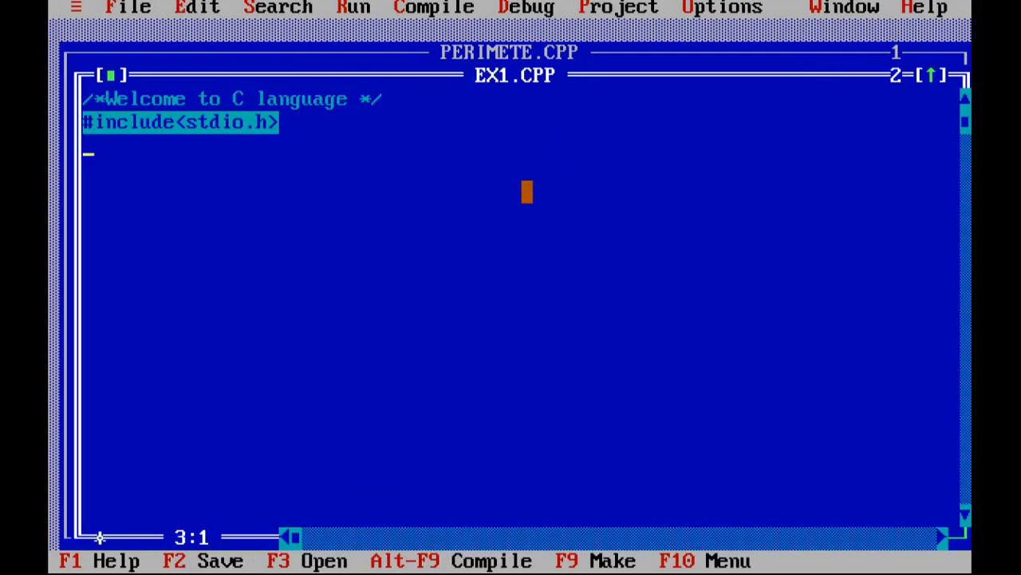
type("#in")
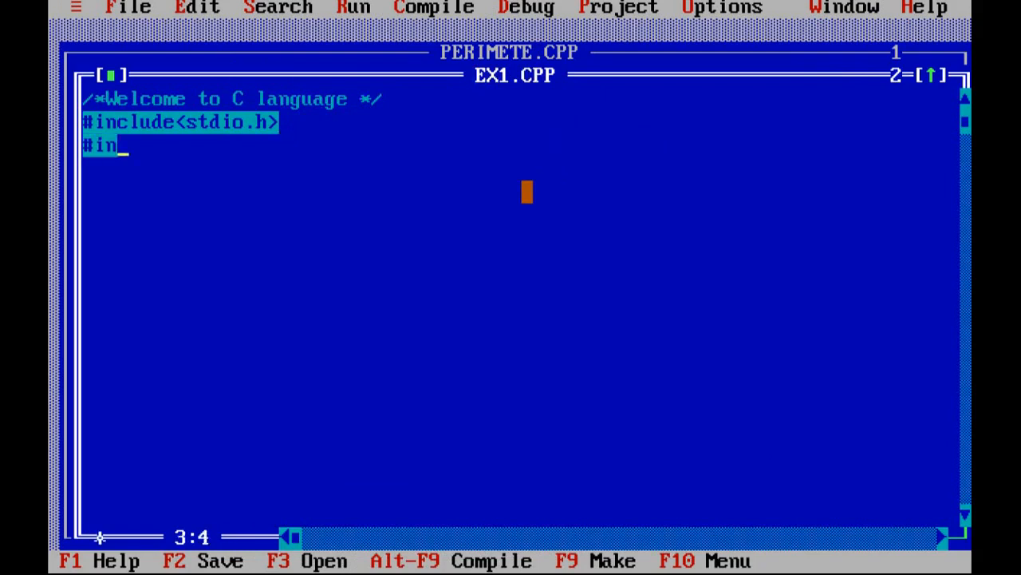
type("clude")
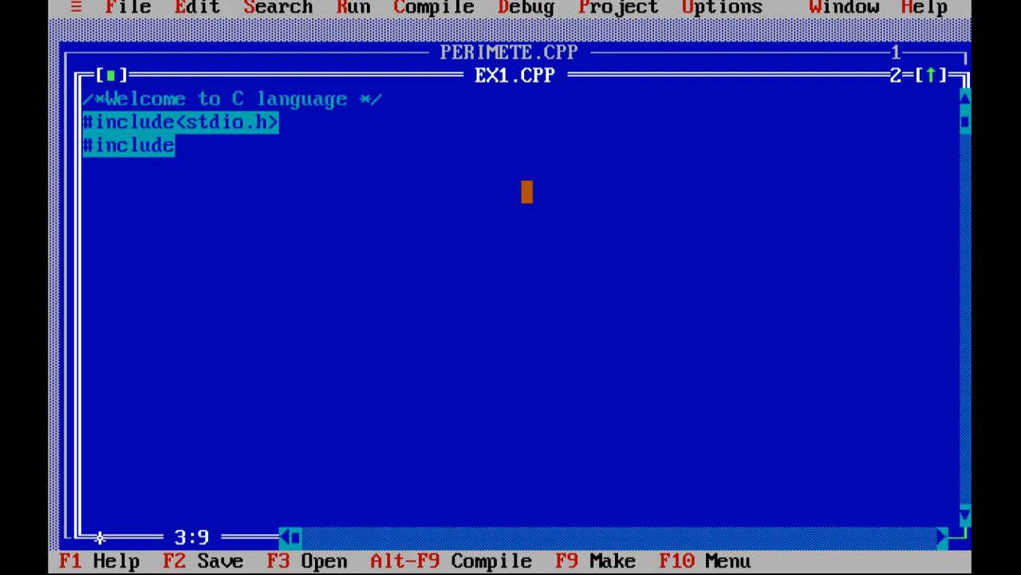
type("<con")
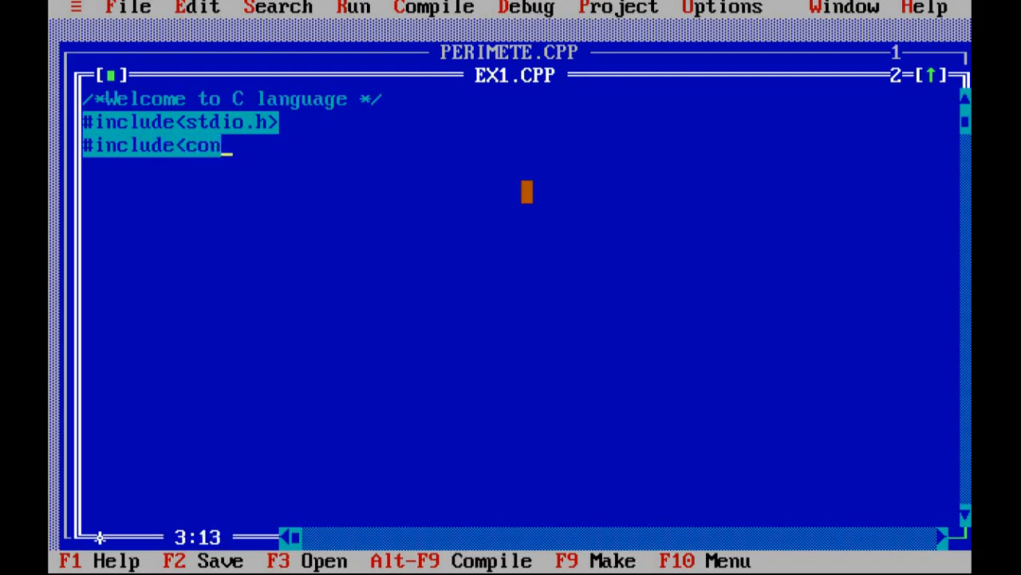
type("io.")
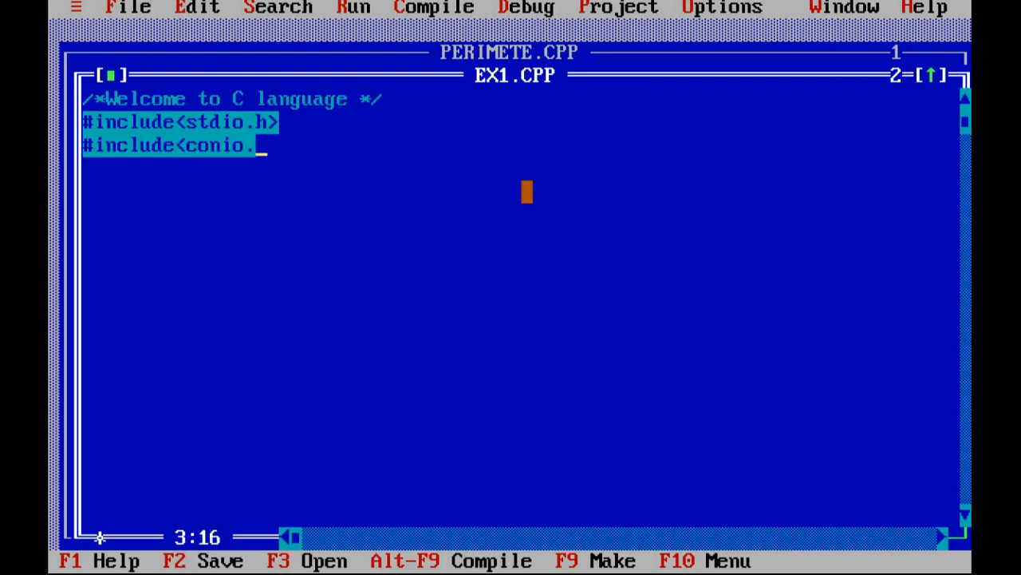
type("h>")
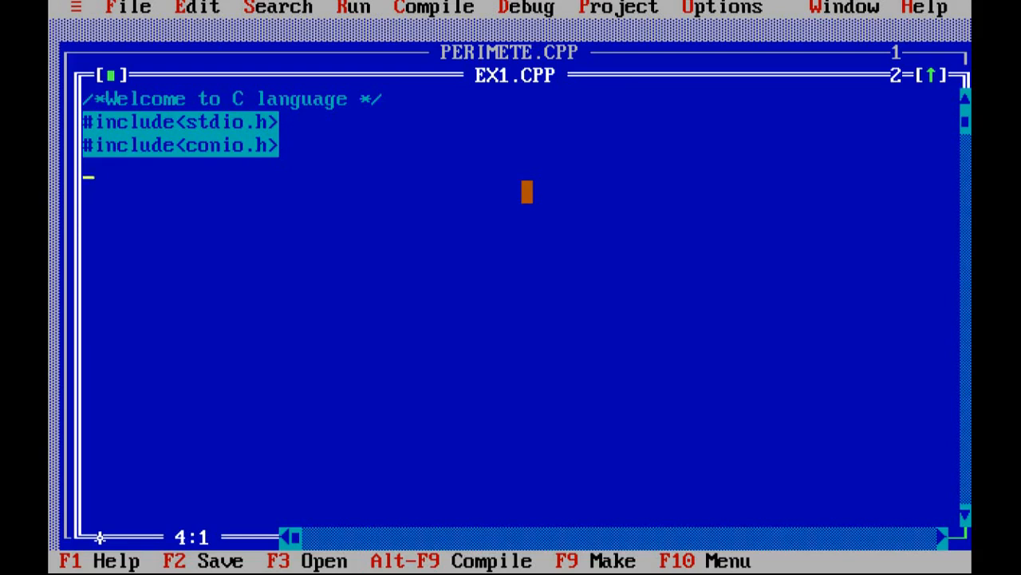
- Write void main() with an opening brace and a clrscr(); statement
type("void")
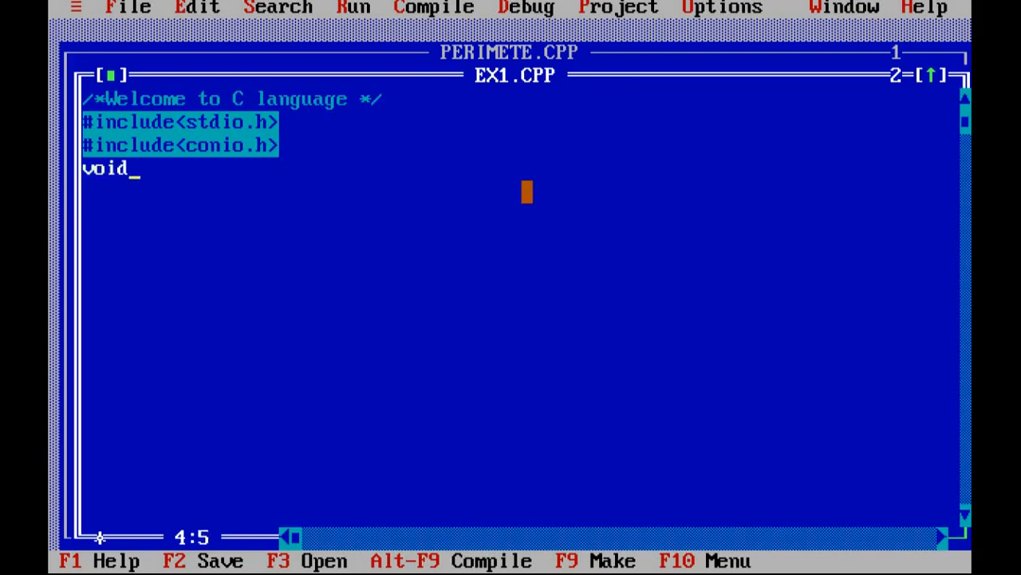
type("main")
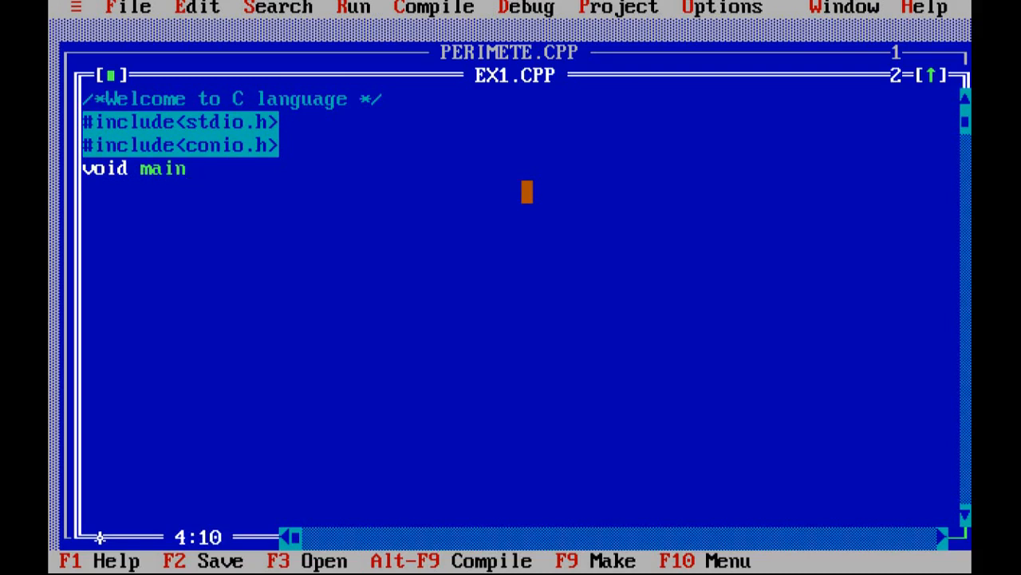
type("()")
left_click(518, 192)
type("{")
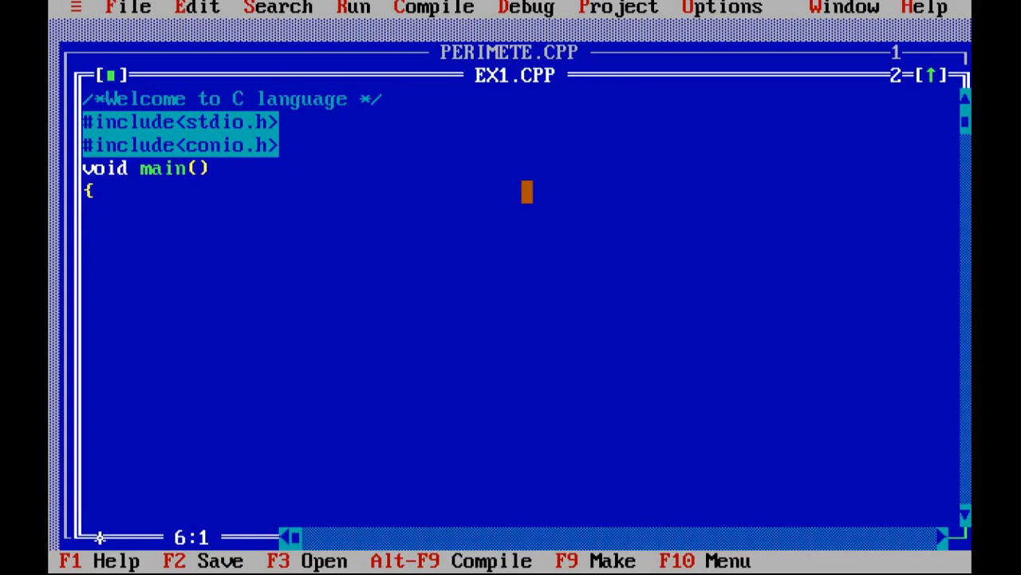
type("clrs")
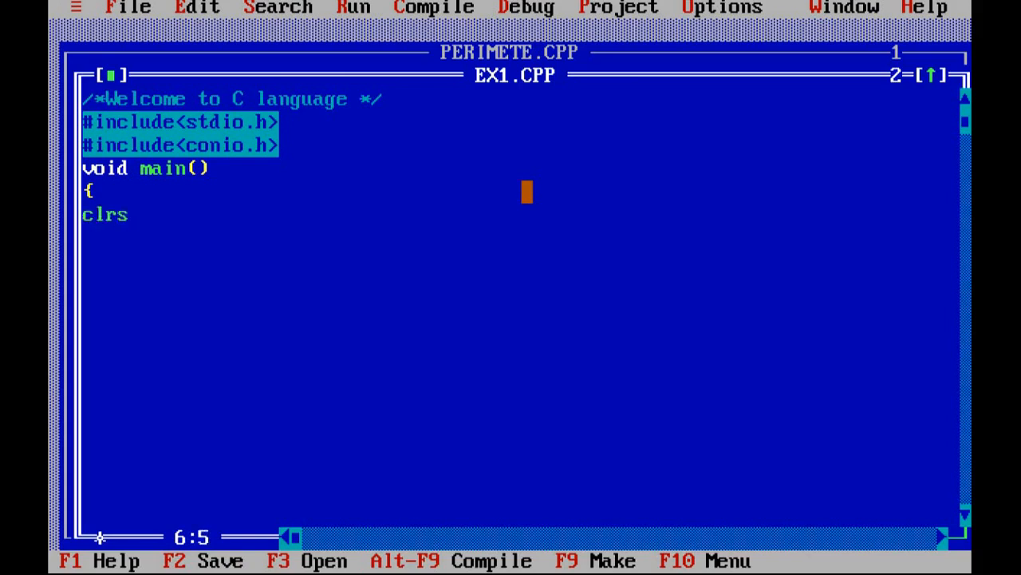
type("cr()")
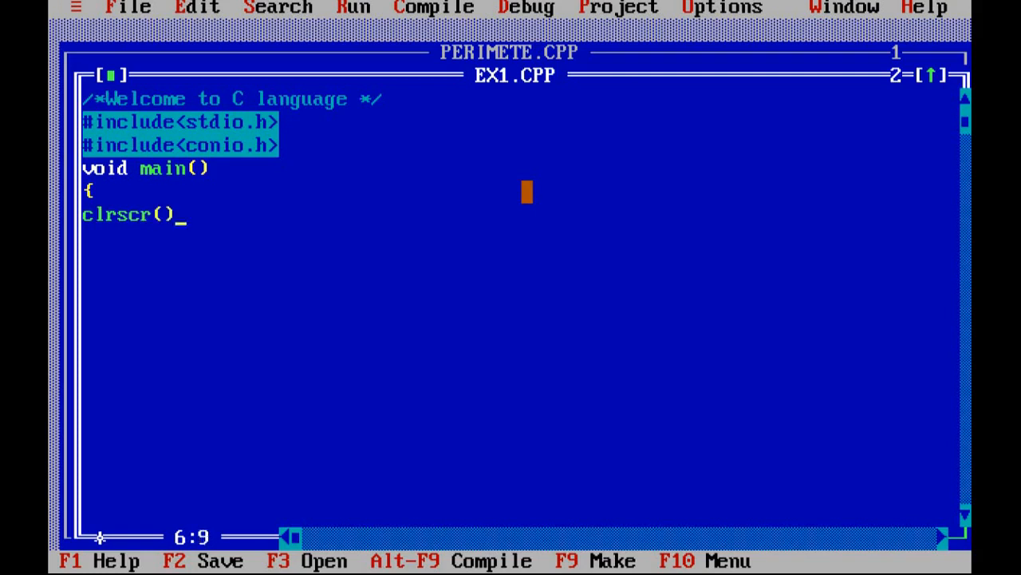
type(";")
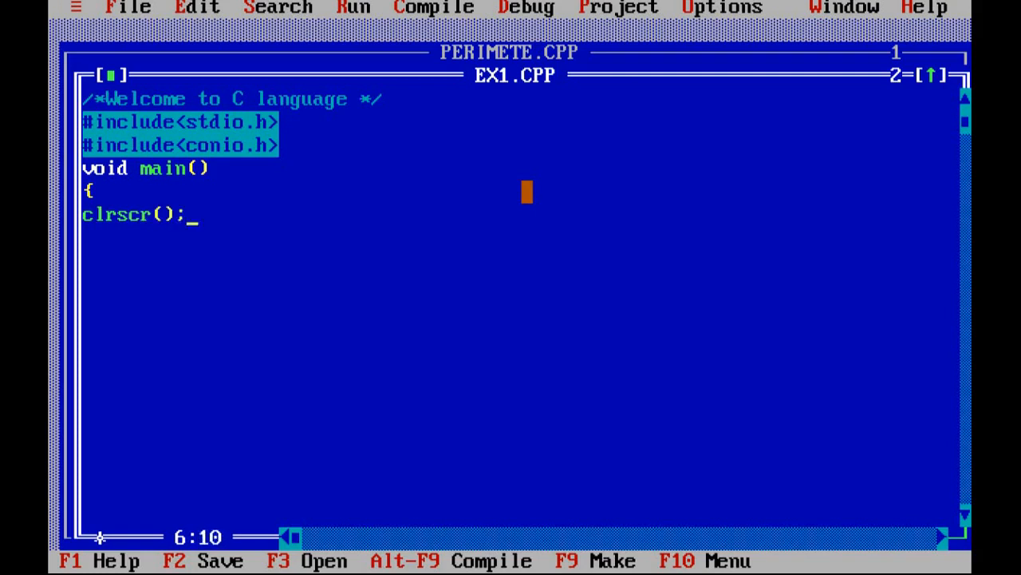
key("Home")
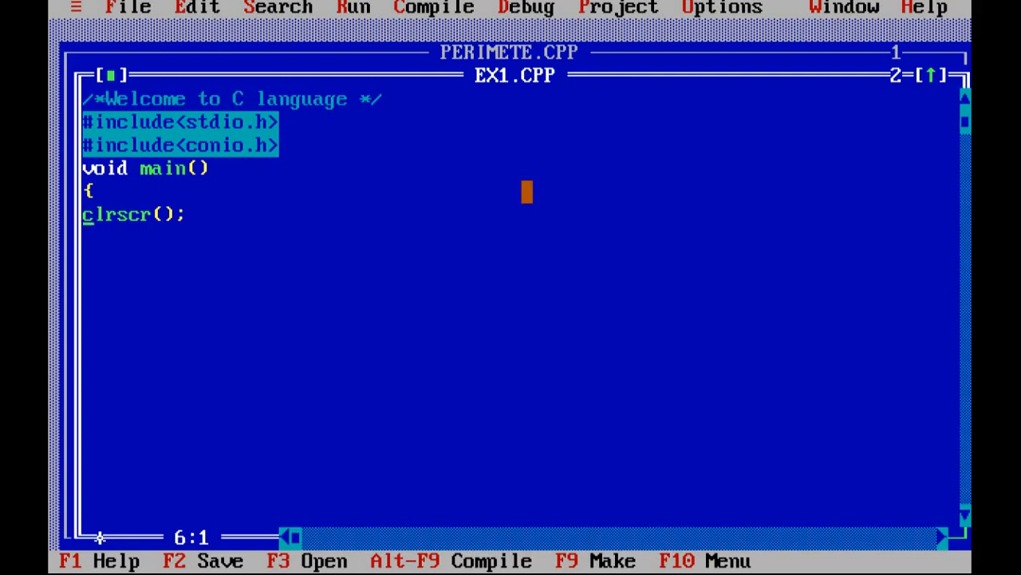
- Comment out the clrscr(); line with //, trying /* */ first, and start a new line below
type("//")
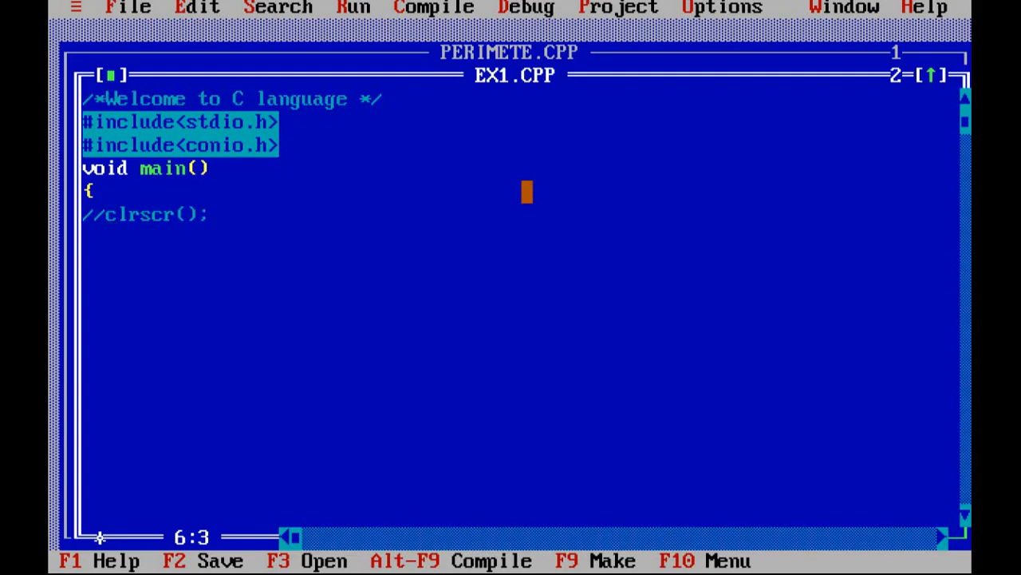
key("Backspace")
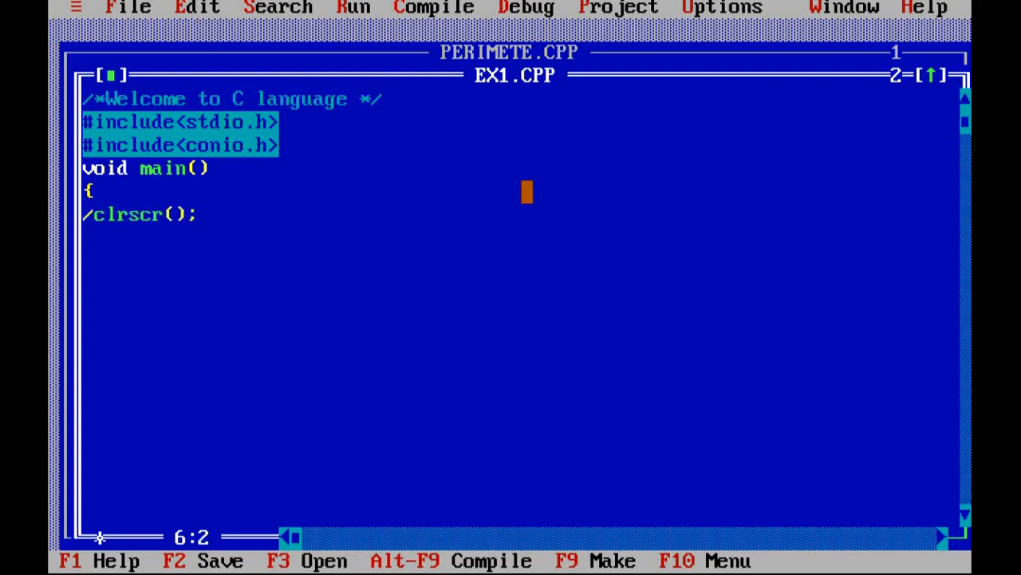
type("*")
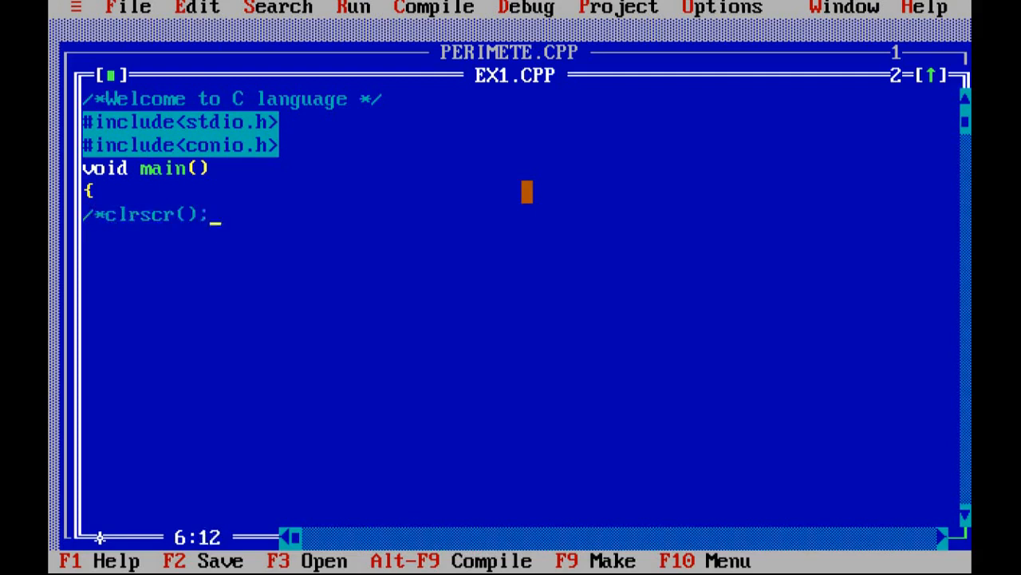
type("*/")
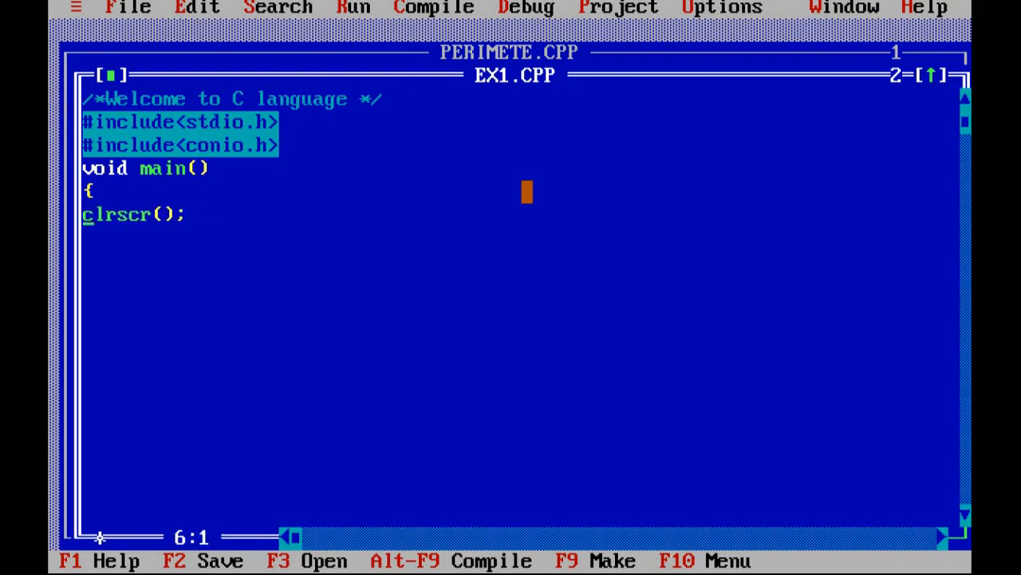
type("//")
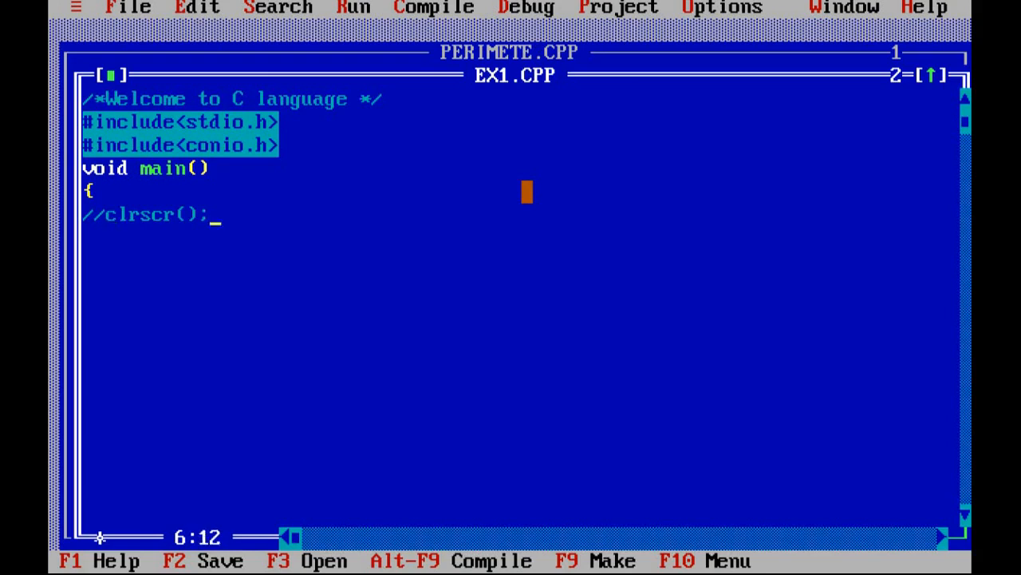
key("Return")
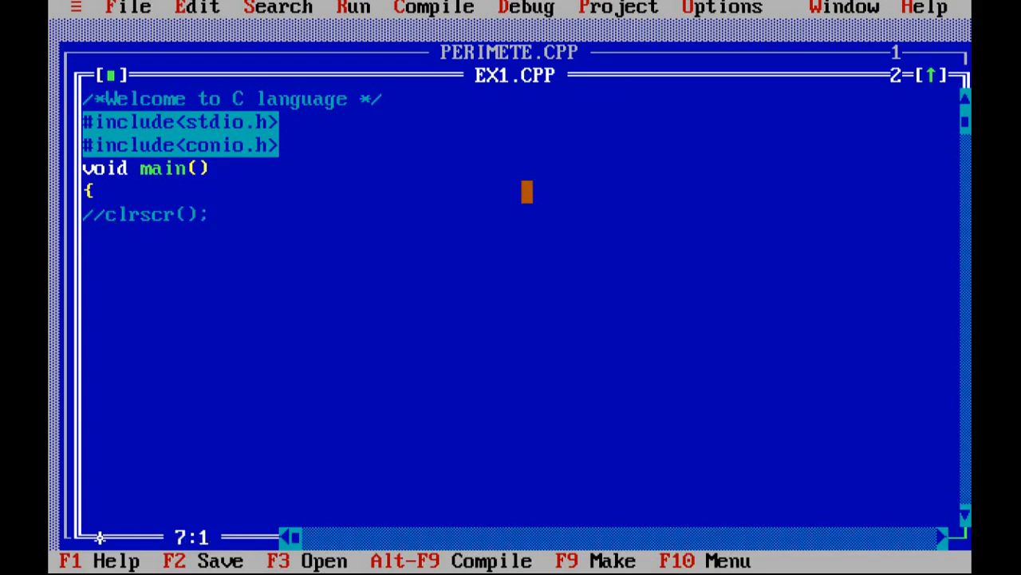
- Write printf("Welcome to C language"); in main, fixing typos along the way
type("p")
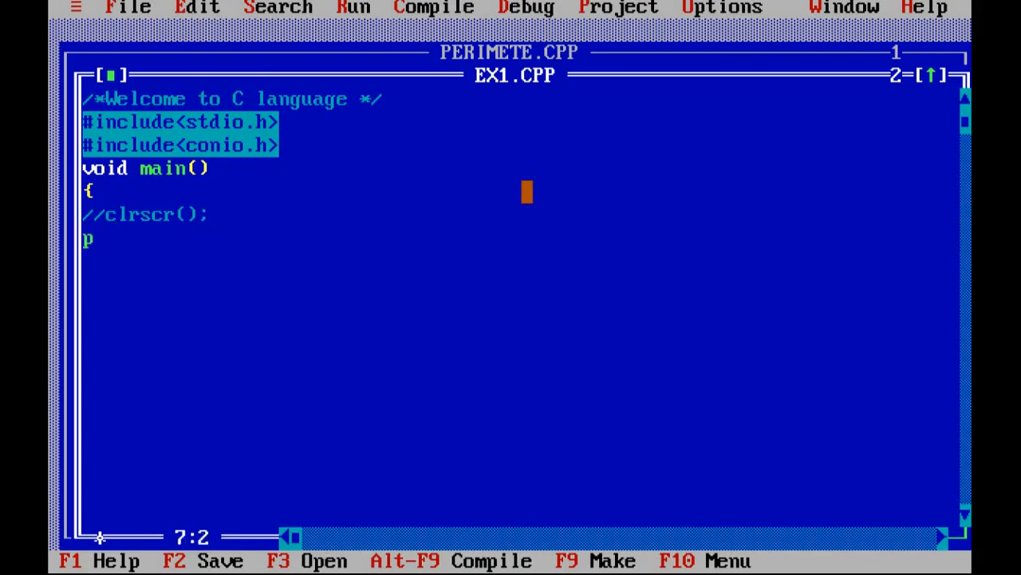
type("rint")
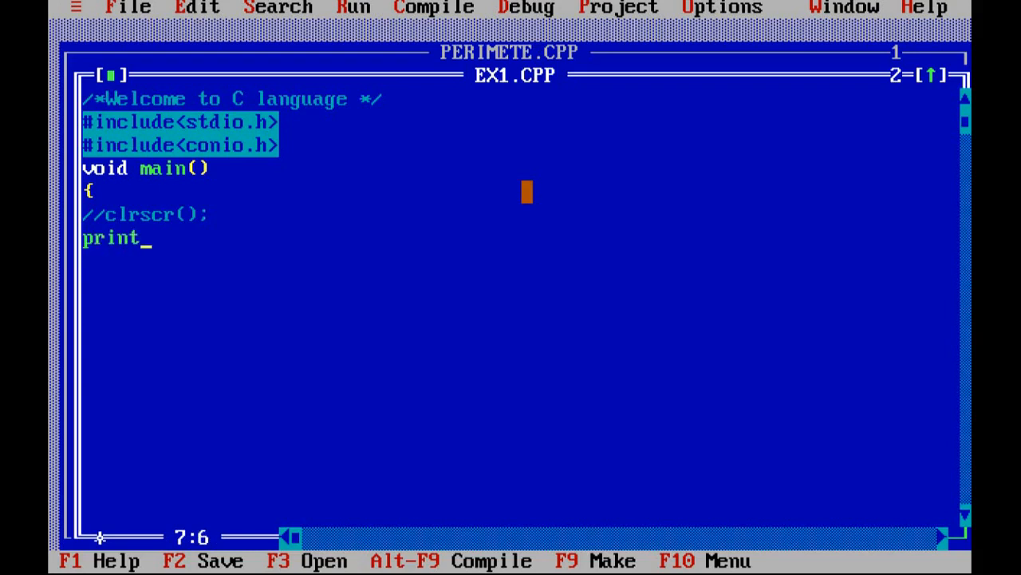
type("f(")
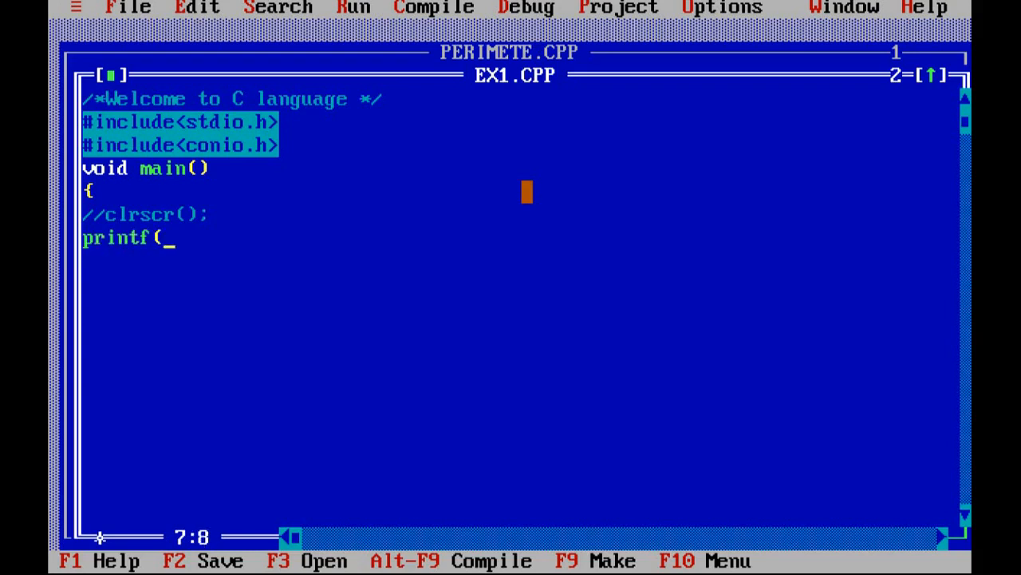
type("\"WElcom")
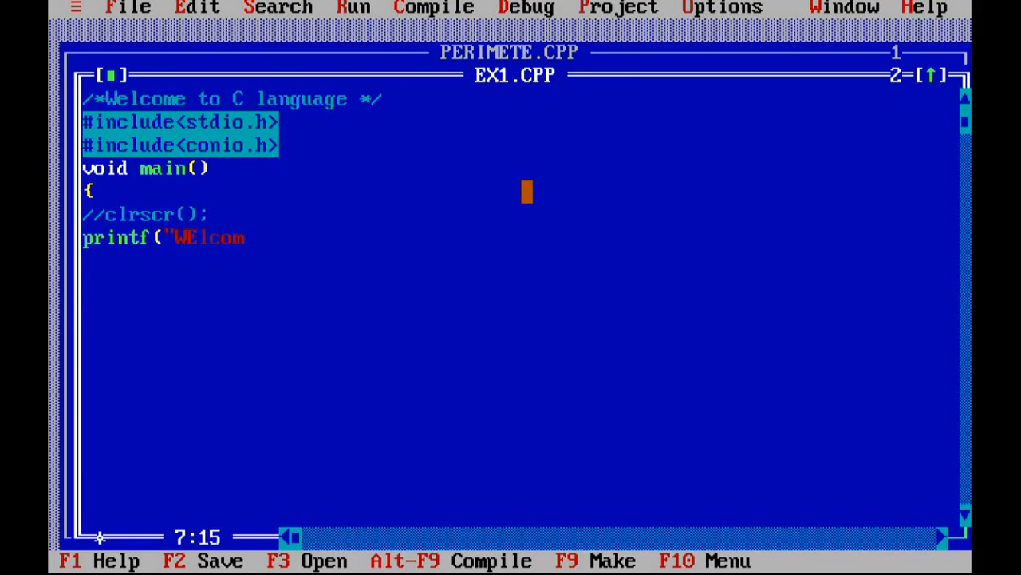
key("Backspace")
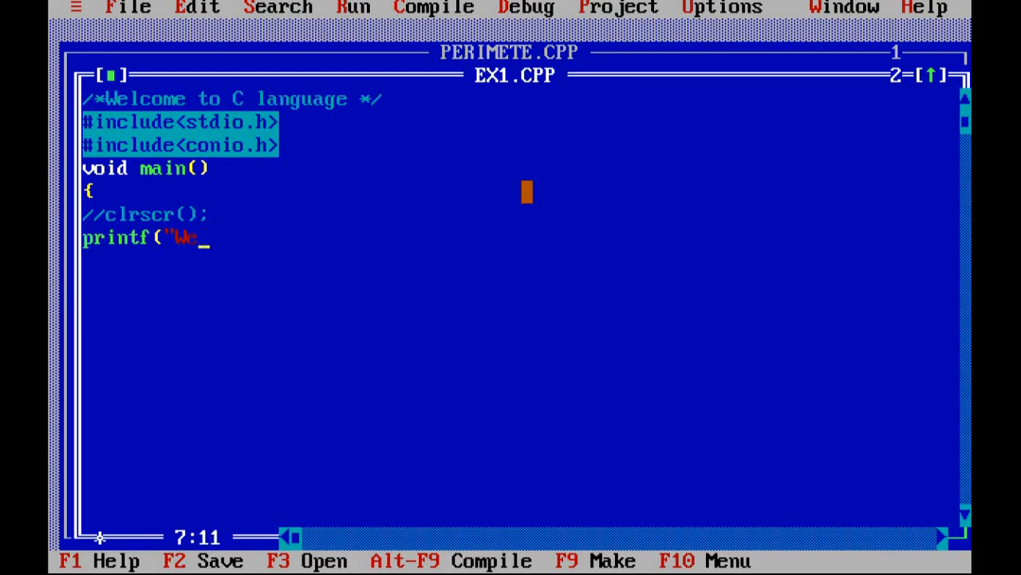
type("lcome to C")
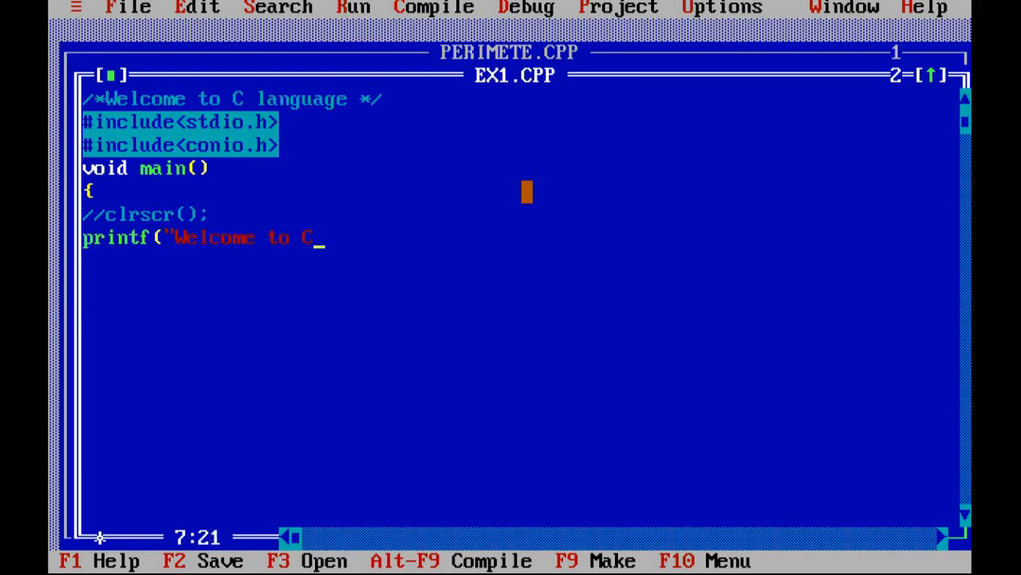
type("languatge")
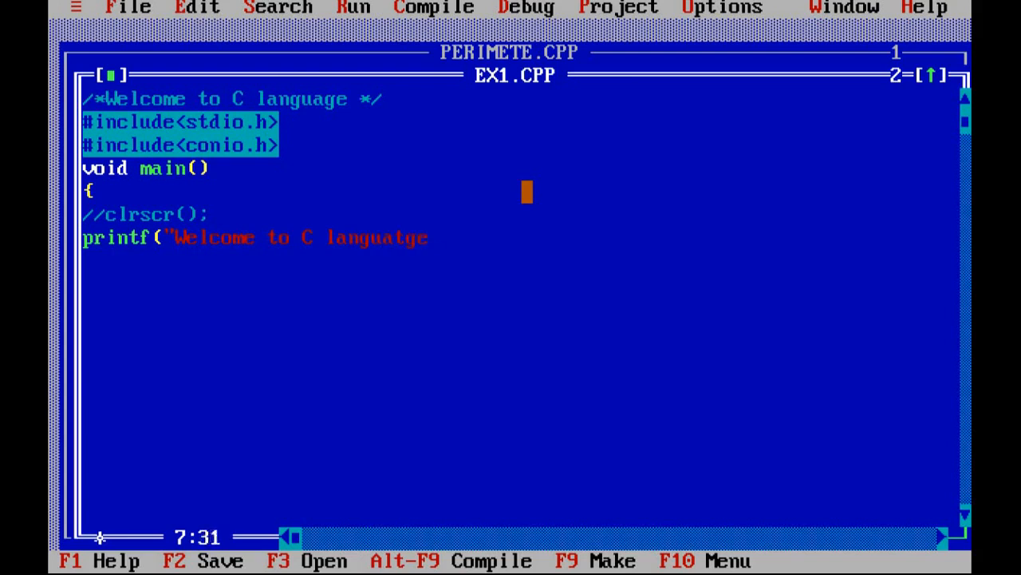
key("Backspace")
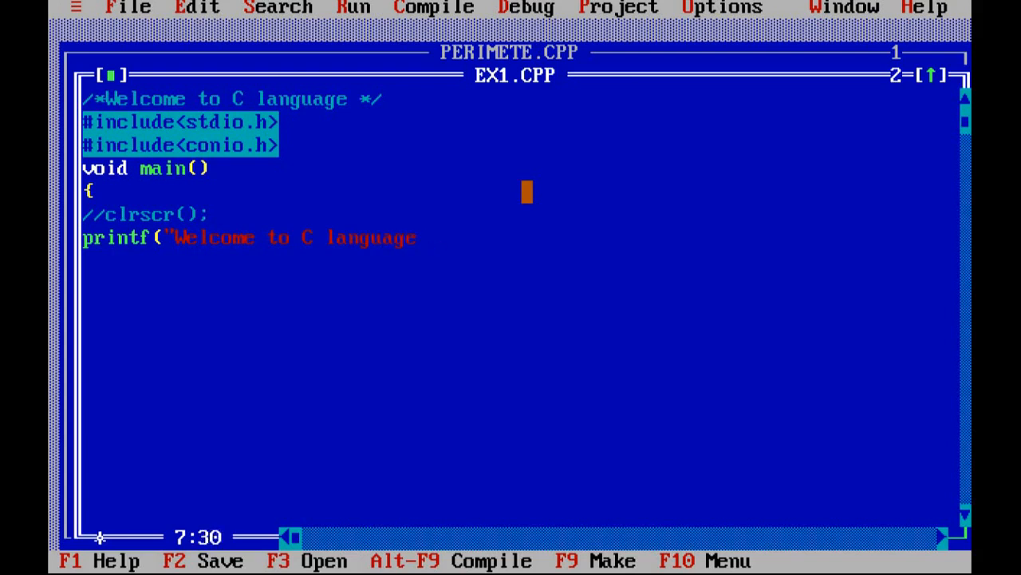
type("\")")
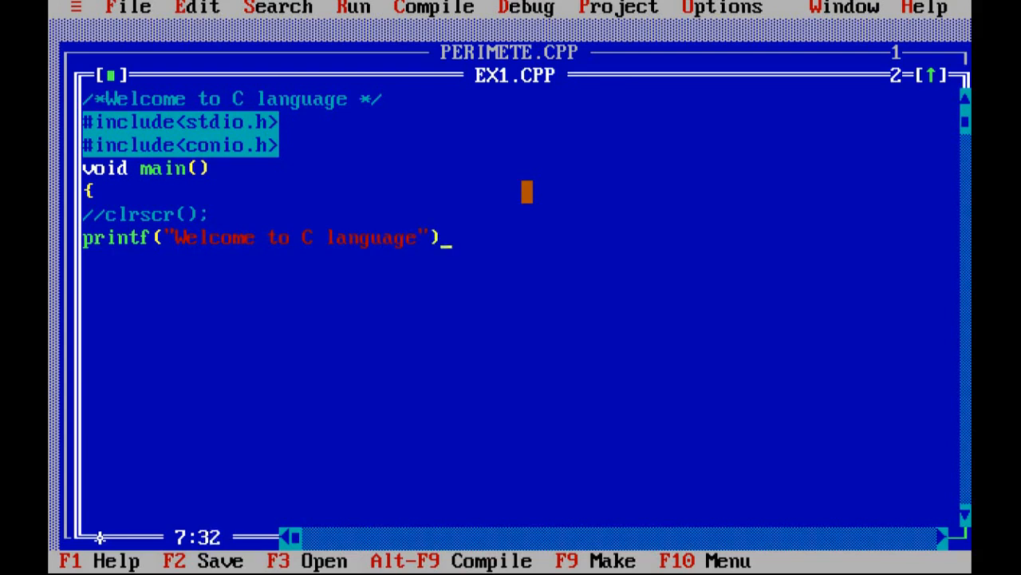
type(";")
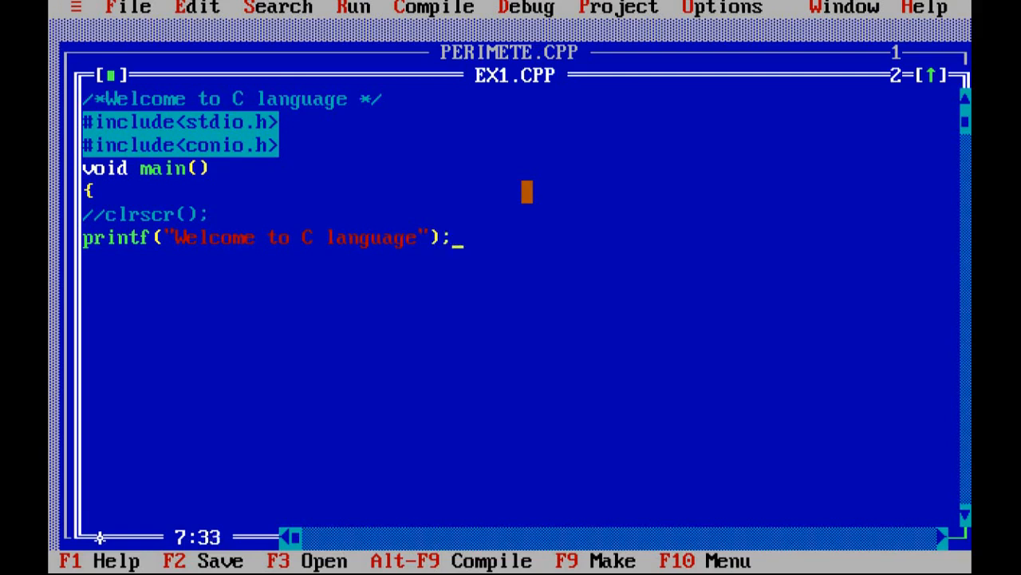
- Add getch(); and close main with a closing brace
type("ge")
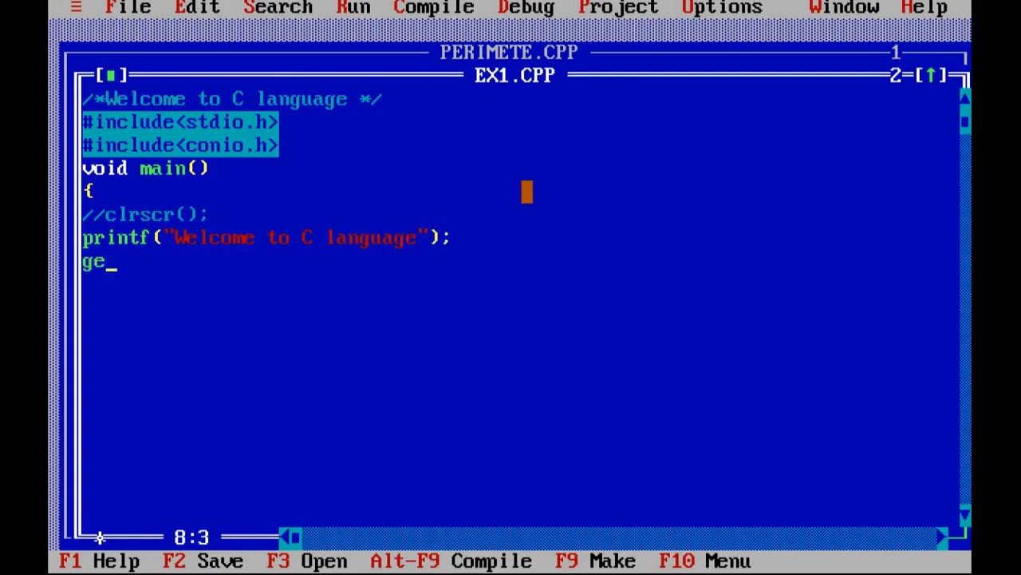
type("tch")
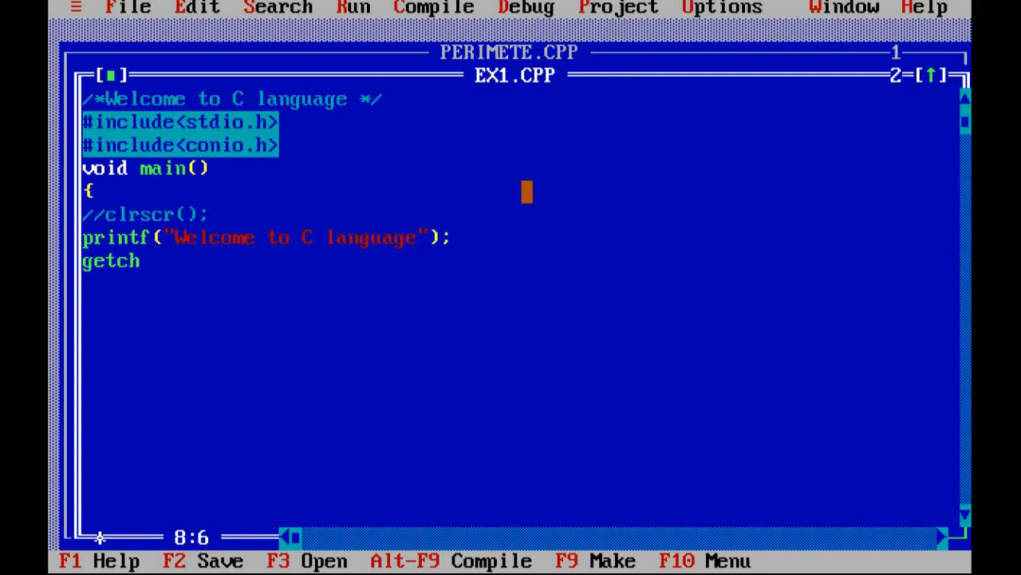
type("()")
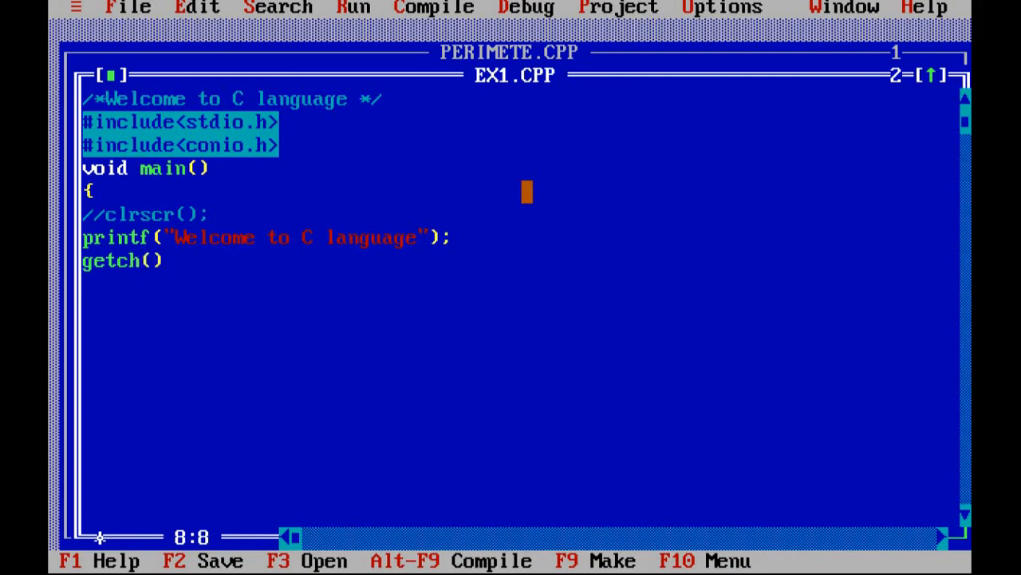
type(";")
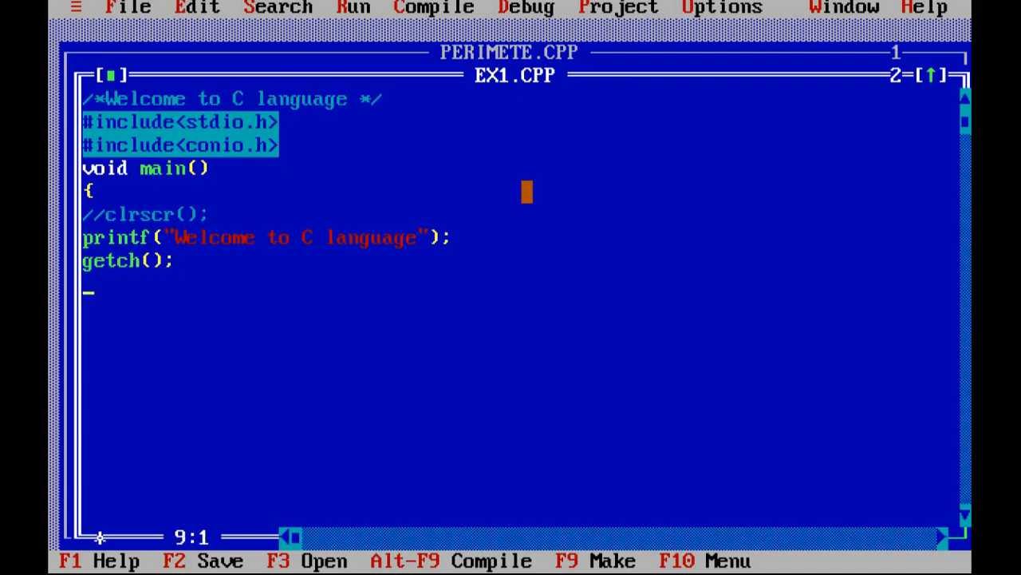
type(":")
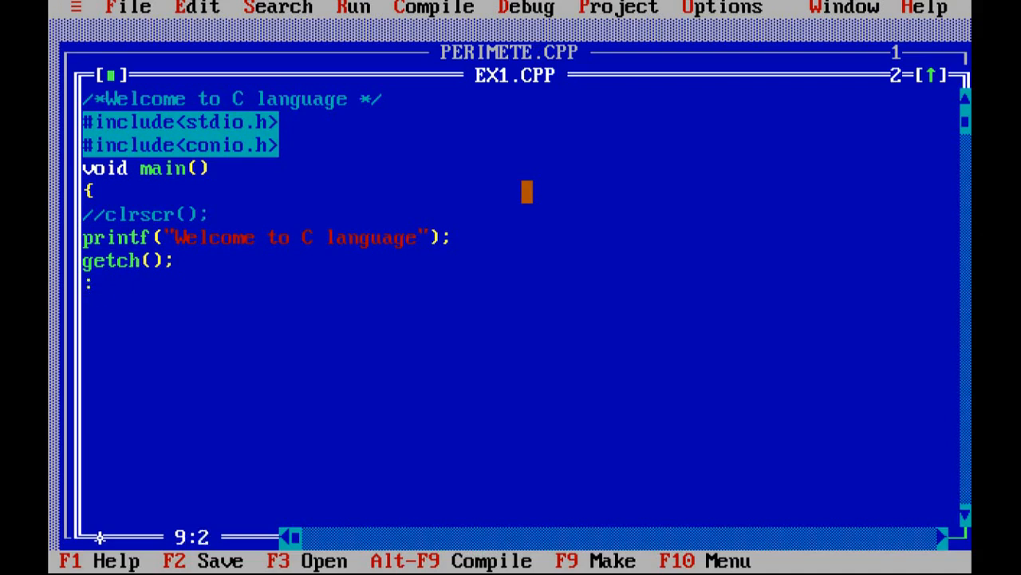
type("}")
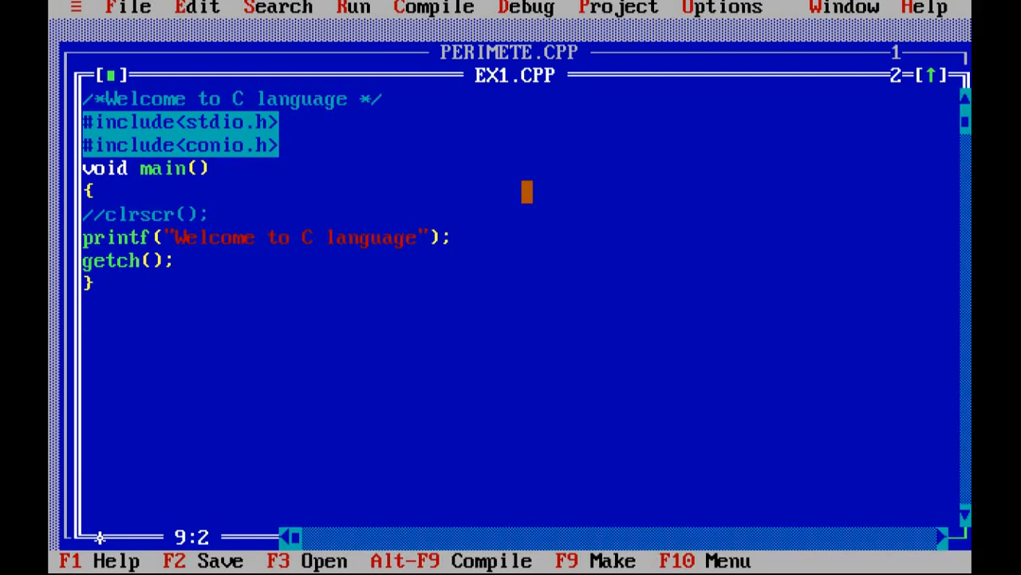
- Compile EX1.CPP with 0 warnings and 0 errors, then run it with Ctrl+F9
left_click(128, 6)
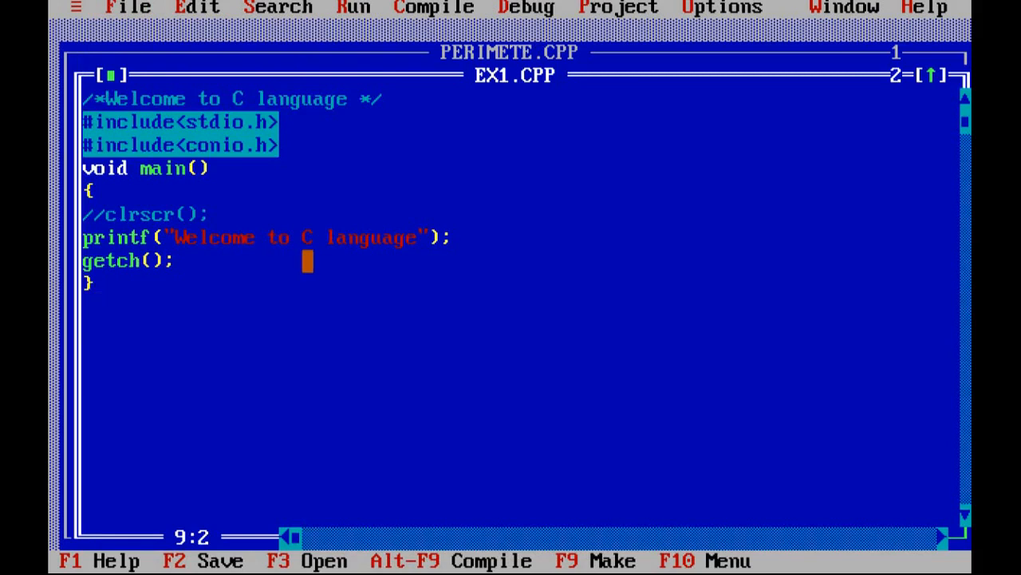
left_click(434, 6)
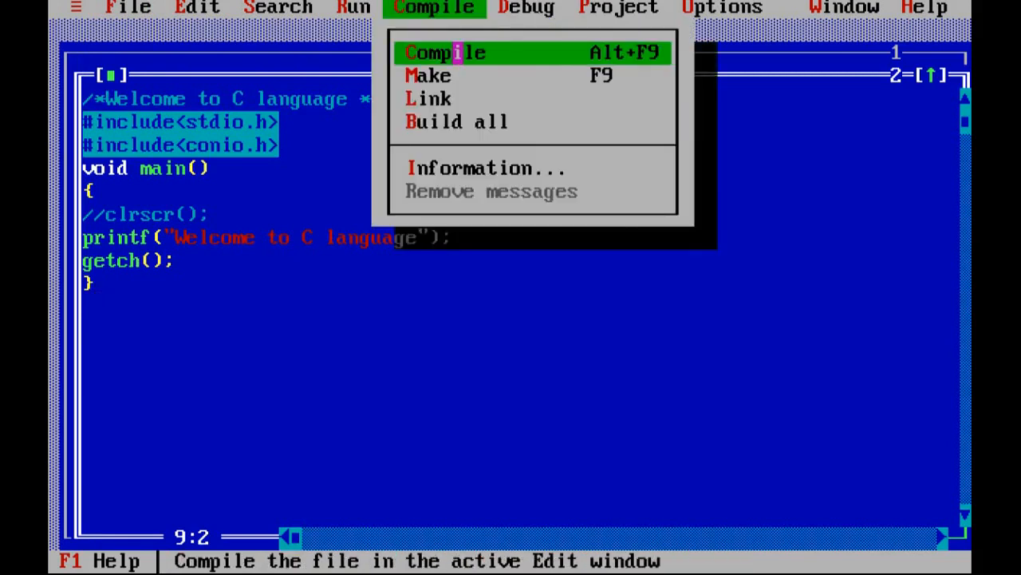
left_click(444, 51)
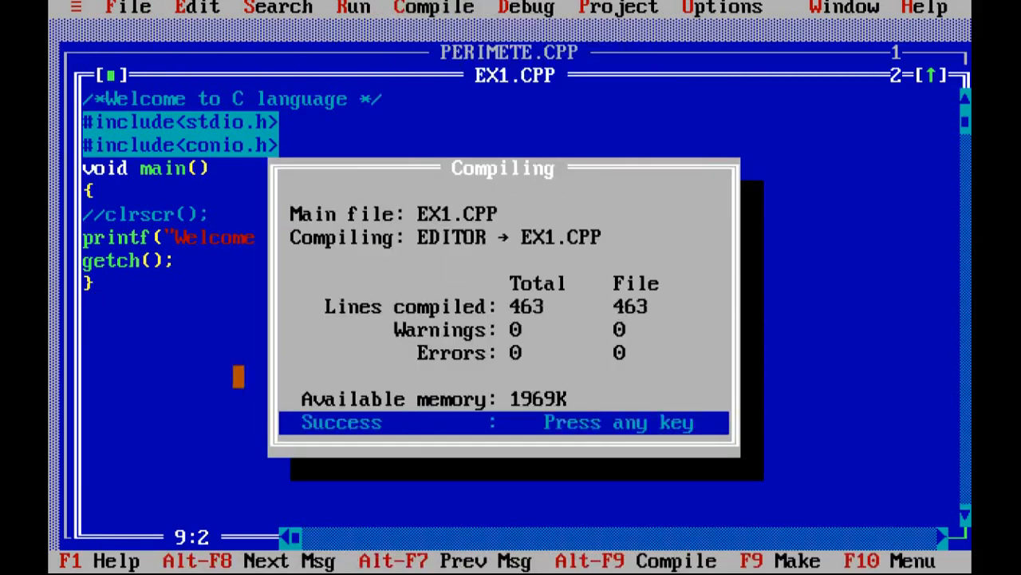
key("enter")
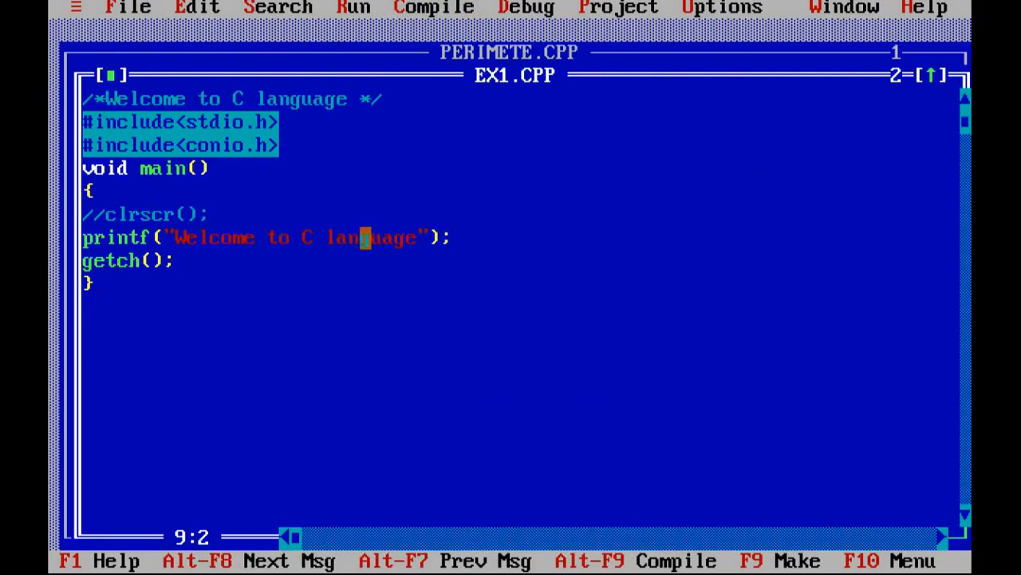
key("ctrl+f9")
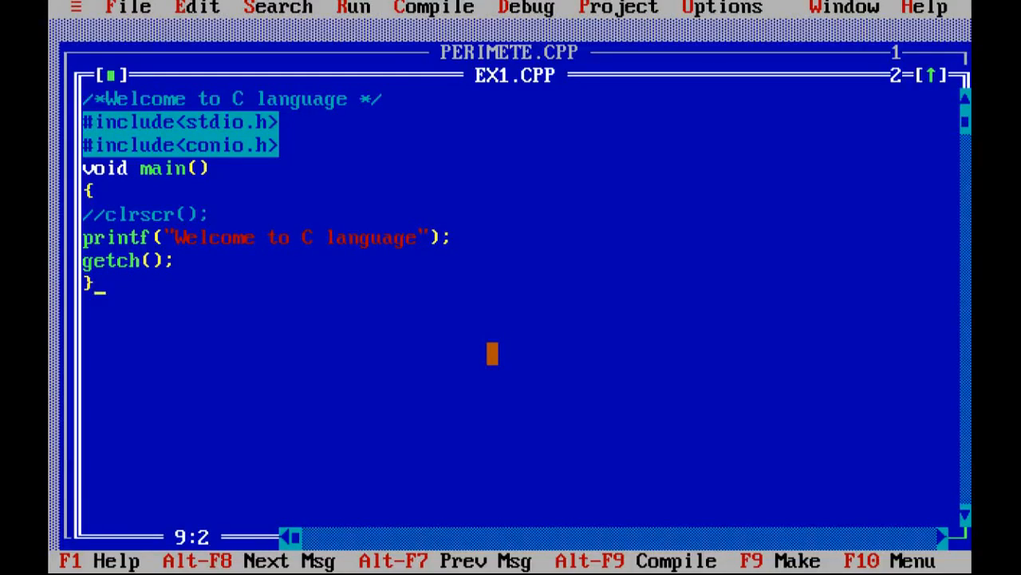
- Run the program, then comment out the getch(); line with //
key("ctrl+F9")
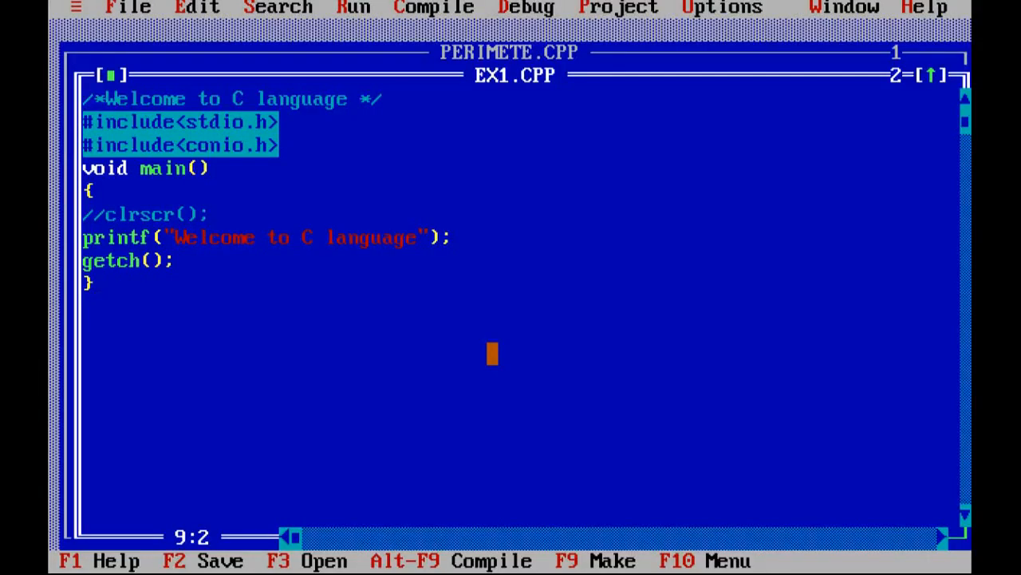
key("Up")
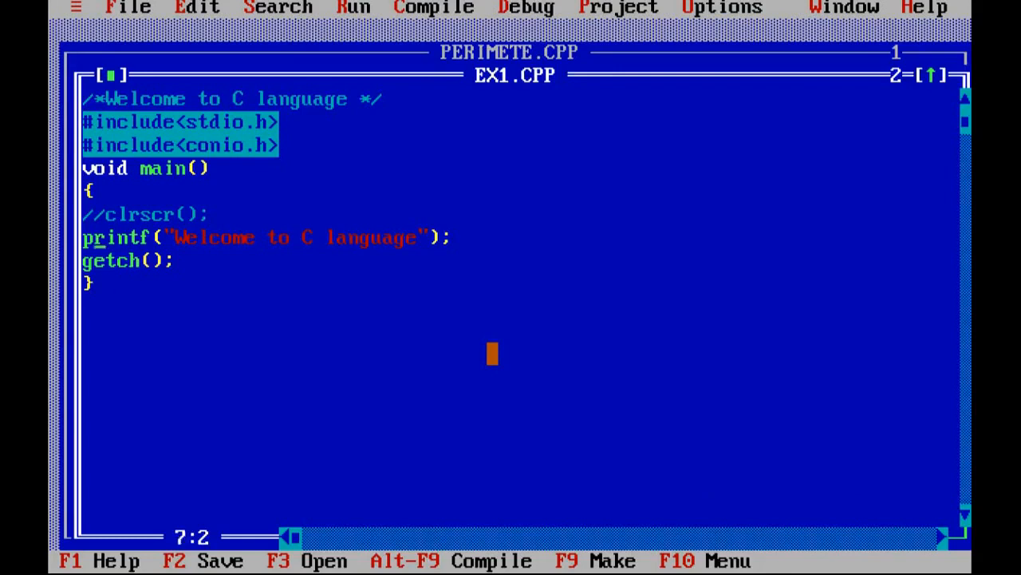
left_click(111, 214)
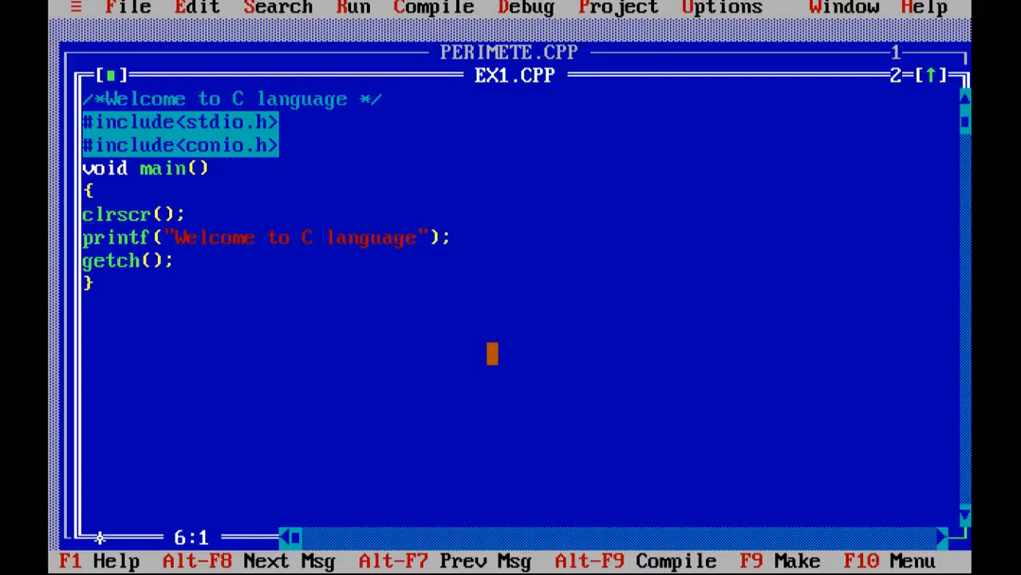
key("Down")
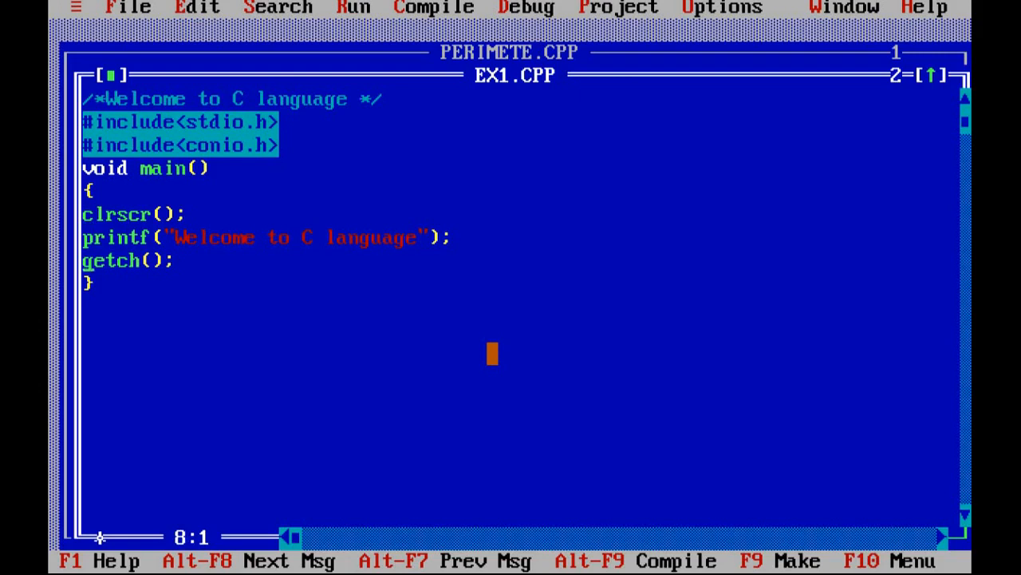
type("//")
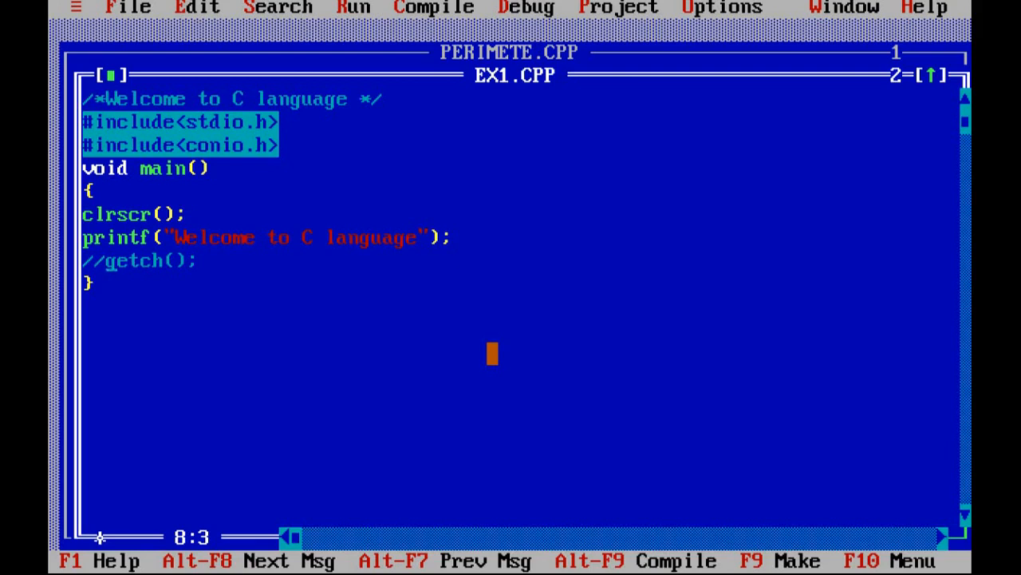
- Delete the // in front of getch(); so the call is active code again
key("Escape")
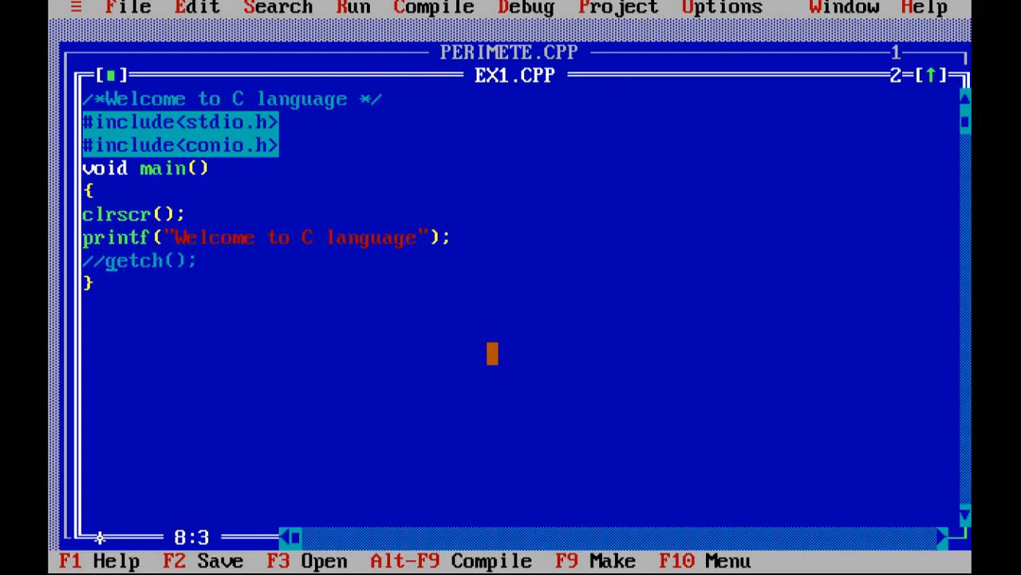
key("Delete")
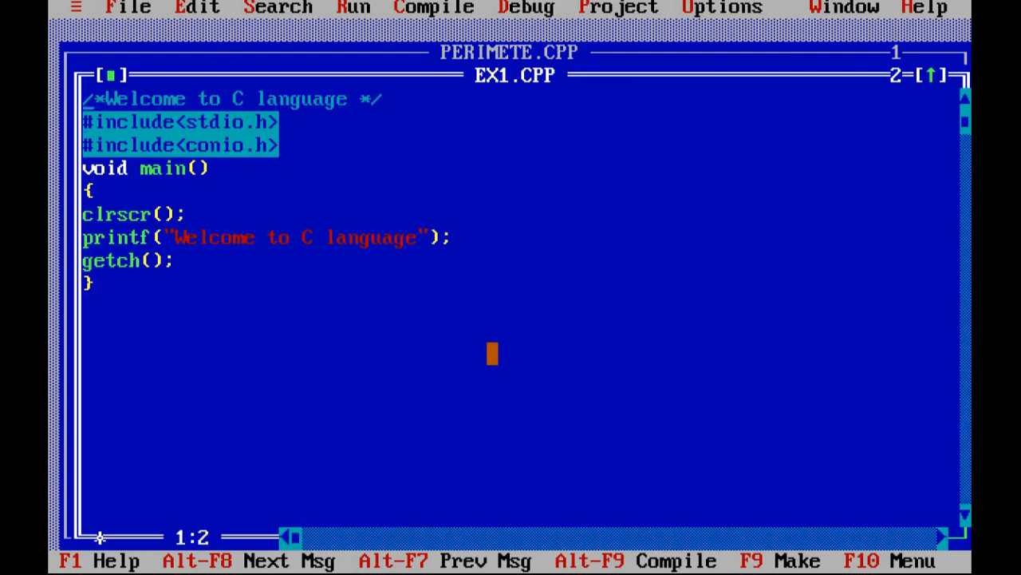
key("Right")
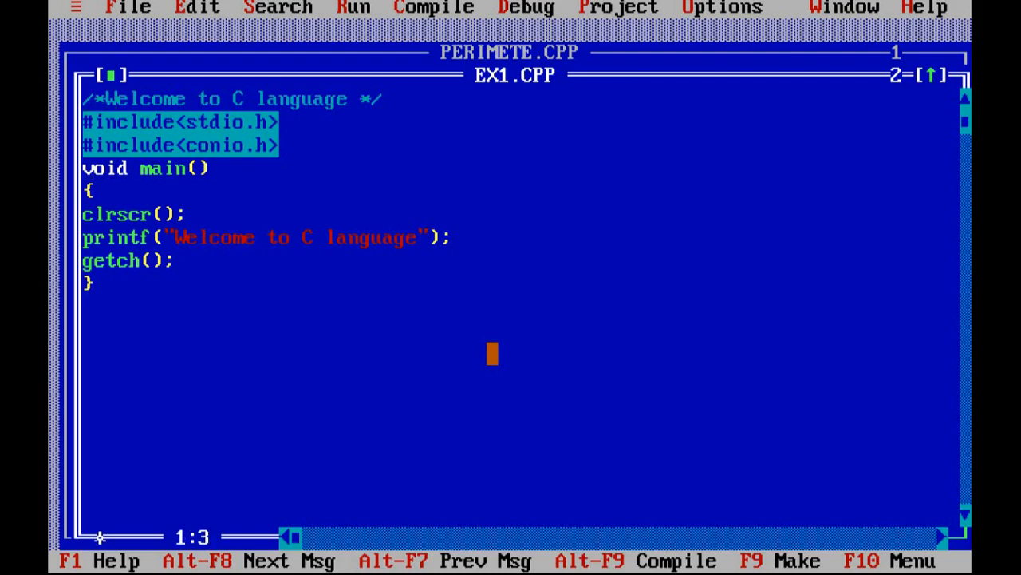
- Start Save as and browse to the C:\TURBOC3\BIN folder
left_click(128, 8)
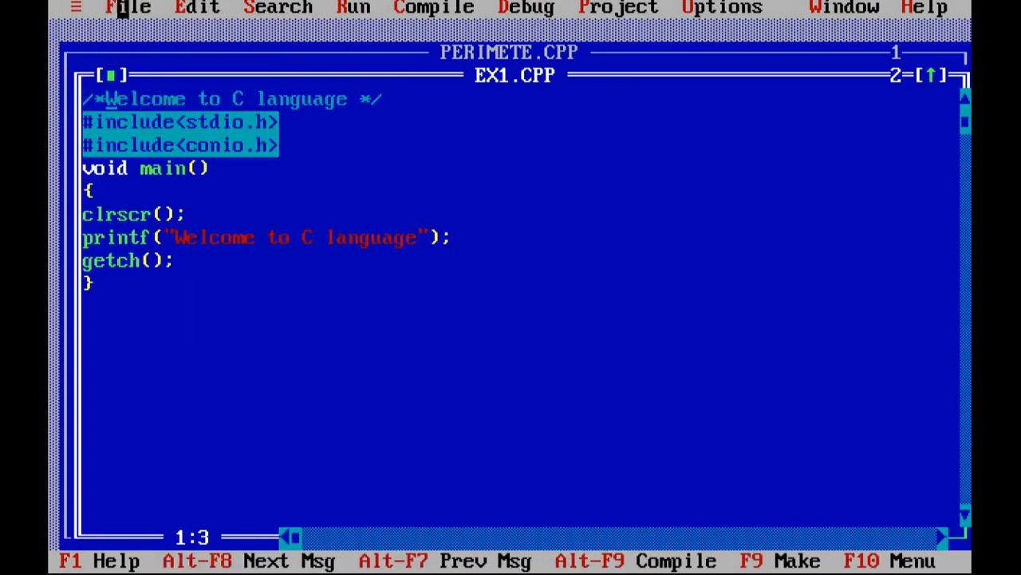
left_click(128, 8)
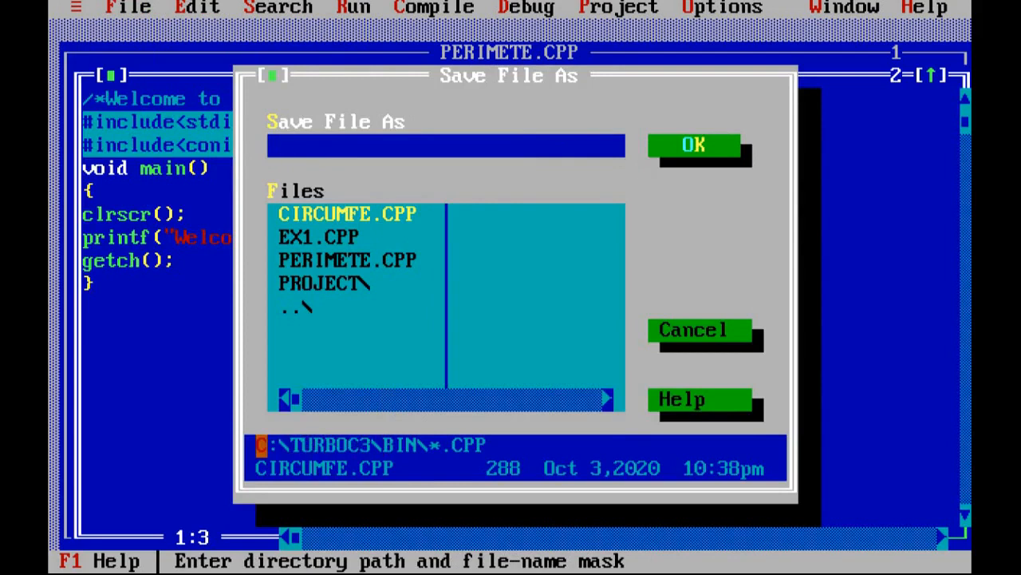
type("c")
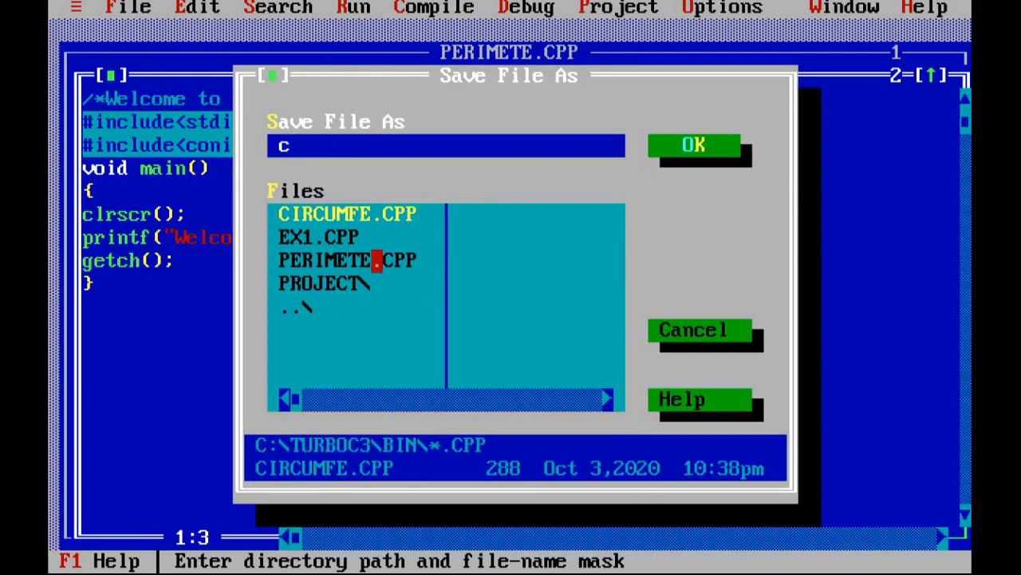
type(":\\*.CPP")
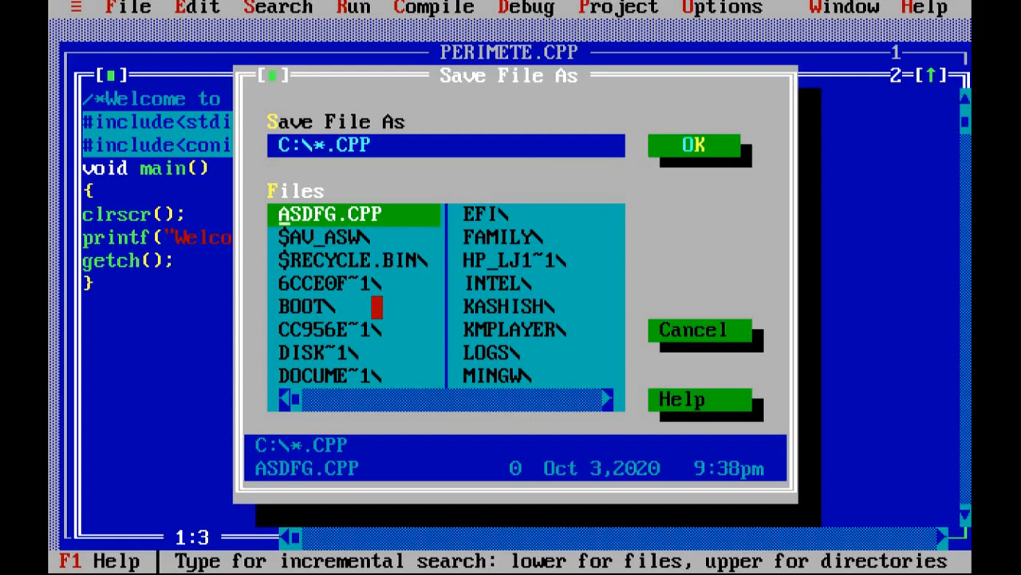
left_click(306, 307)
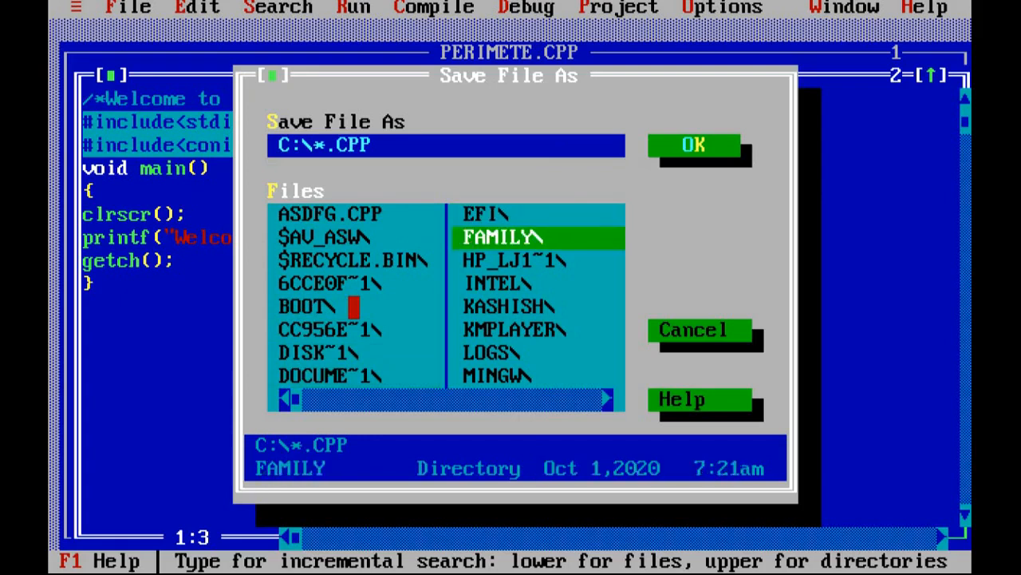
left_click(492, 353)
type("M")
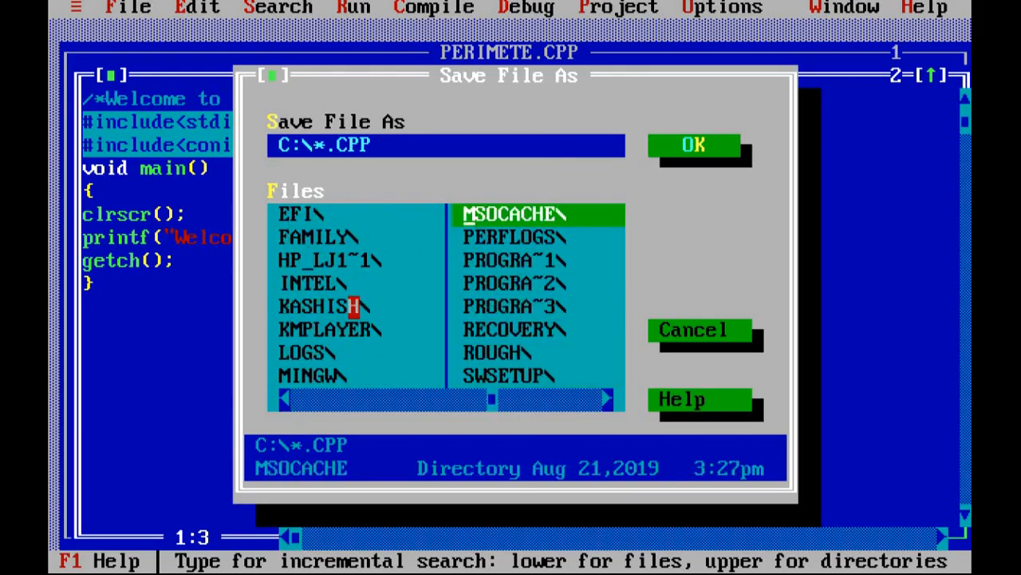
left_click(514, 307)
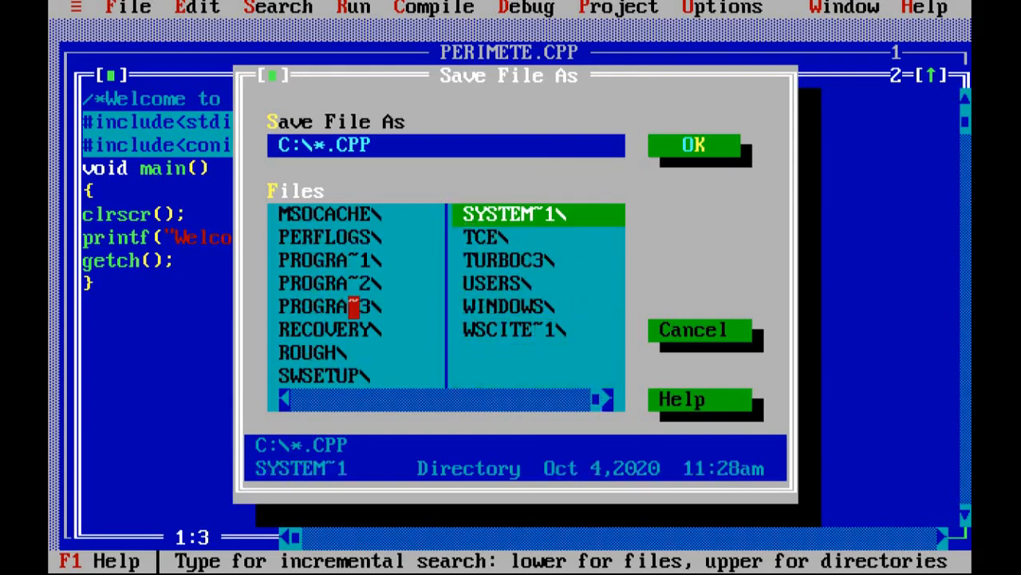
left_click(508, 260)
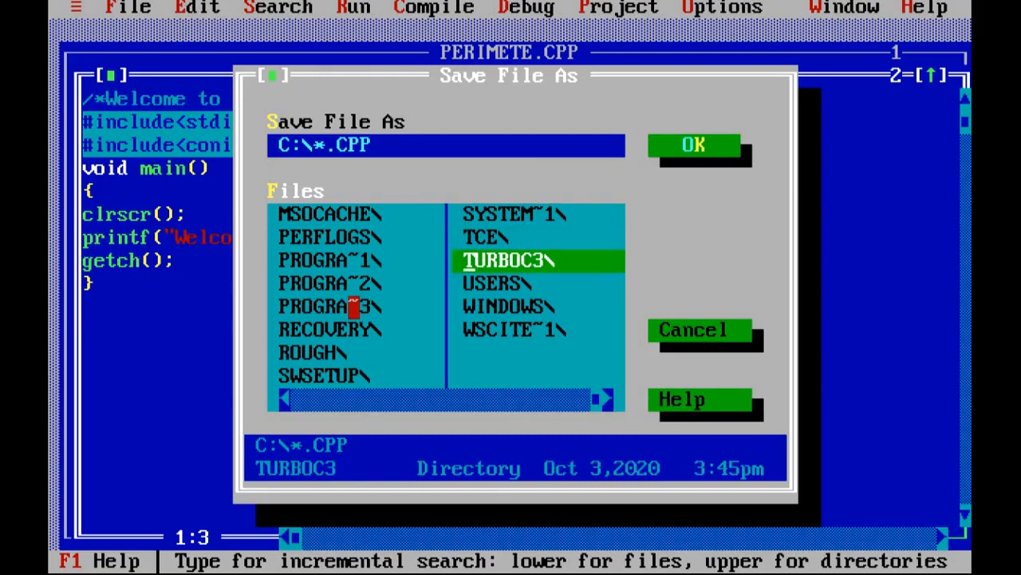
double_click(507, 261)
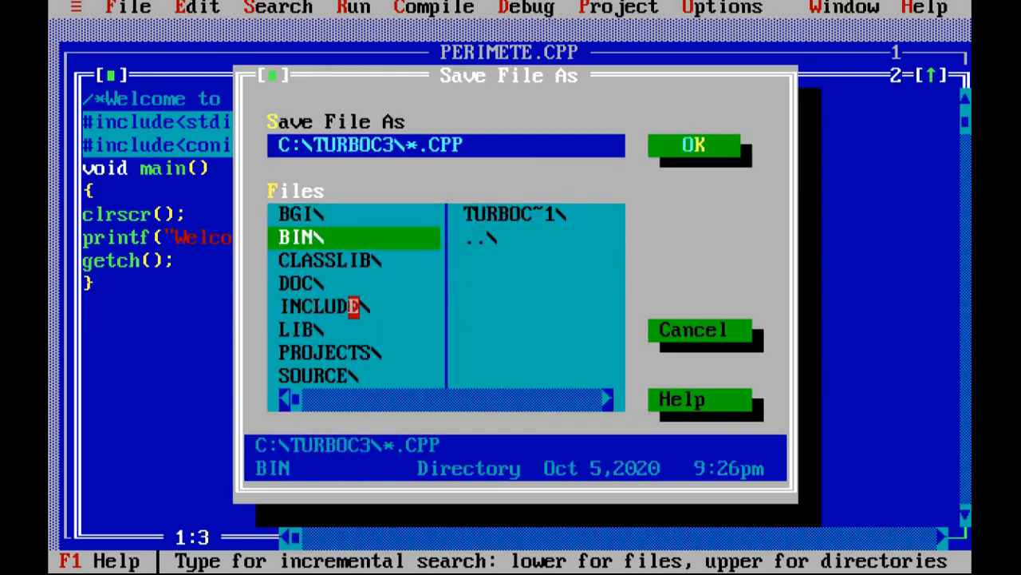
double_click(300, 237)
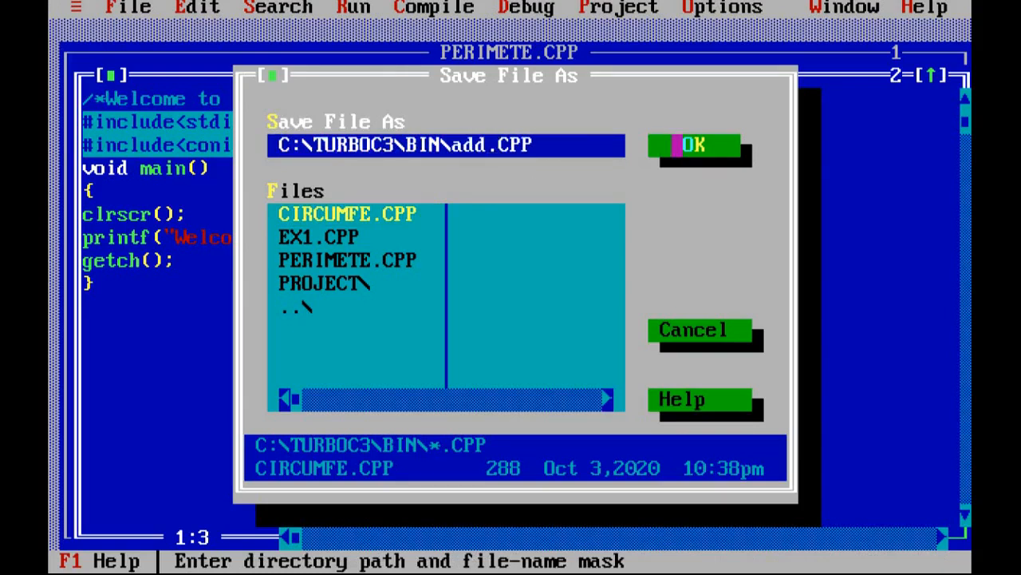
- Save the program under the new name ADD.CPP
left_click(694, 144)
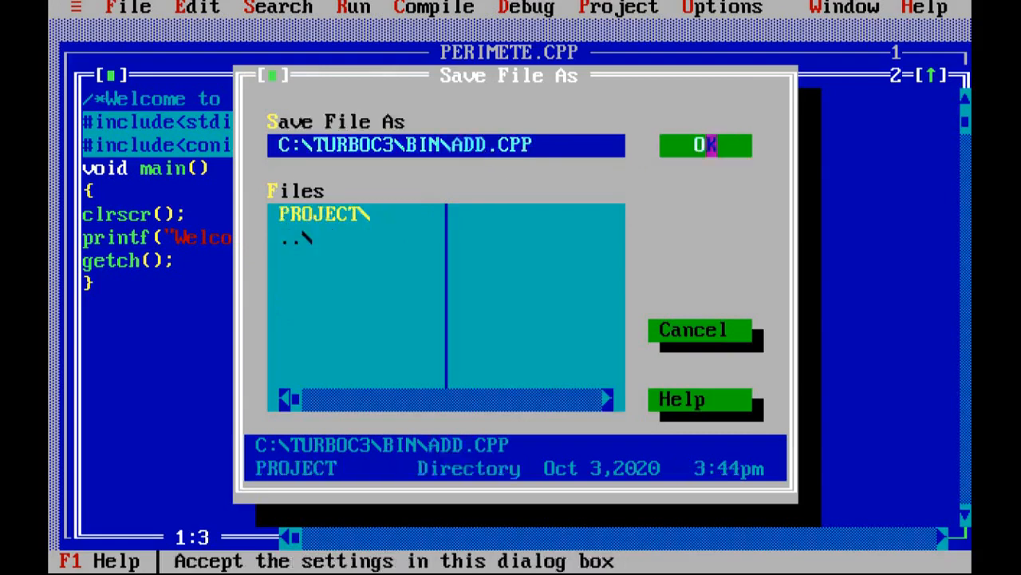
left_click(705, 144)
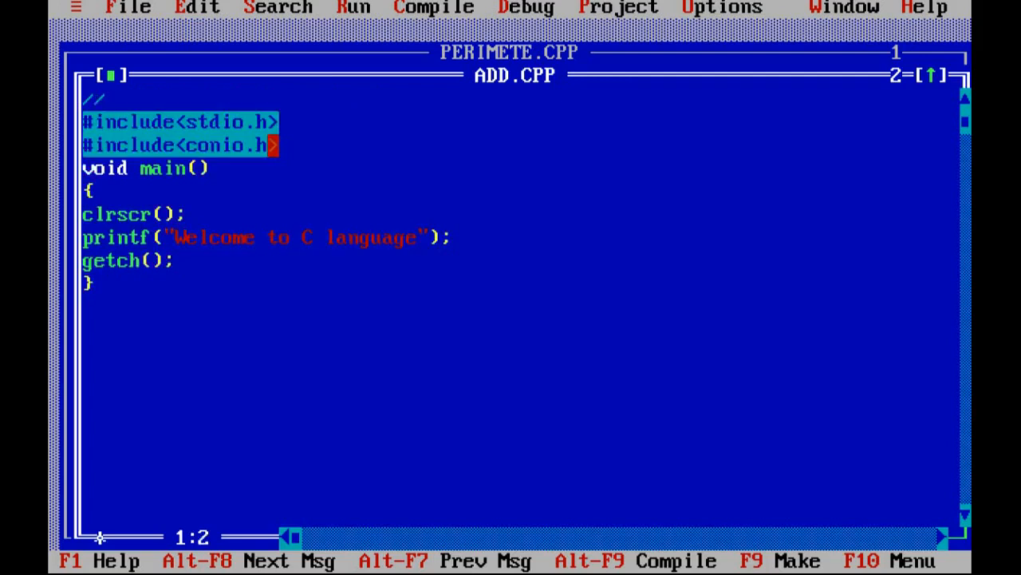
- Write the header comment "A program to add two numbers"
key("Right")
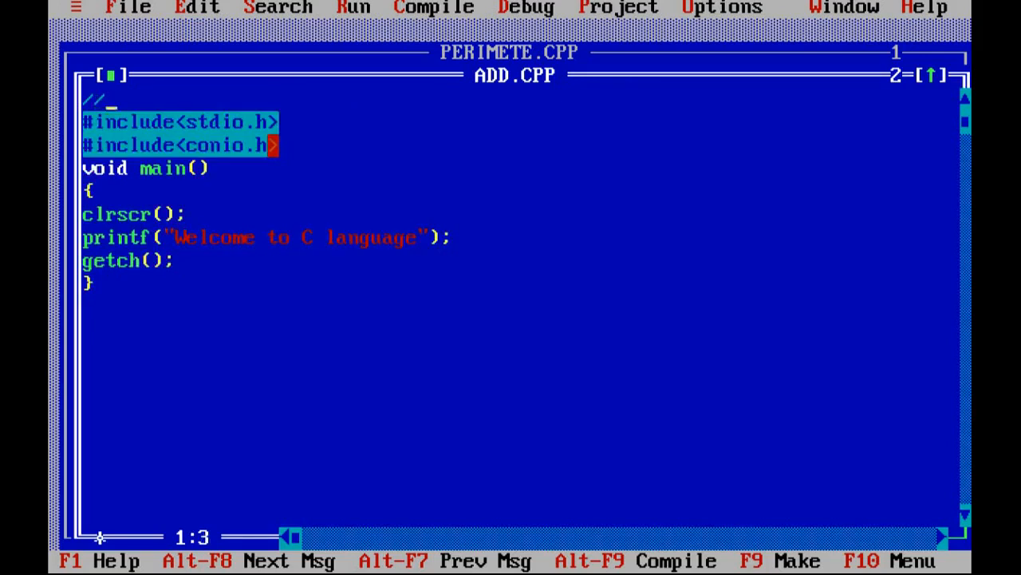
type("A")
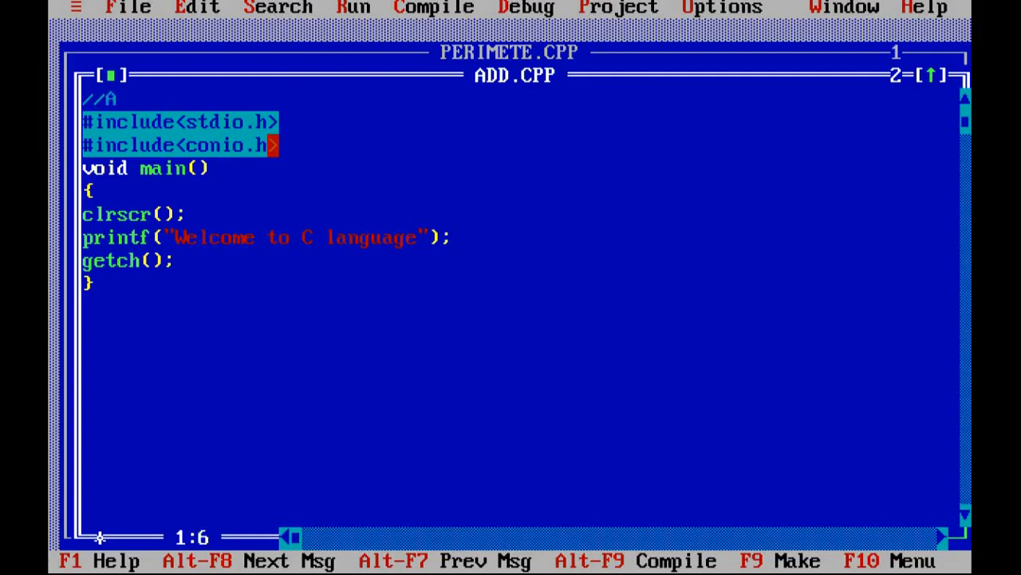
type("program")
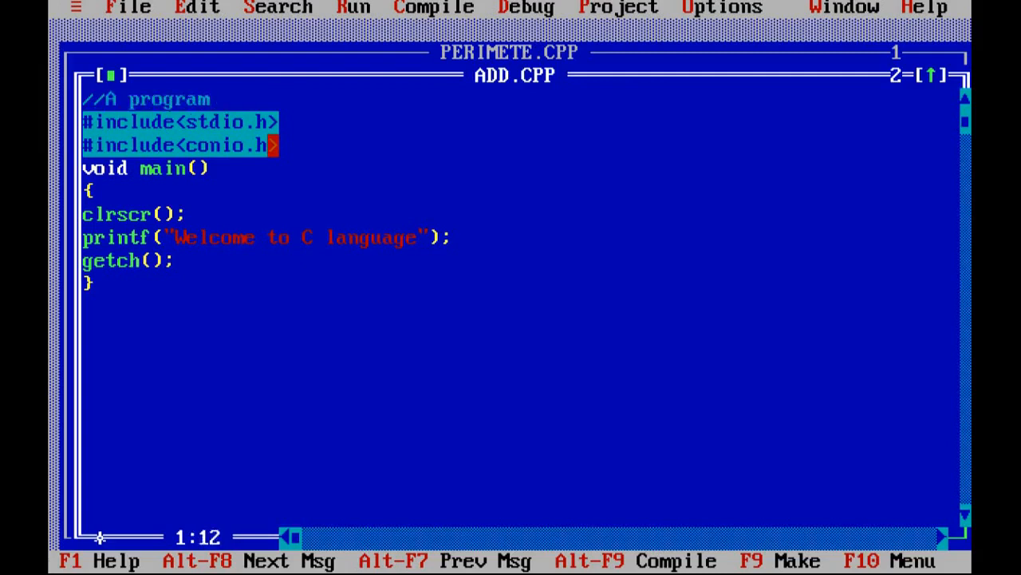
type("to add t")
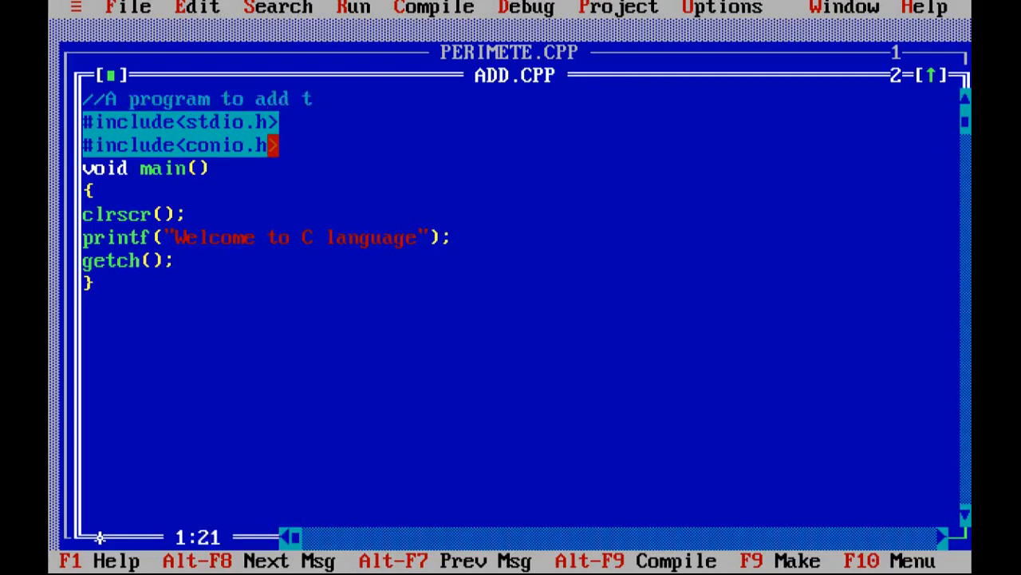
type("wo numbe")
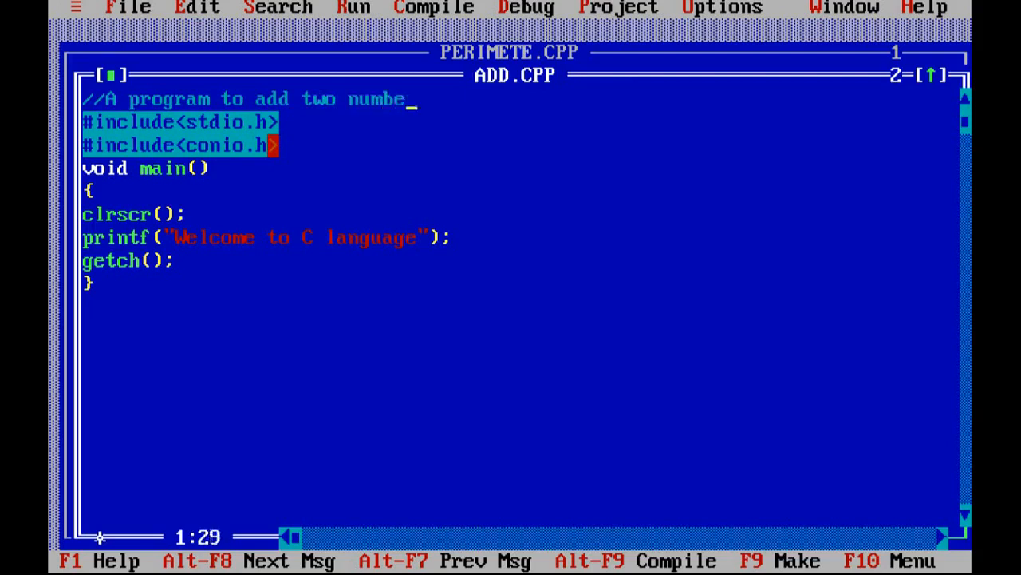
type("rs")
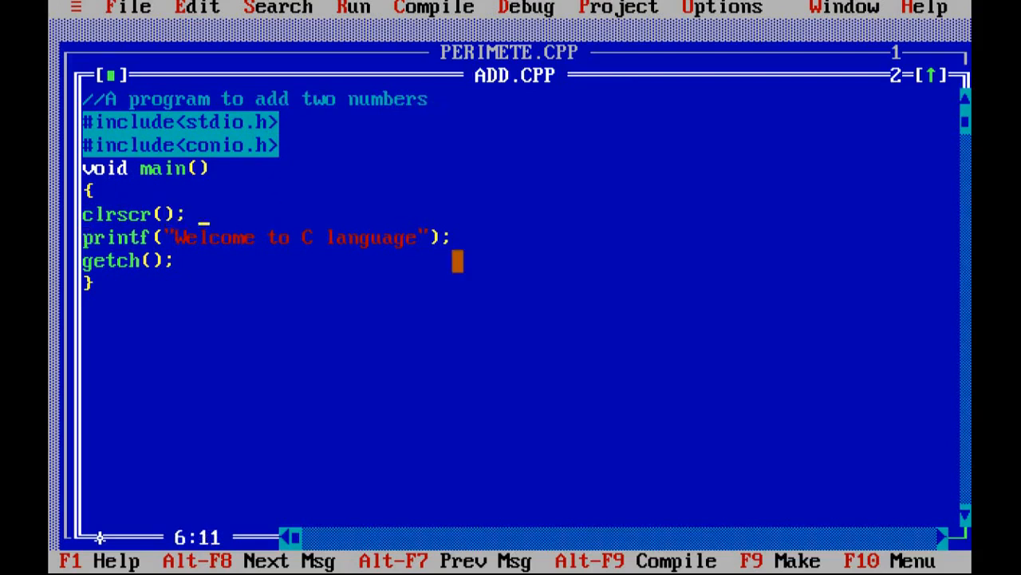
- Declare the integer variables with int a,b,c;
type("in")
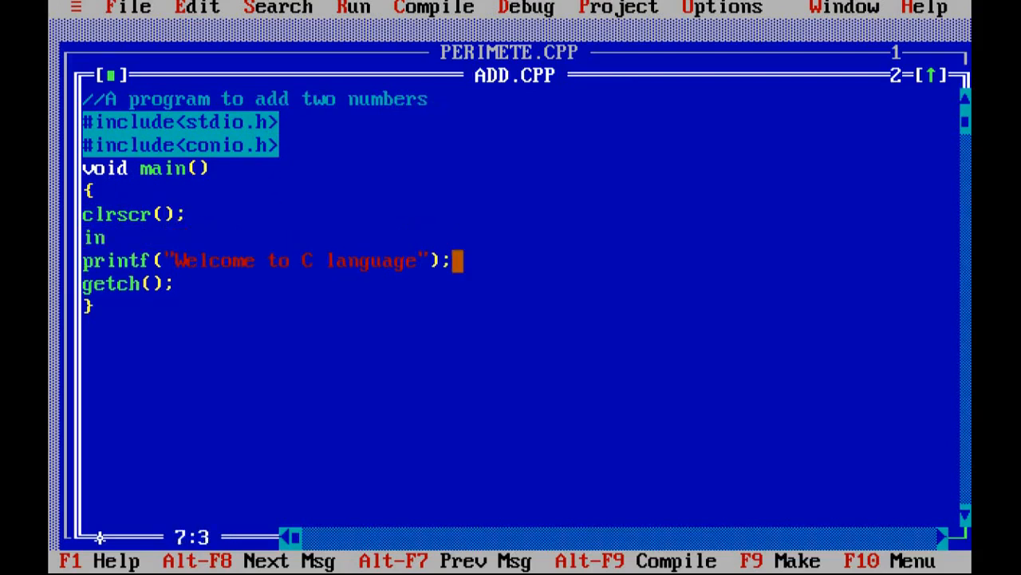
type("t a,")
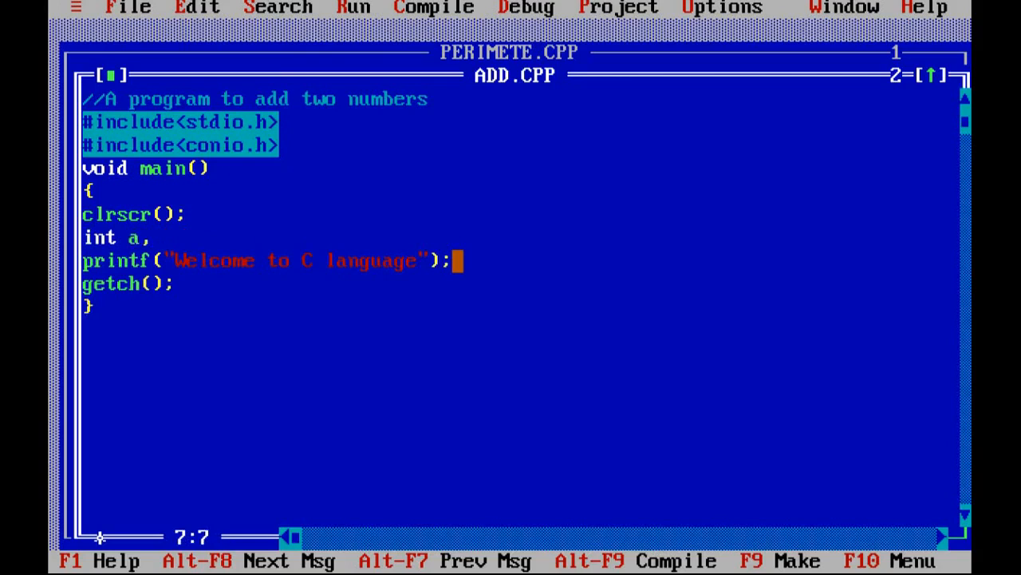
type(",b,c:")
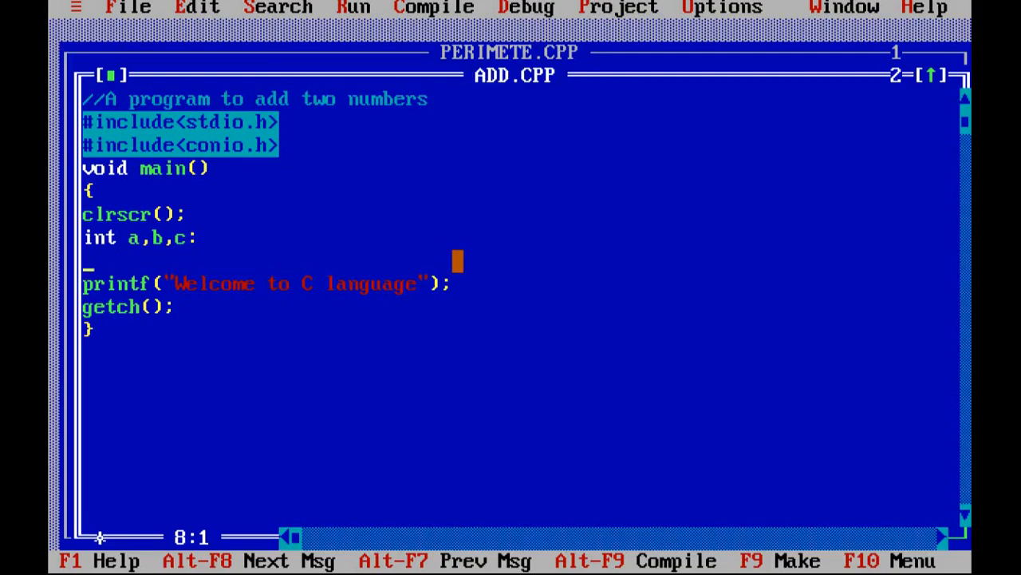
- Assign a=10; b=20; and store the sum with c=a+b;
type("a=")
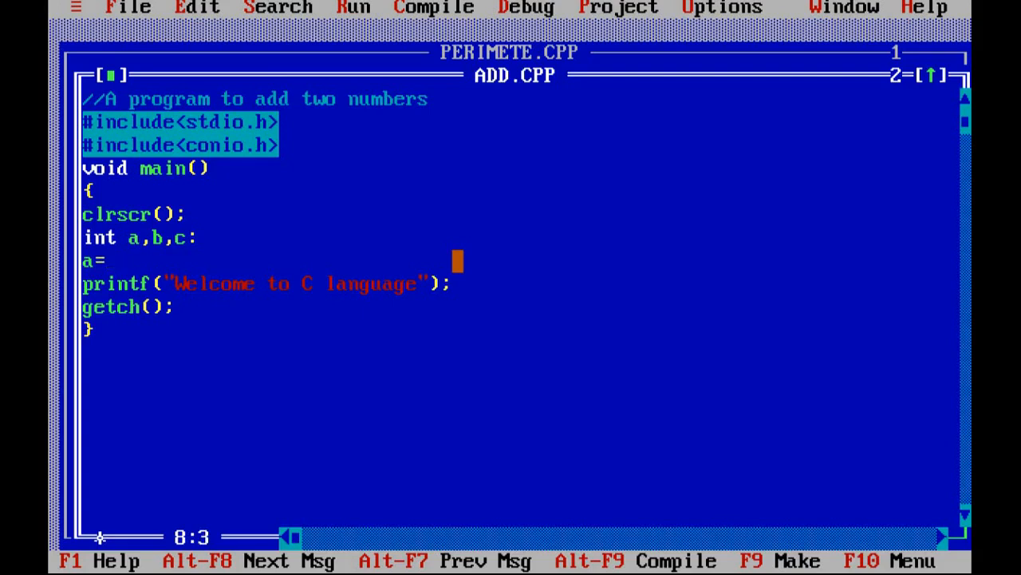
type("10;")
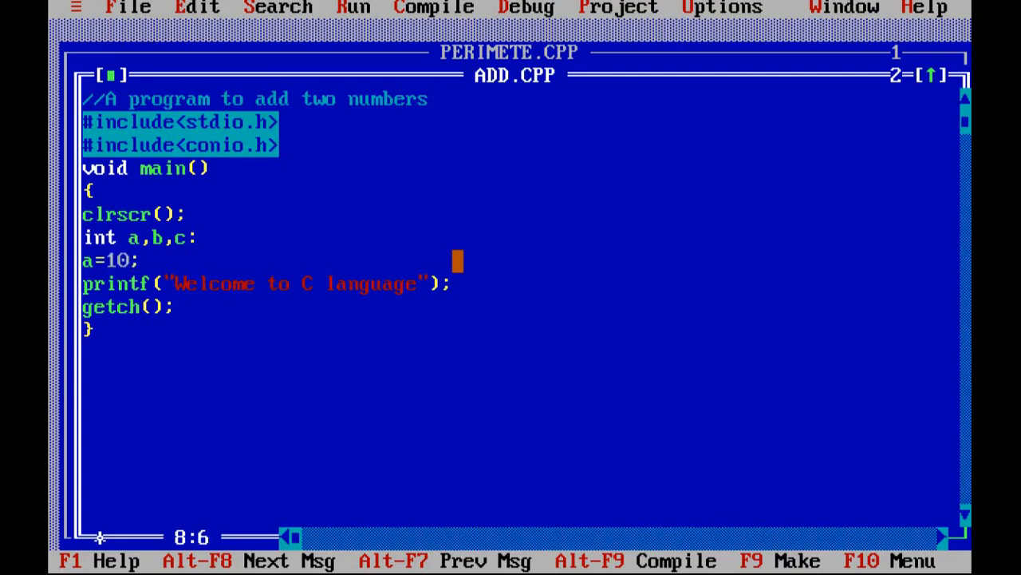
type("b=")
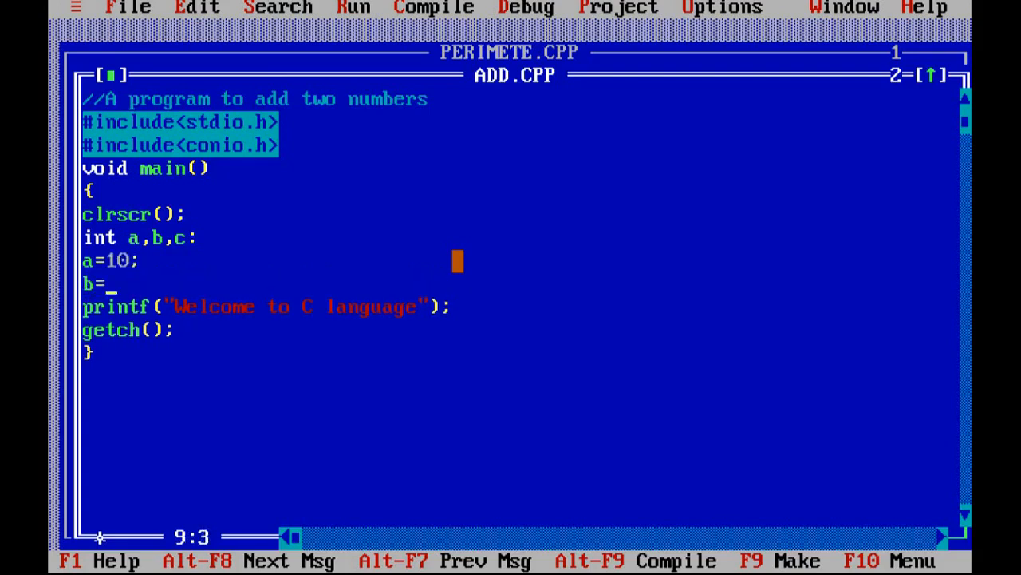
type("20;")
type("c")
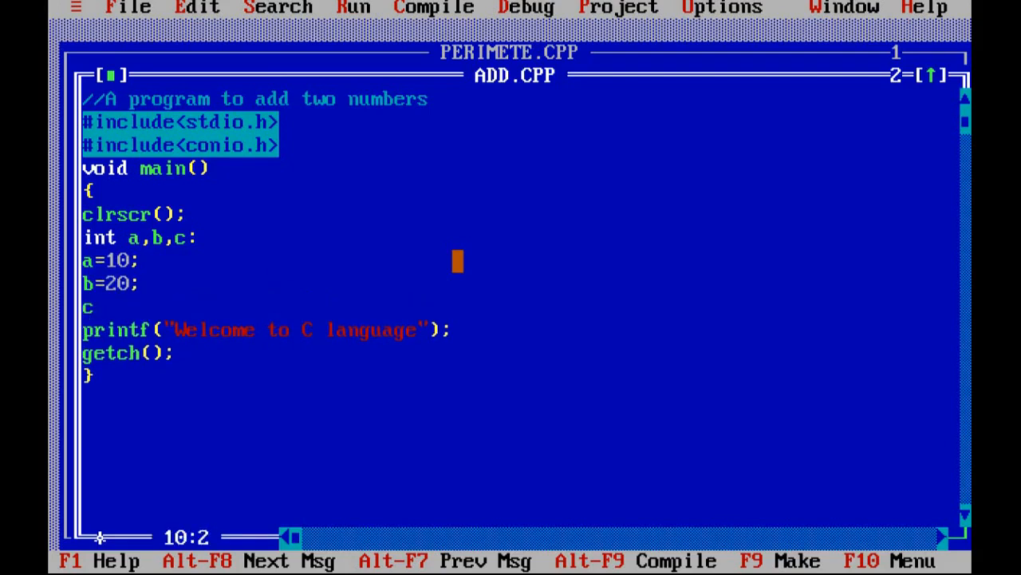
type("=a")
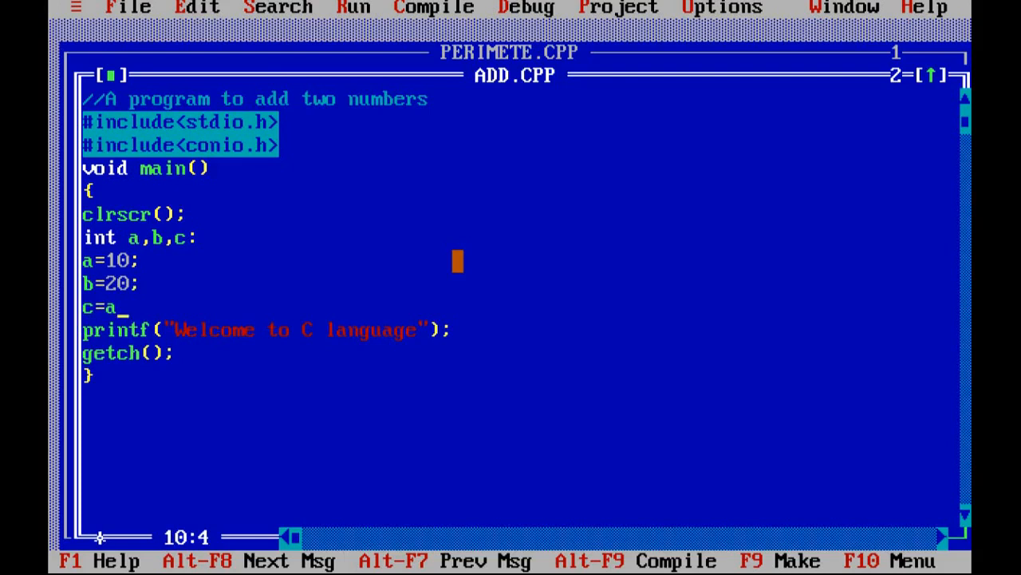
type("+b")
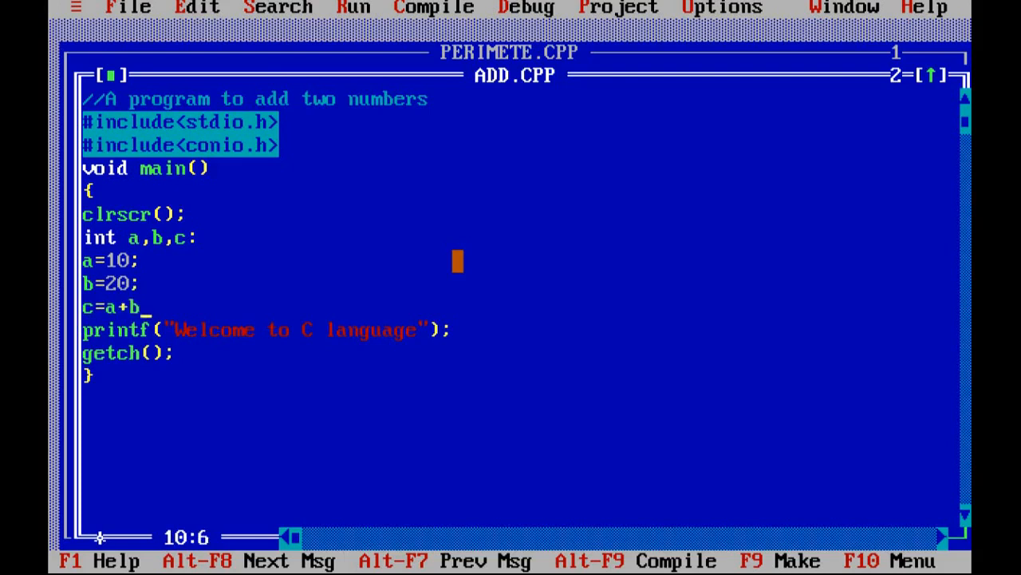
type(";")
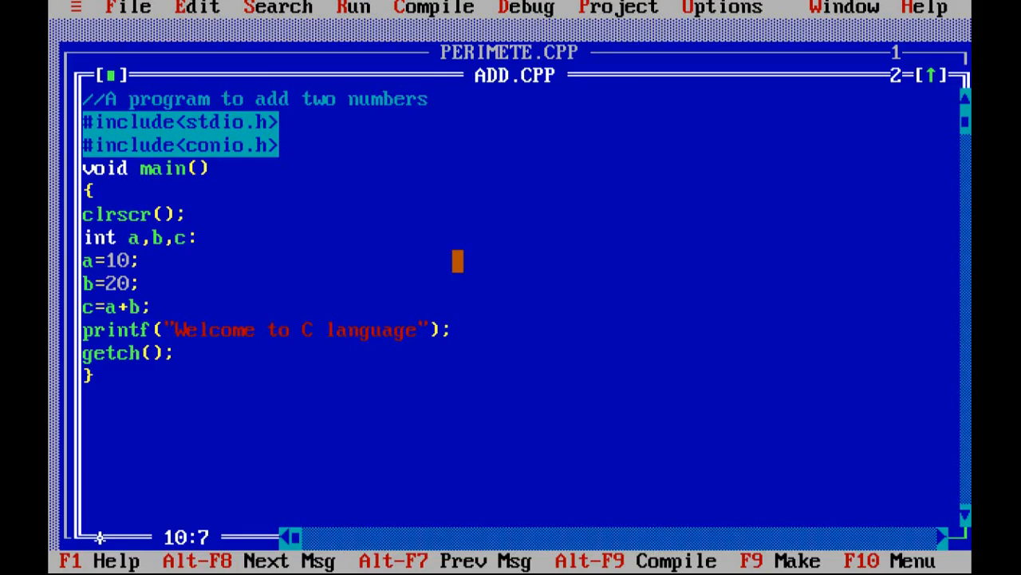
- Comment out the welcome printf with // and add printf("%d",c); to print the sum
left_click(152, 307)
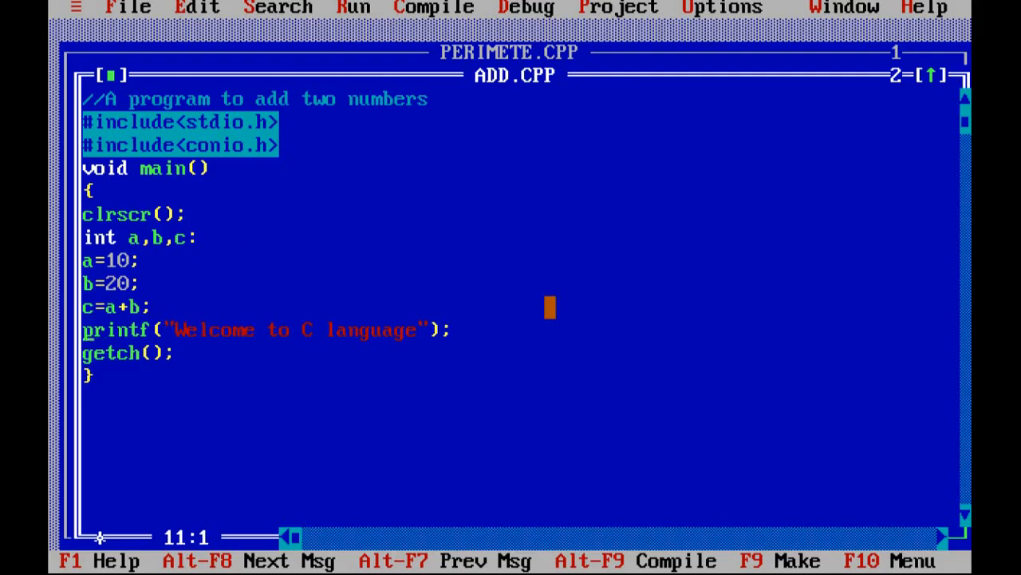
type("//")
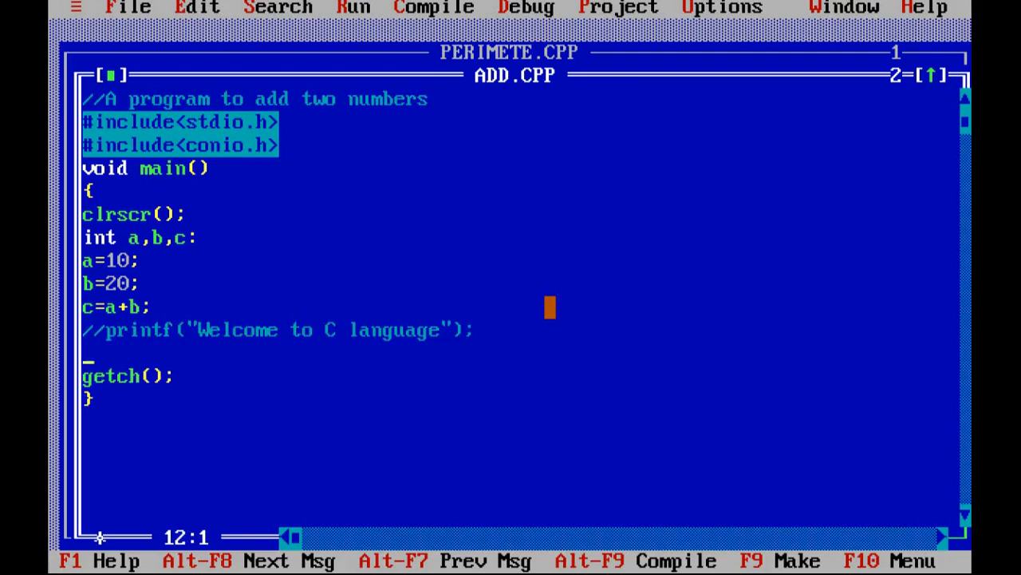
type("printf")
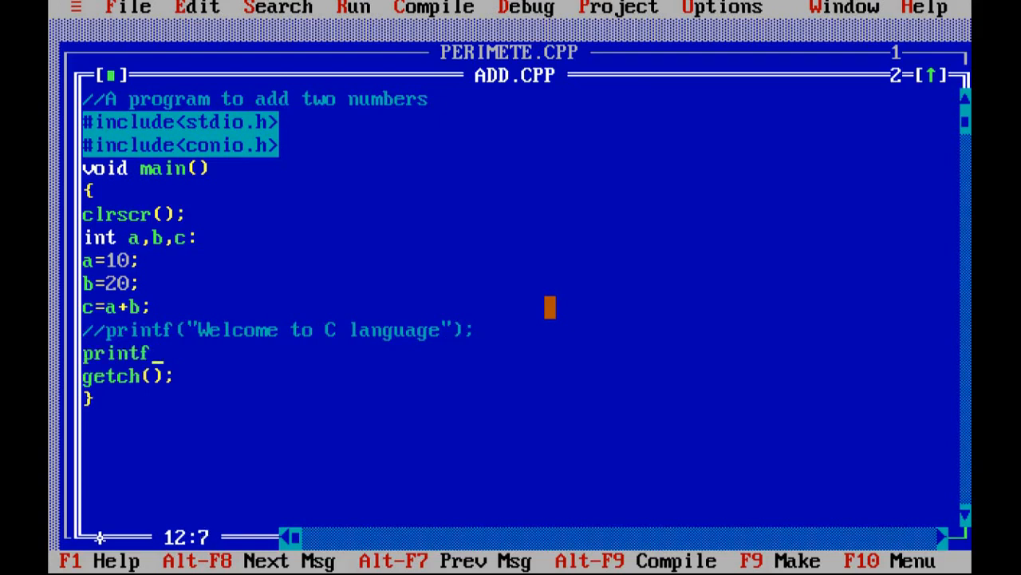
type("(\"")
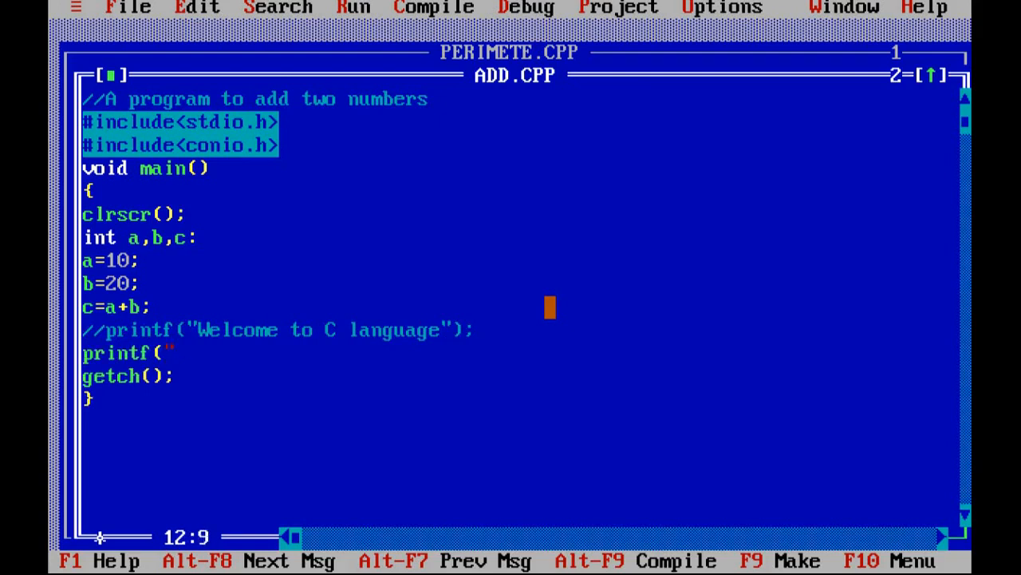
type("%")
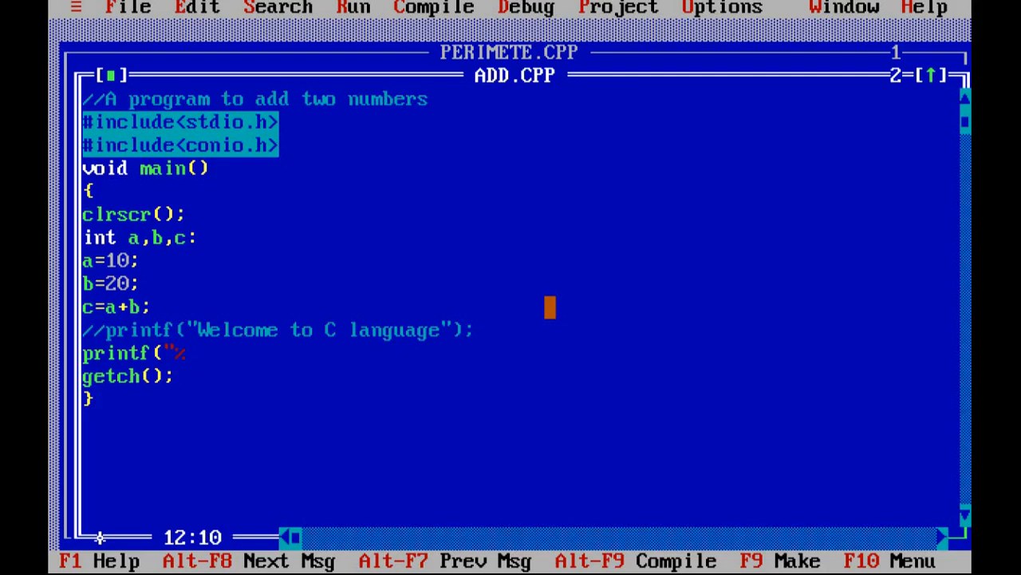
type("d")
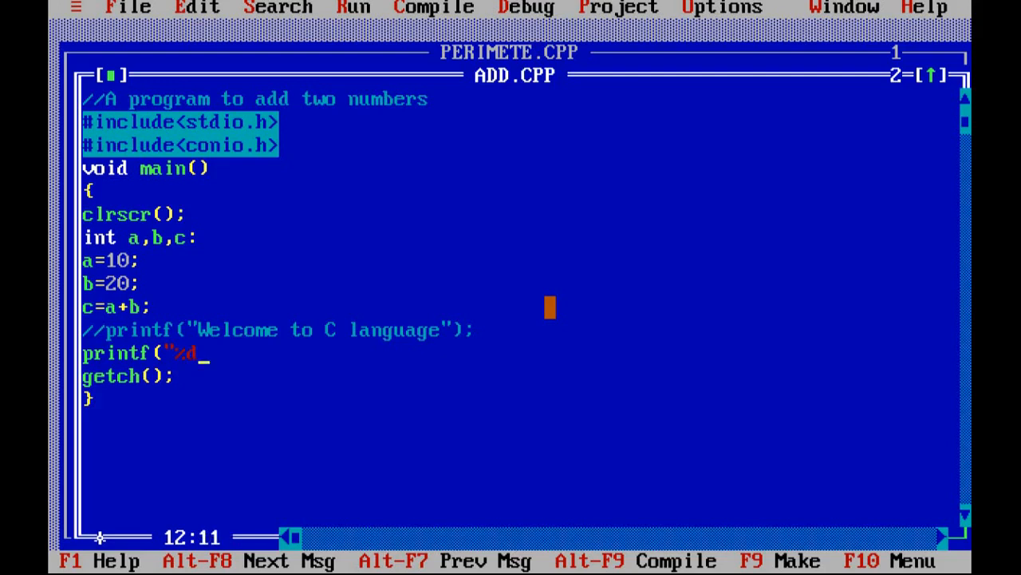
left_click(80, 214)
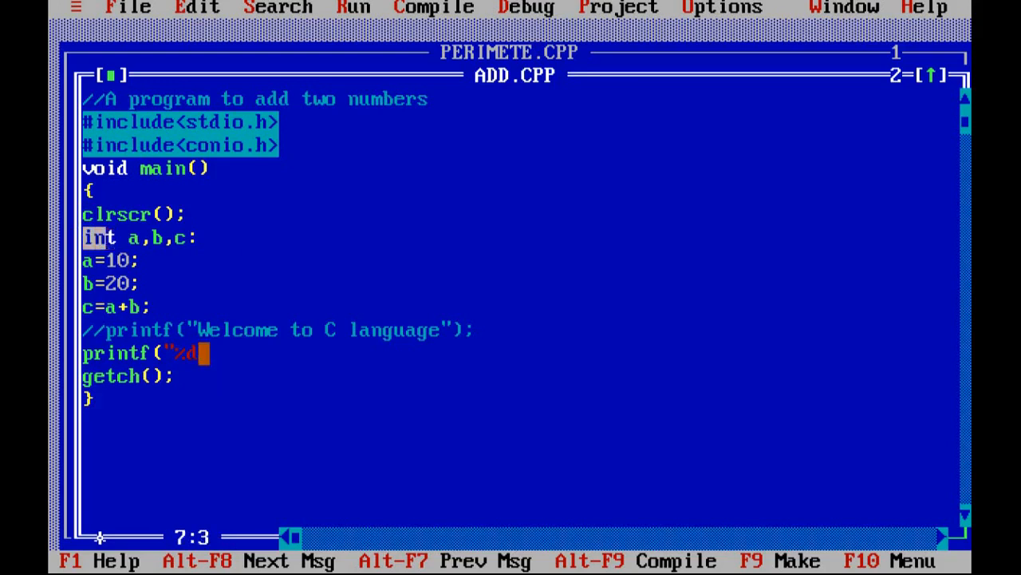
left_click(387, 328)
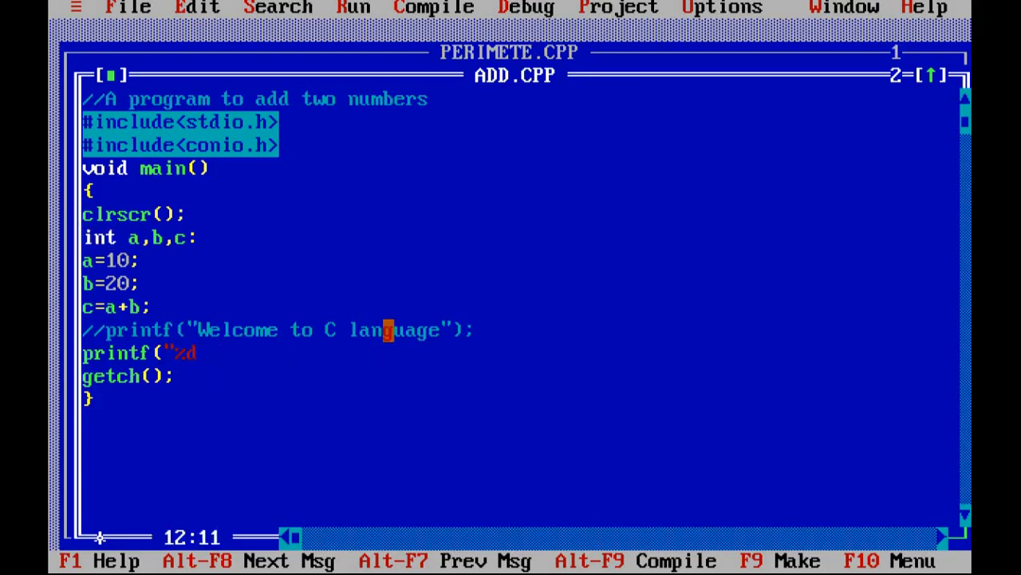
type("\"")
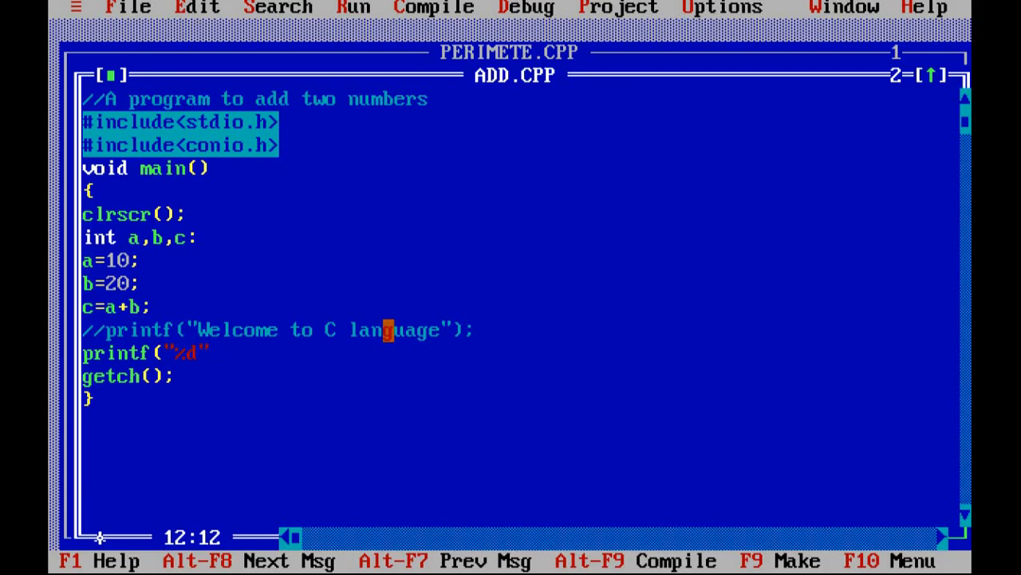
type(",c")
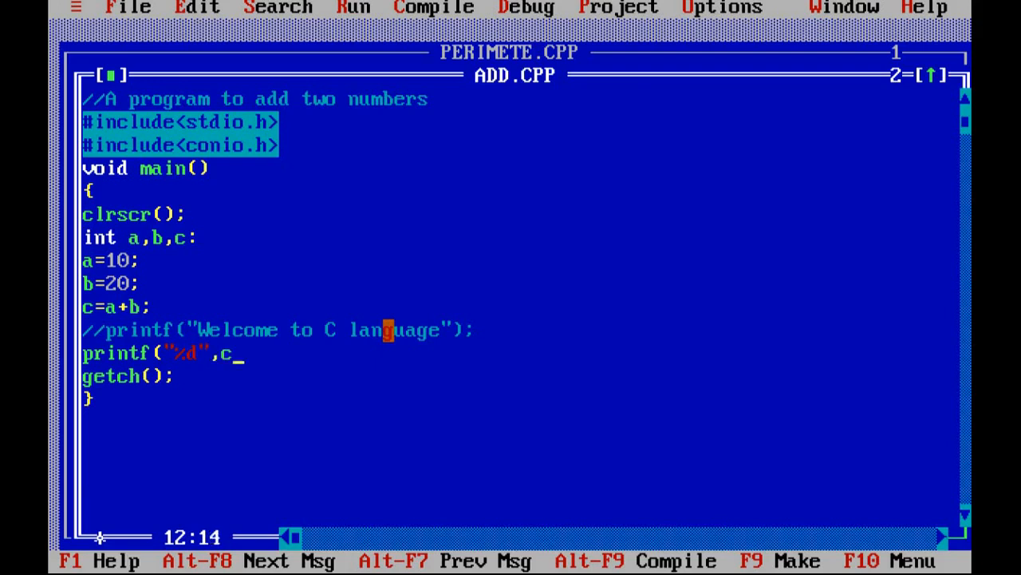
type(");")
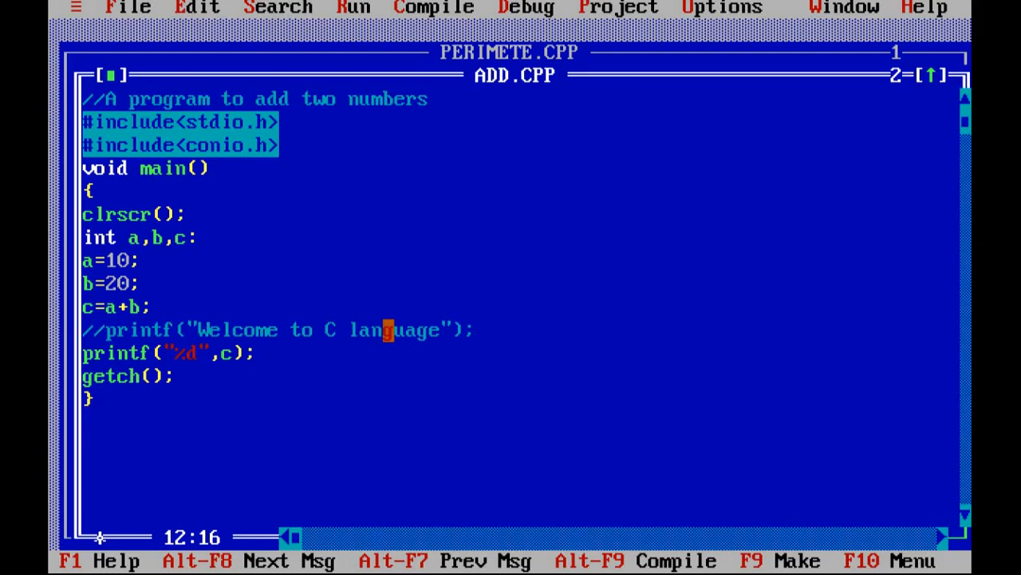
- Compile ADD.CPP via Compile > Compile, then retype the semicolon ending int a,b,c;
left_click(435, 6)
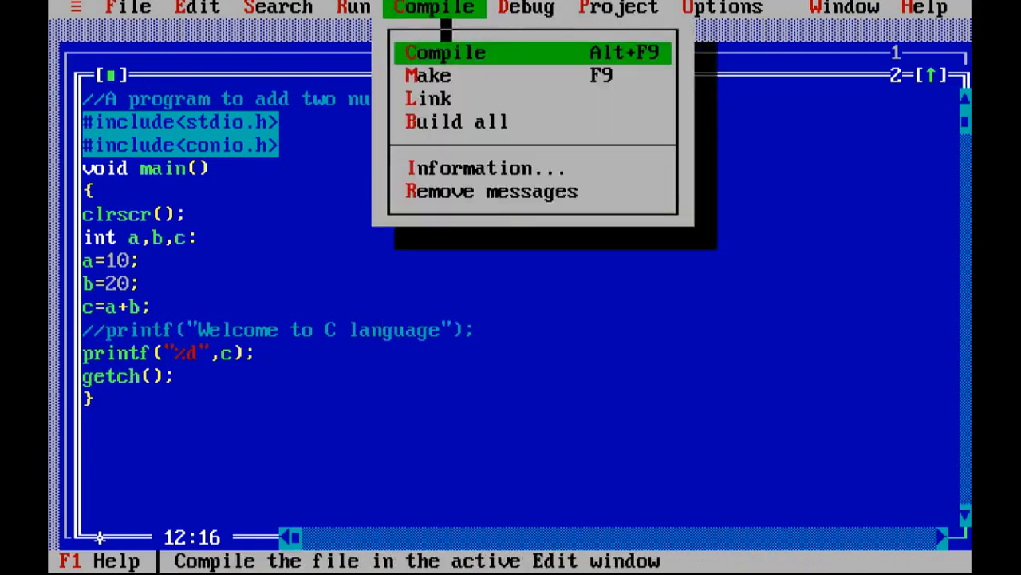
left_click(444, 51)
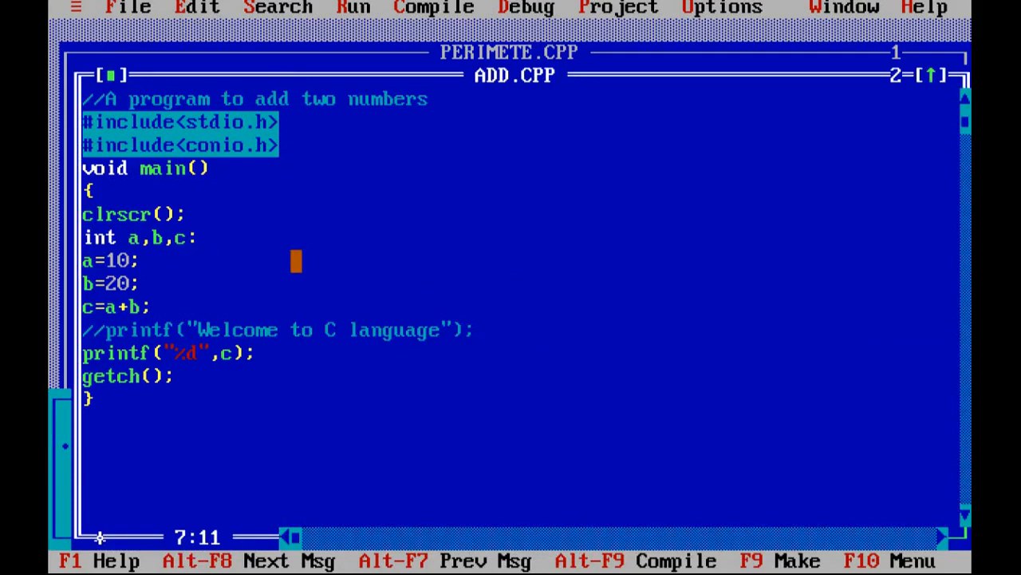
key("backspace")
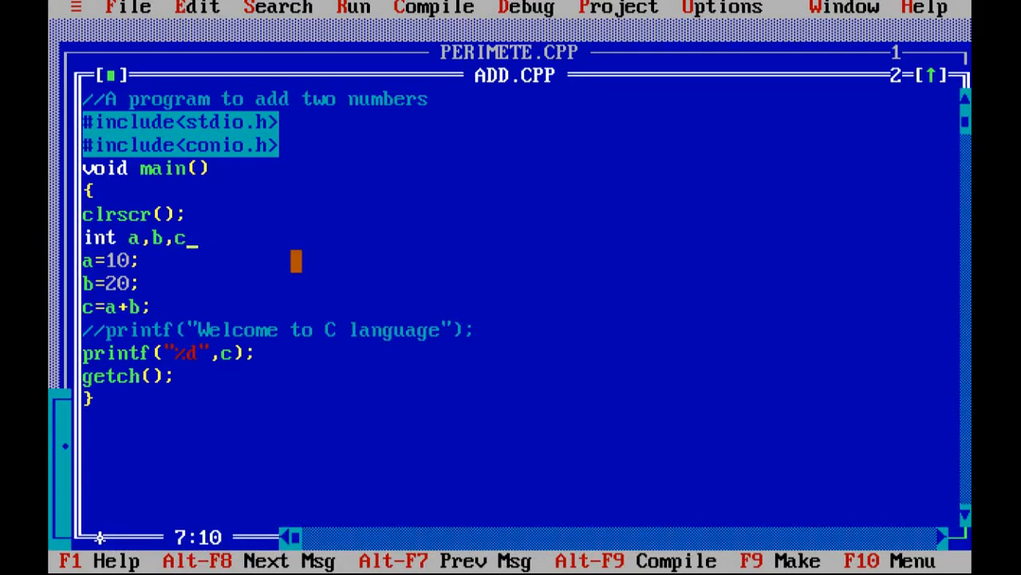
type(";")
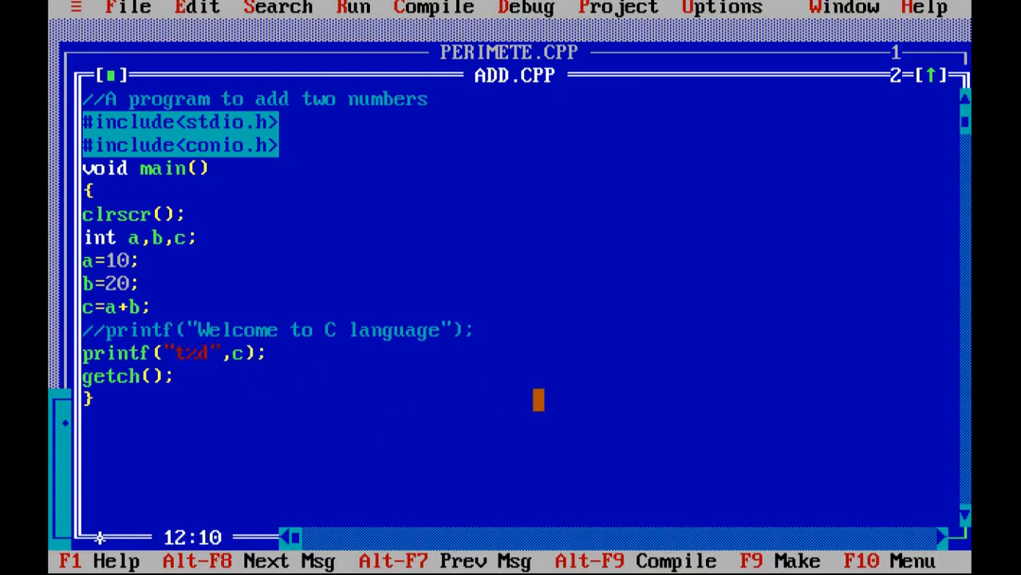
- Prefix %d with "the sum of the values lying in variable a and b is"
type("the sum of")
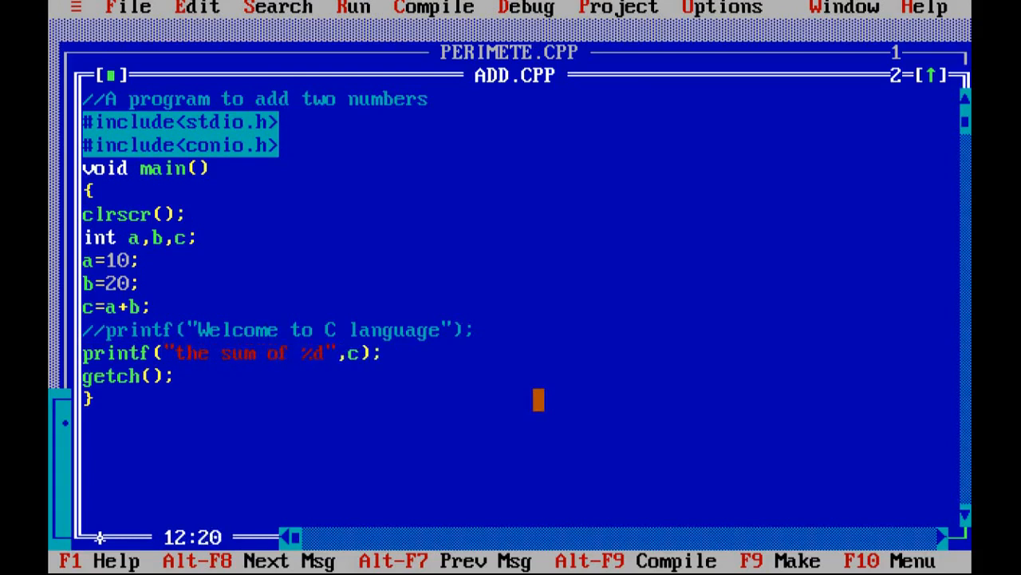
type("the")
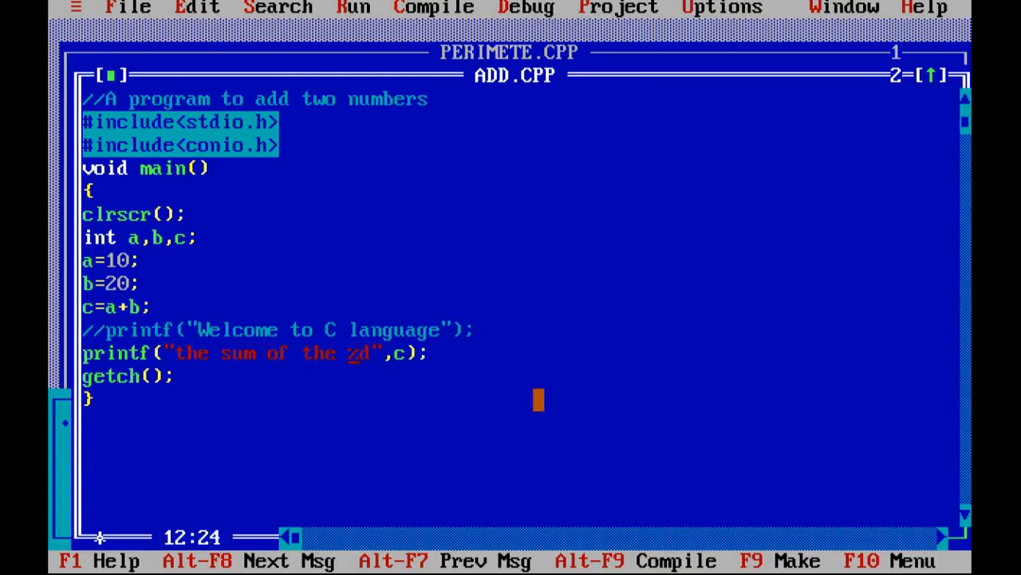
type("val")
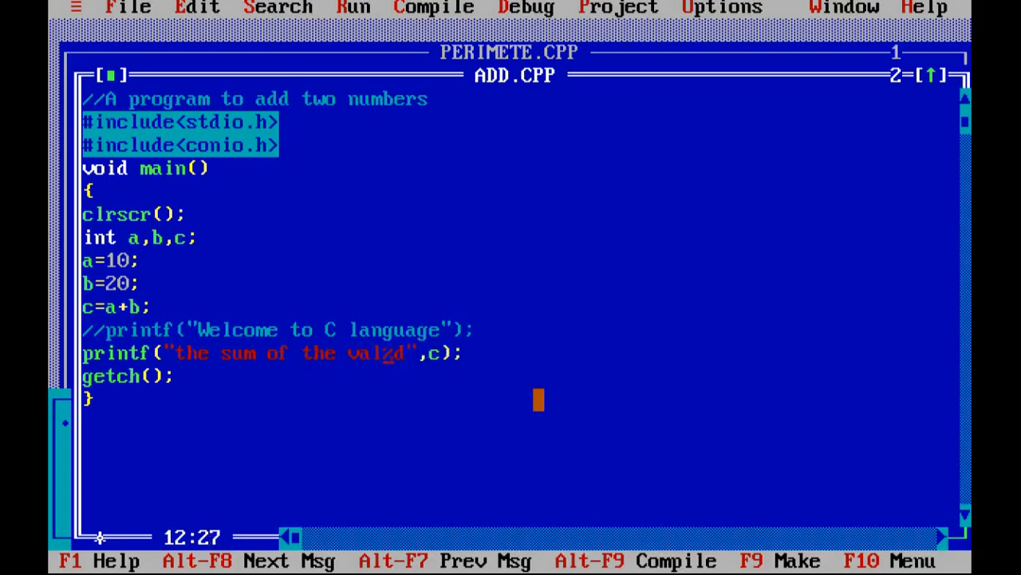
type("values lying in variable a and b is")
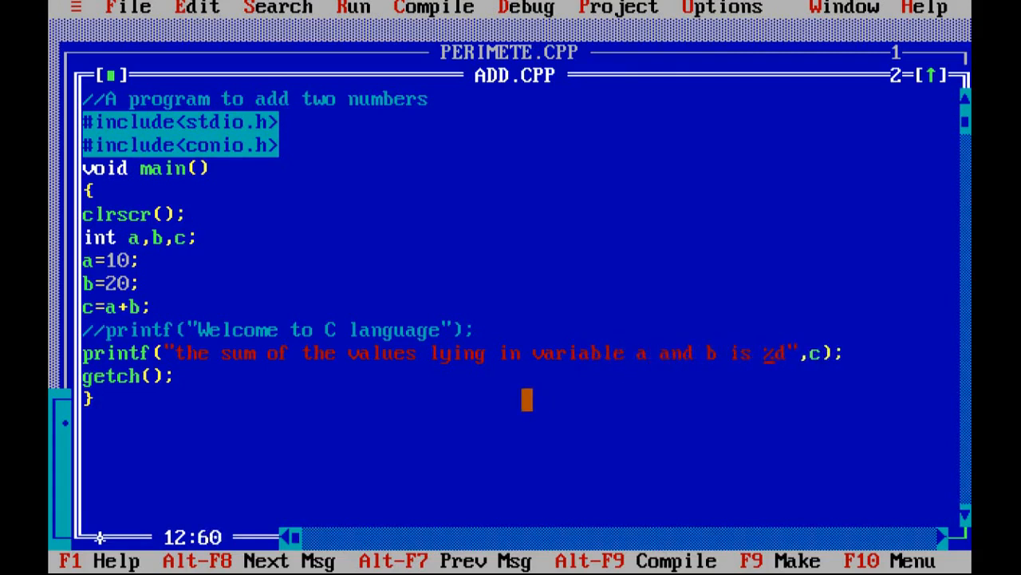
mouse_move(727, 418)
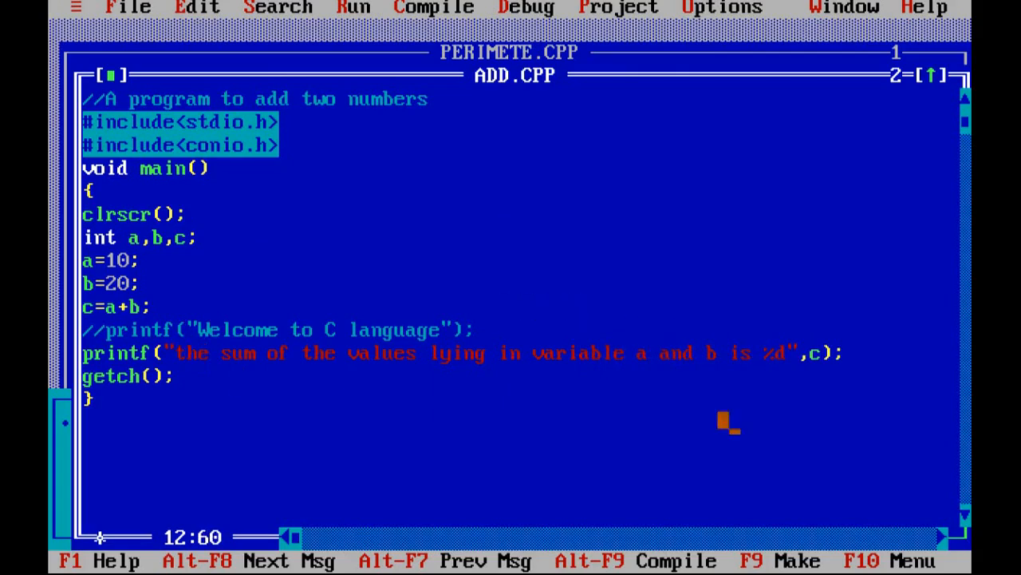
mouse_move(630, 285)
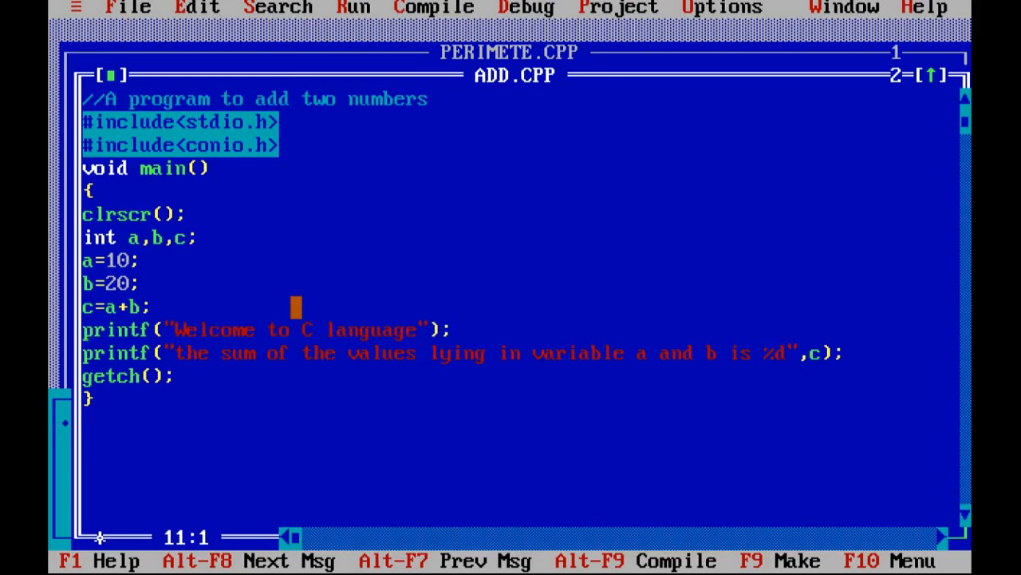
- Move in the editor until the 'disk file has changed, reload?' warning appears
left_click(111, 353)
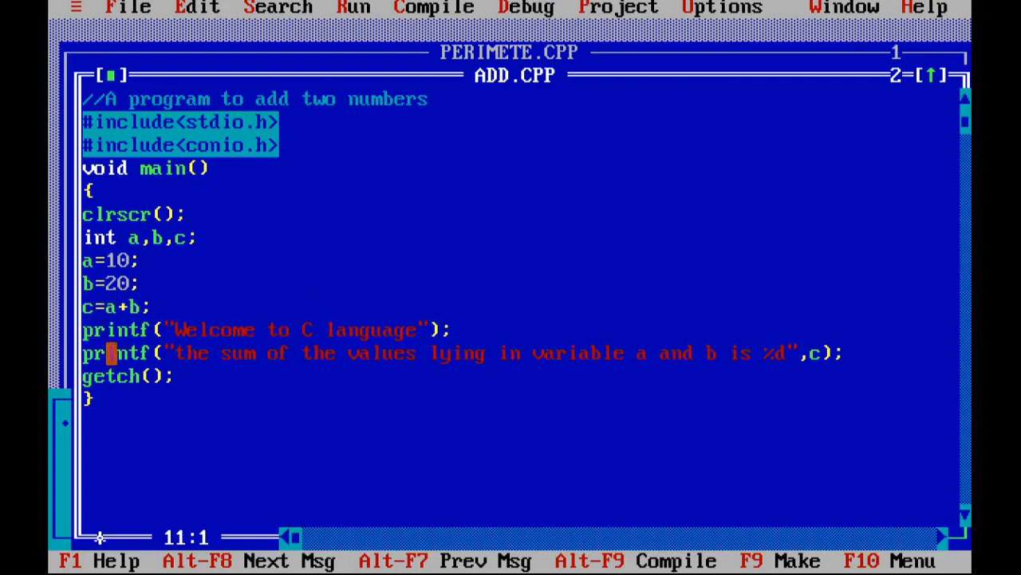
key("Up")
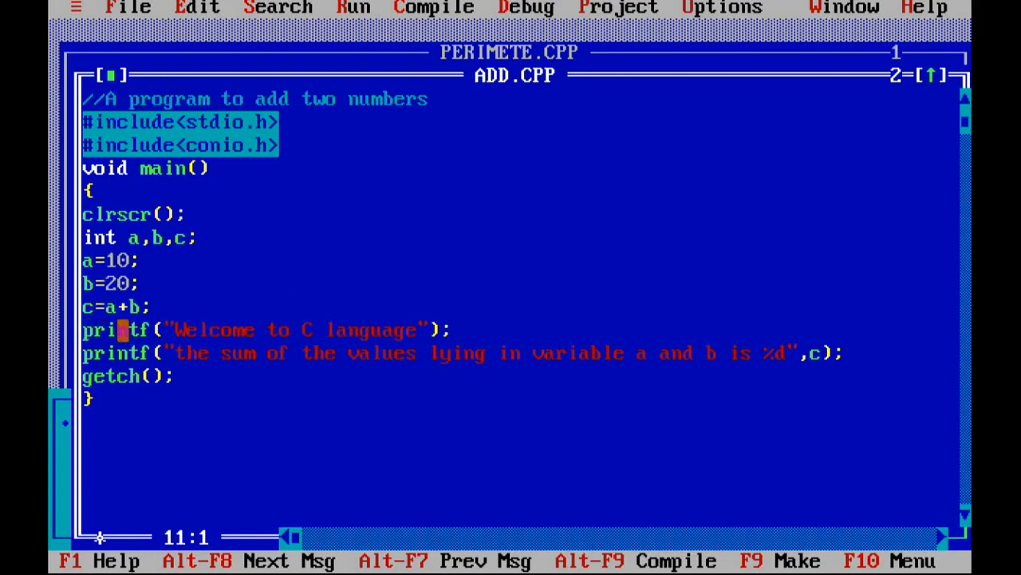
left_click(128, 6)
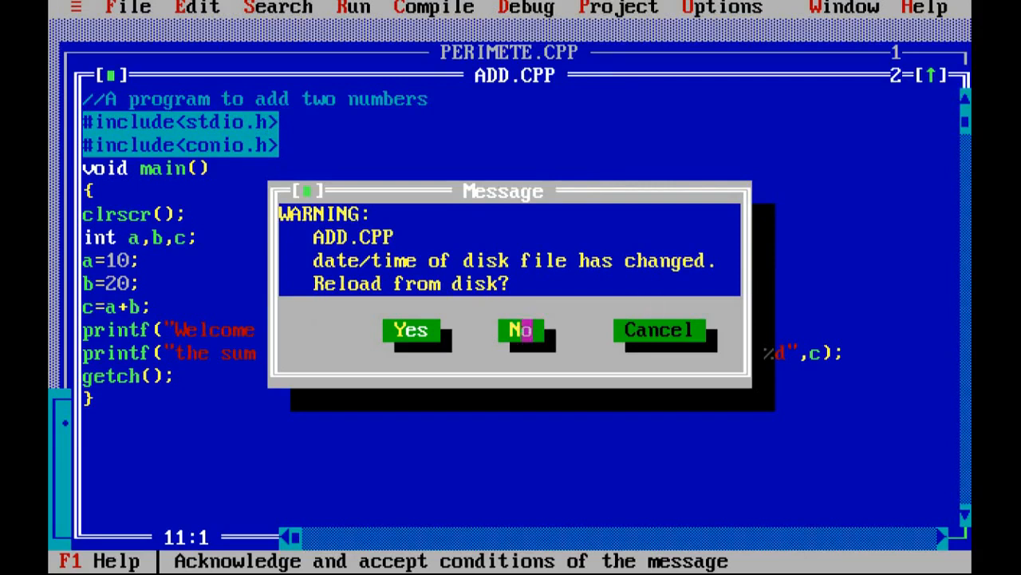
- Answer No to reloading from disk and start the sum message with a tab escape
left_click(521, 329)
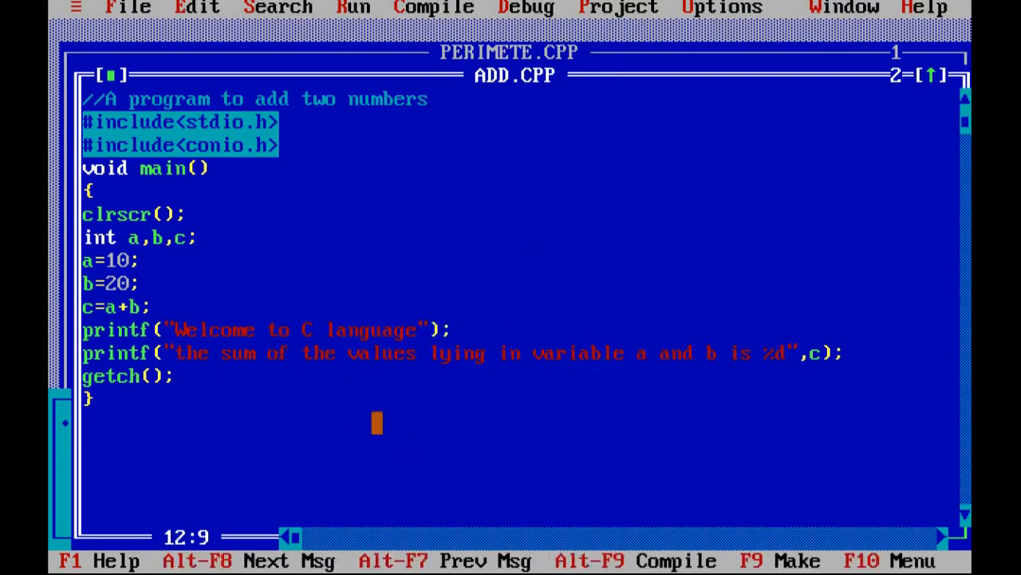
mouse_move(514, 423)
type("\\")
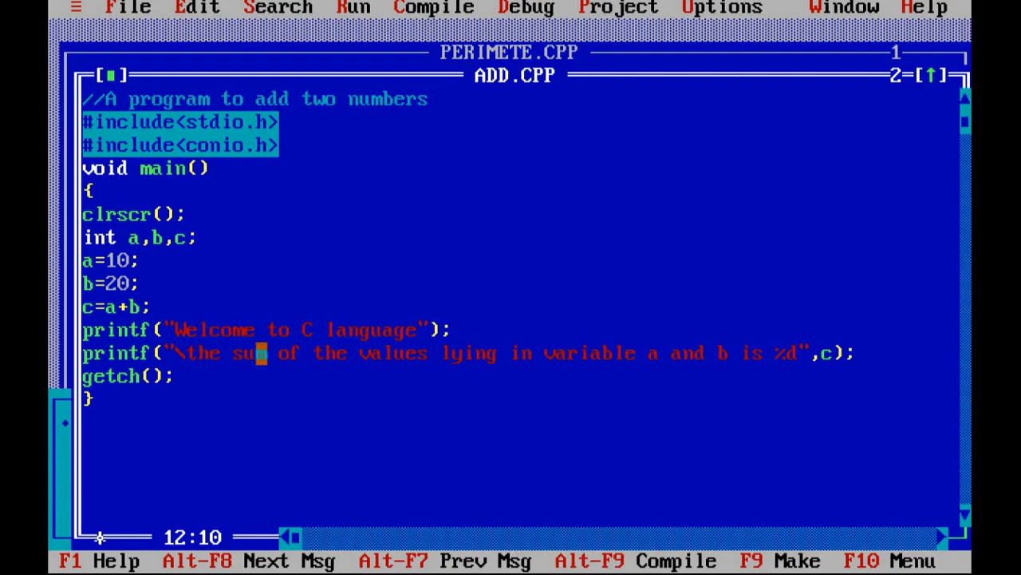
type("t")
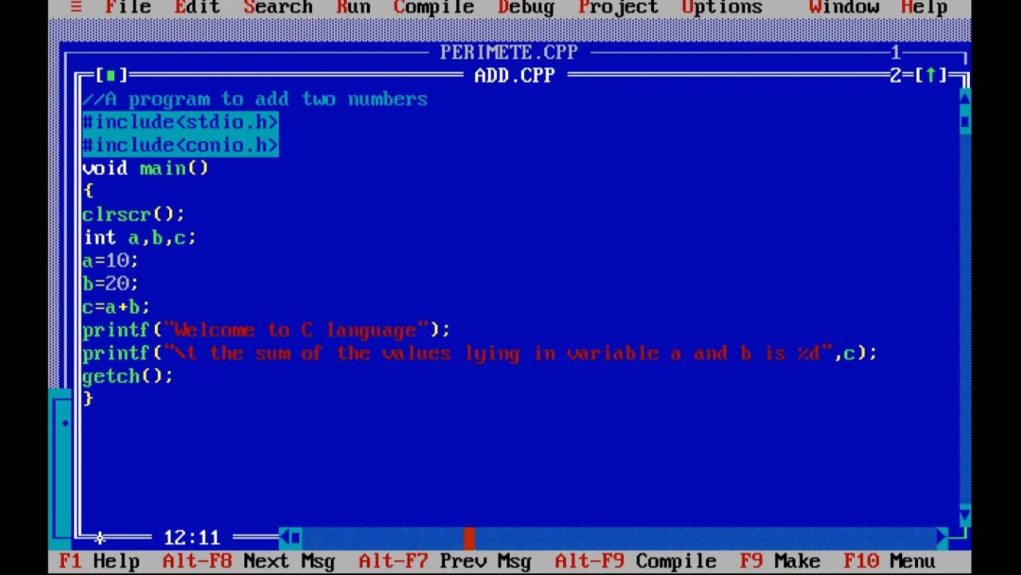
type("_")
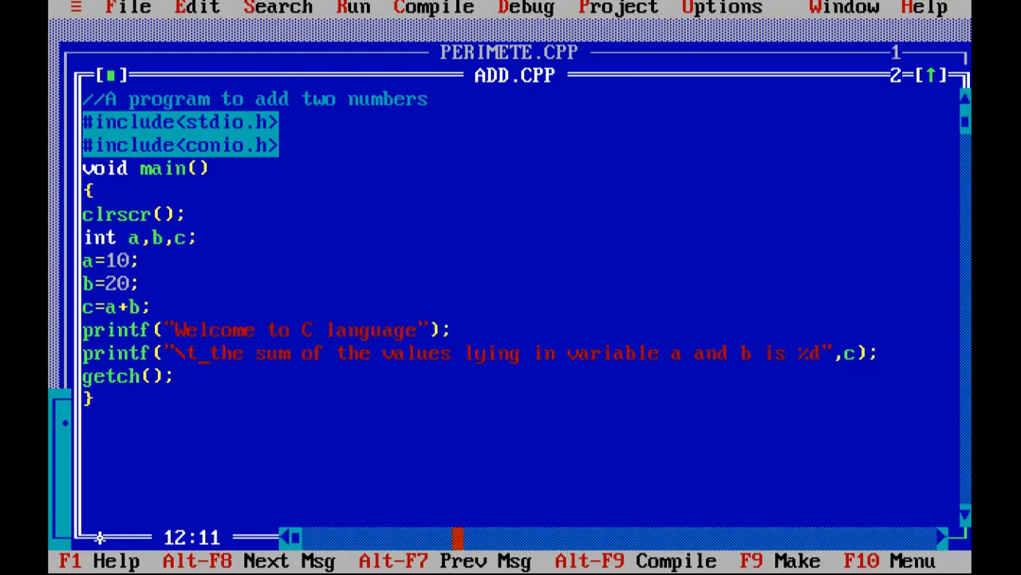
key("Backspace")
type("pr")
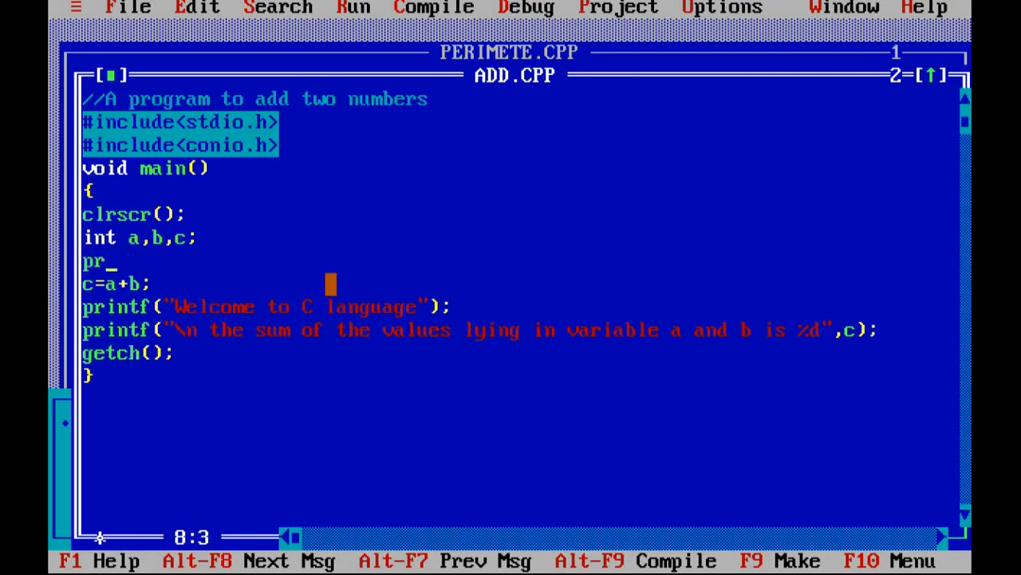
- Add printf("enter the value of a"); below the declaration
type("intf")
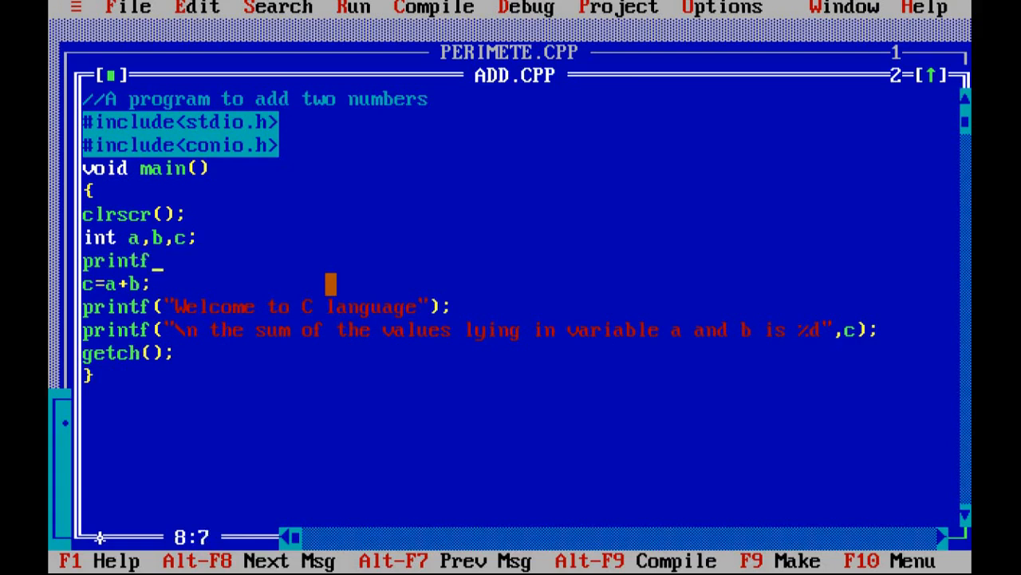
type("(\"enter")
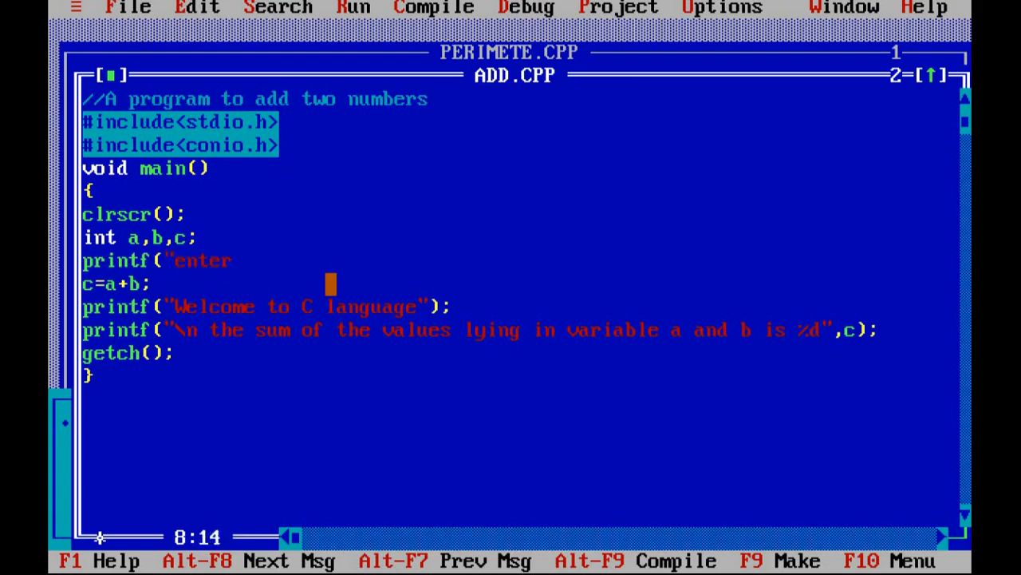
key("Right")
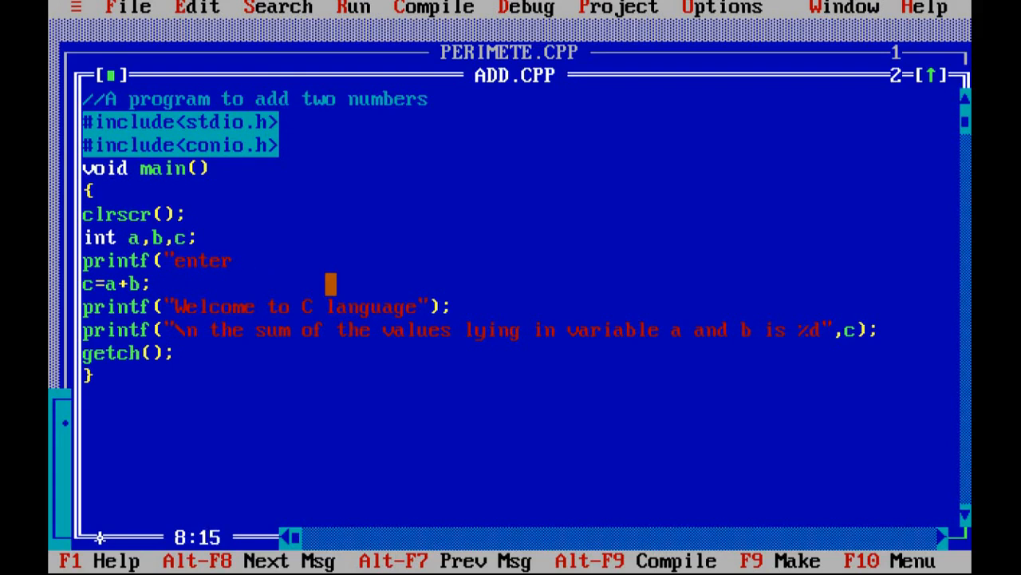
type("the value of")
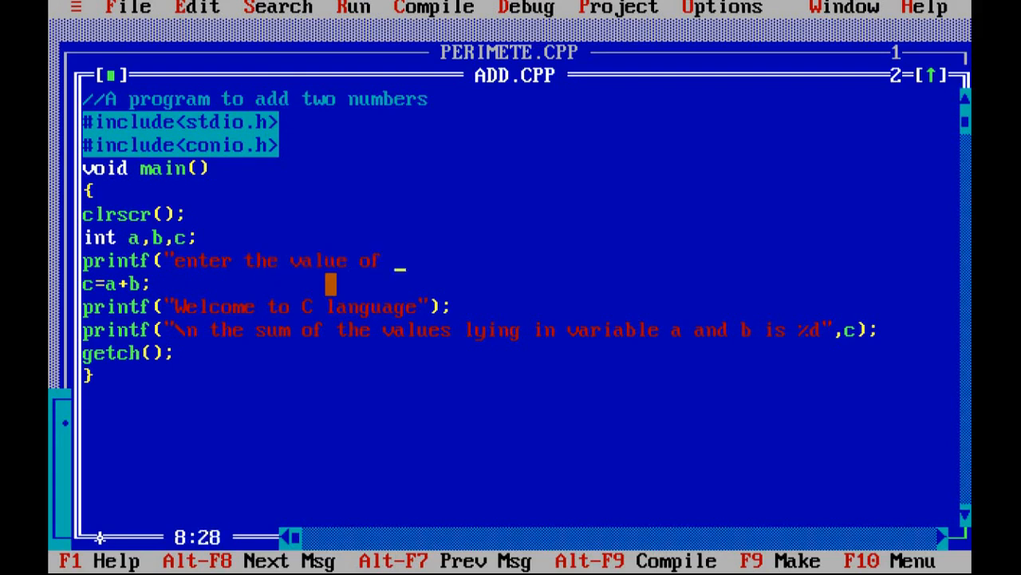
type("a\");")
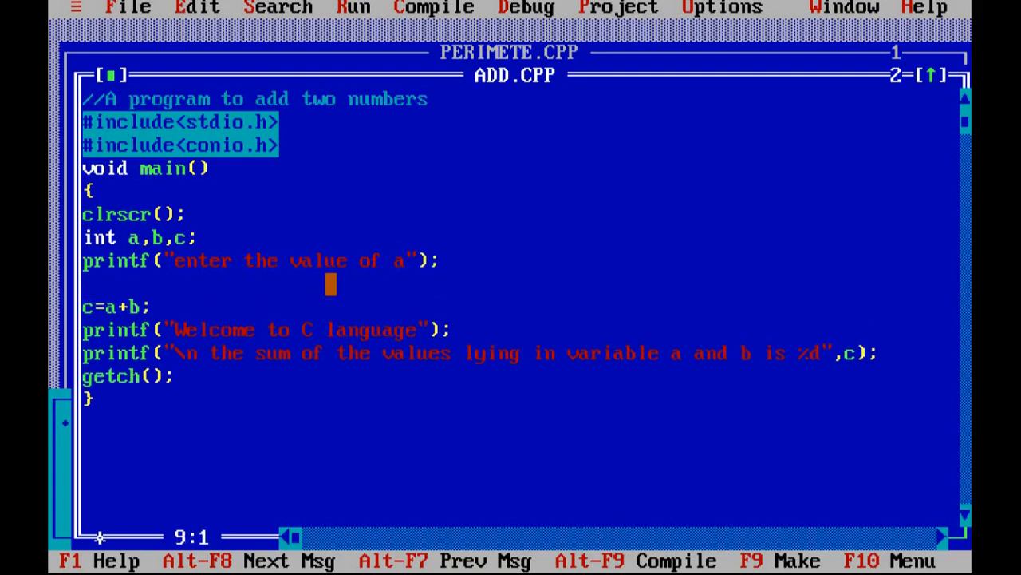
- Read a from the user with scanf("%d",&a);
type("scan")
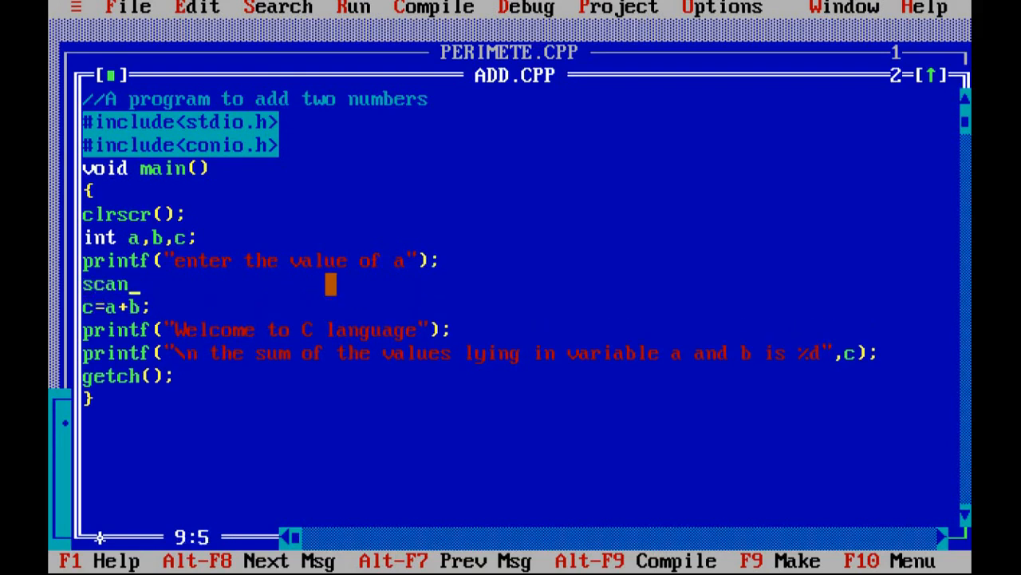
type("f)")
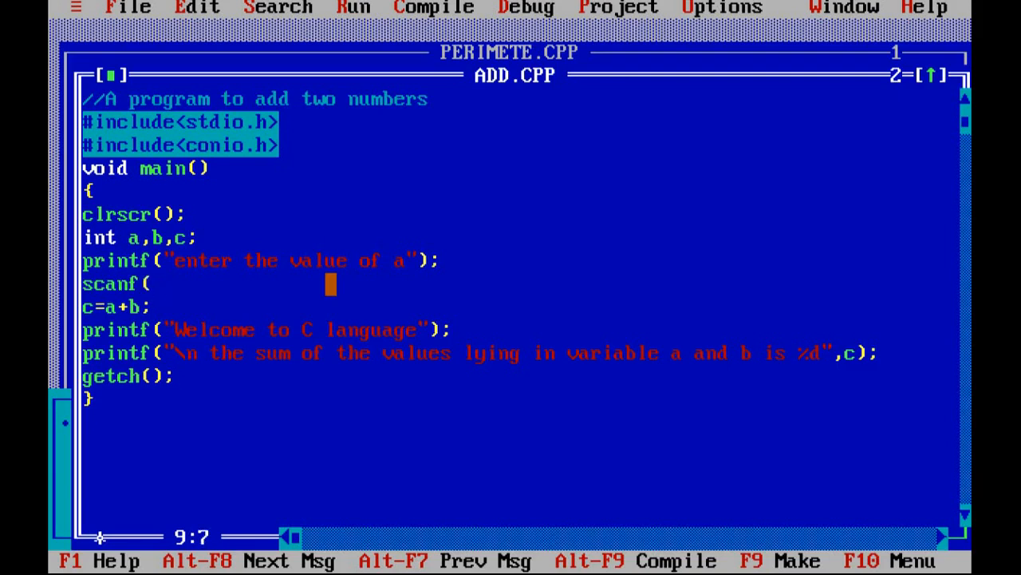
type("\"")
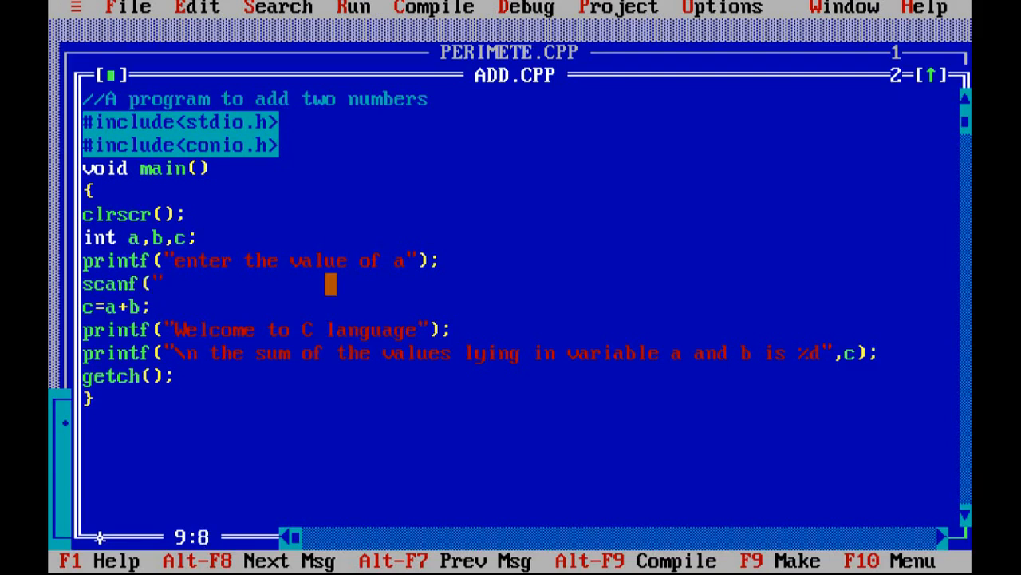
type("%")
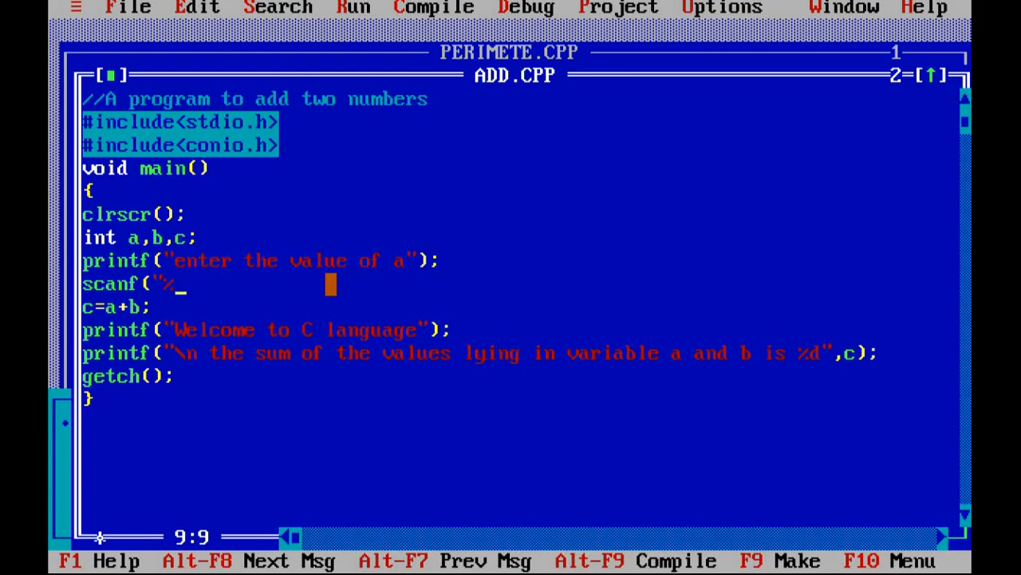
type("d\",")
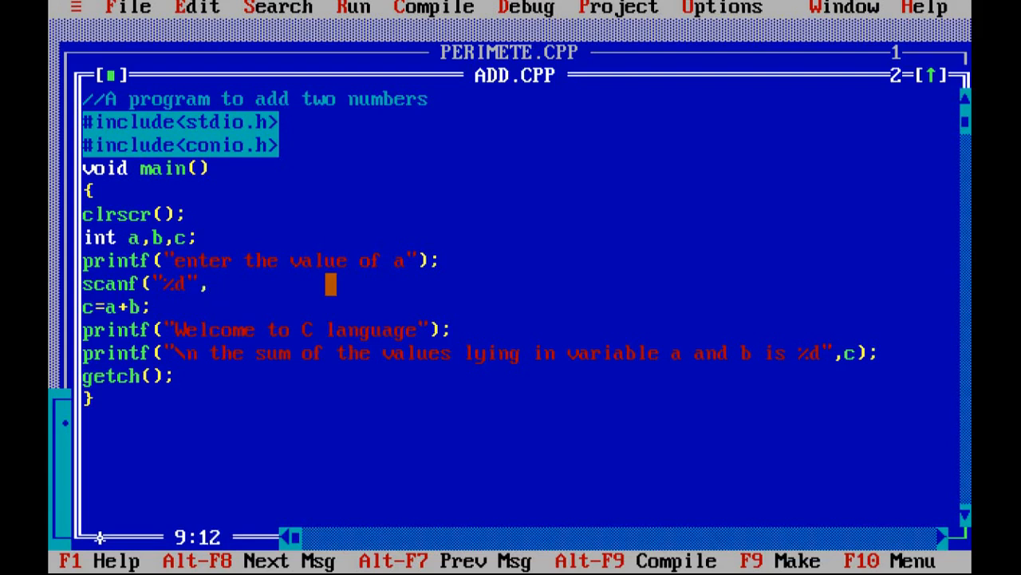
type("&")
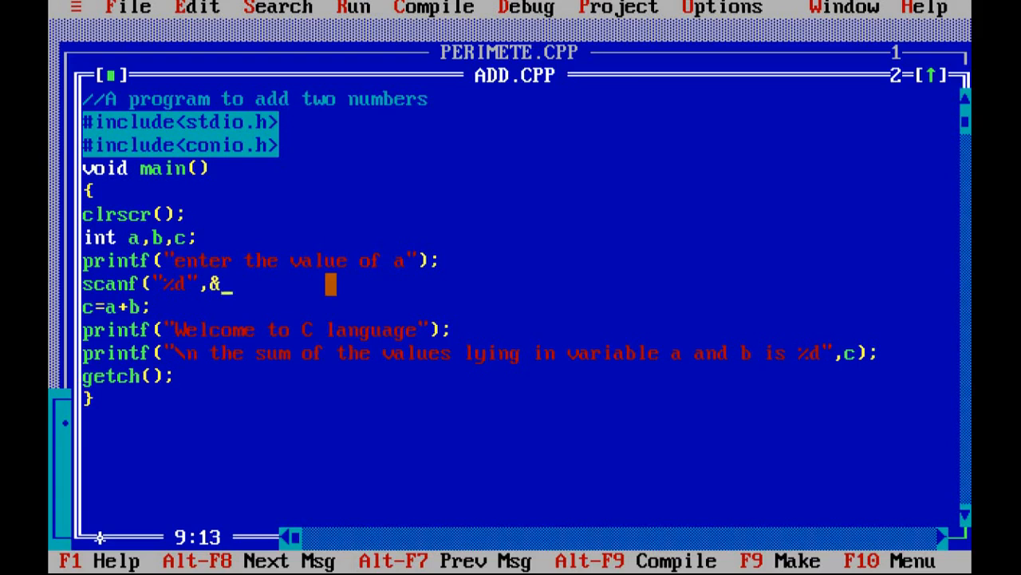
key("Backspace")
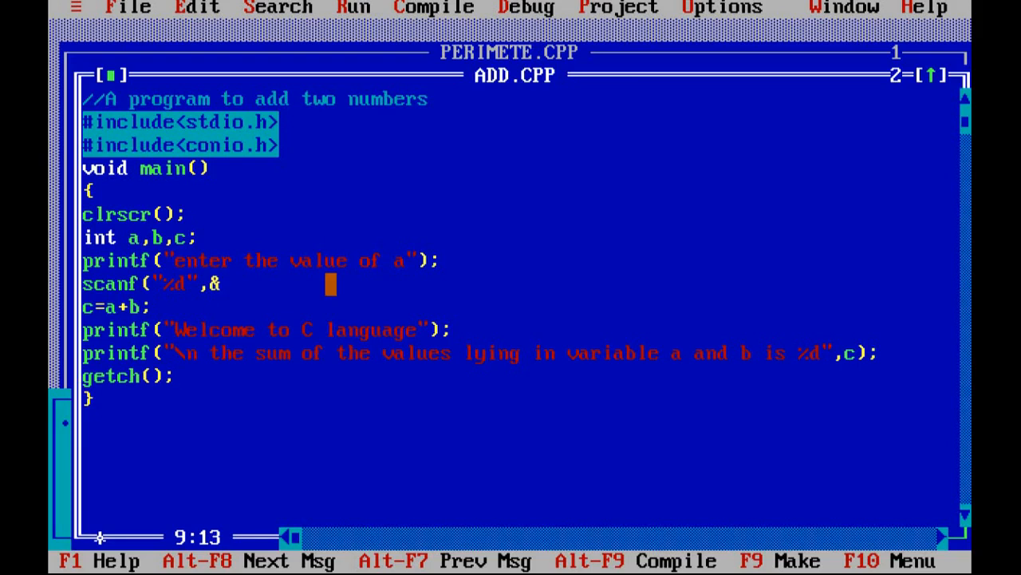
type("a);")
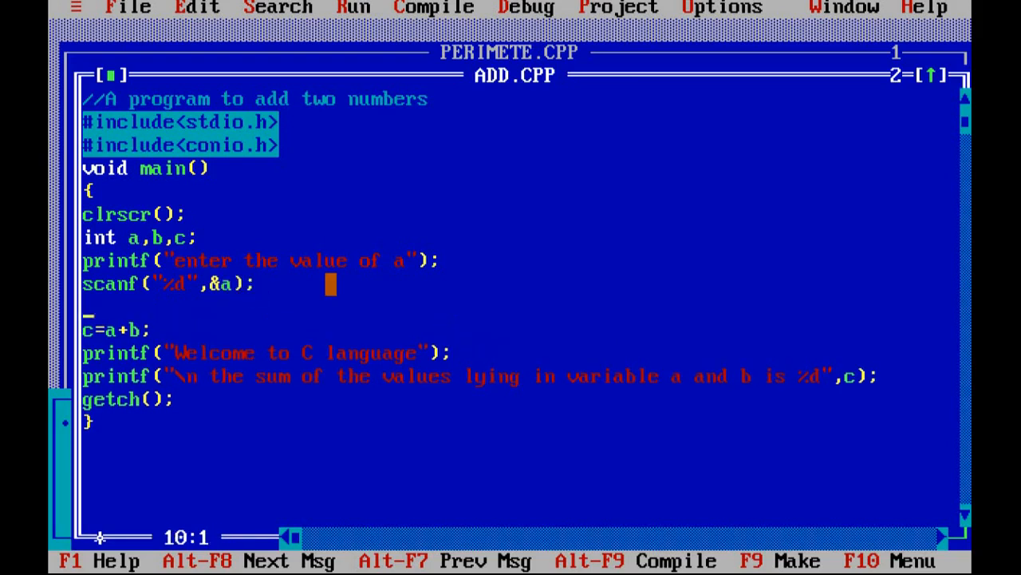
- Add the matching prompt and scanf("%d",&b); for b
type("printf")
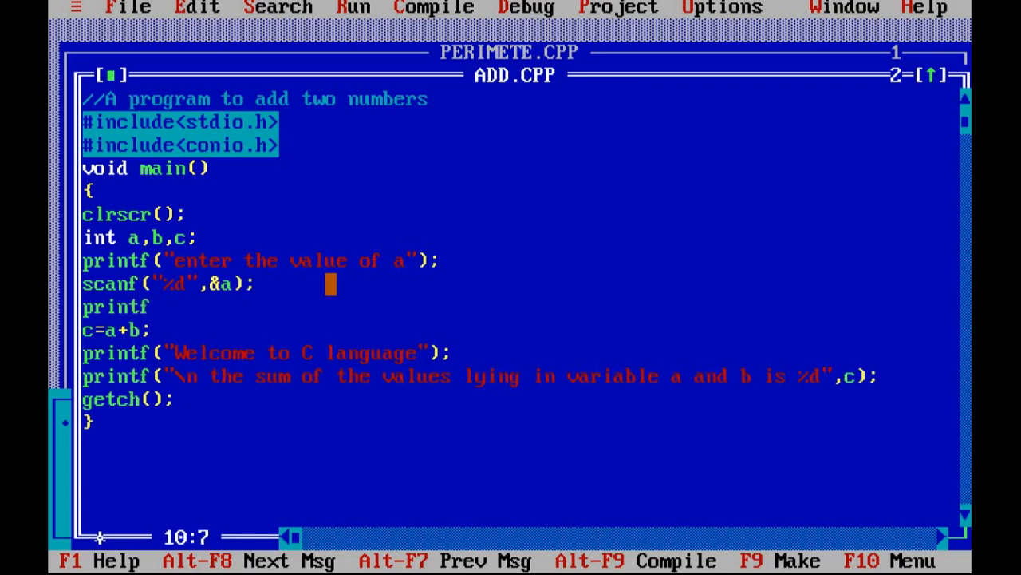
type("(\"enter the value")
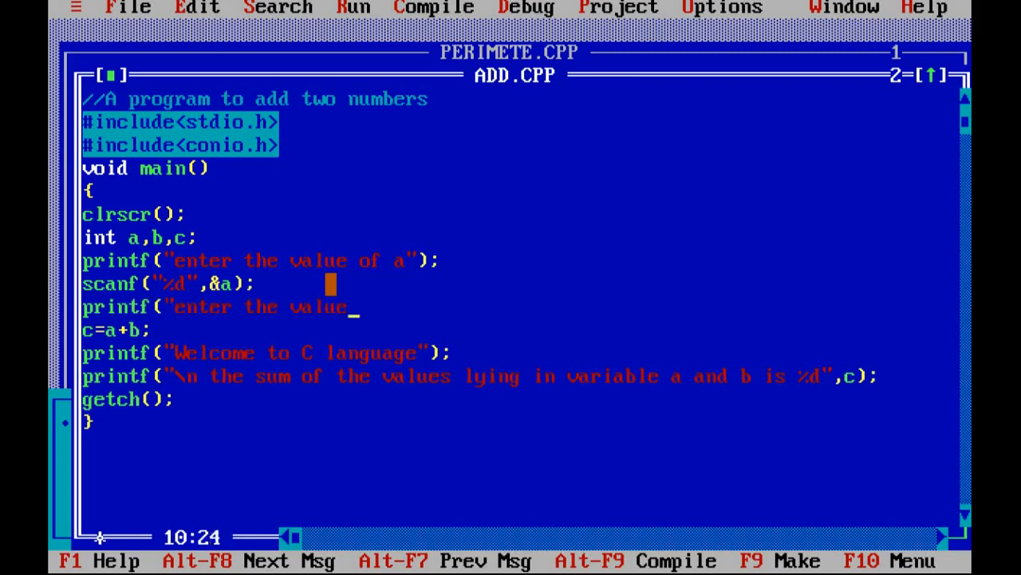
type("of b\");")
type("scanf(\"")
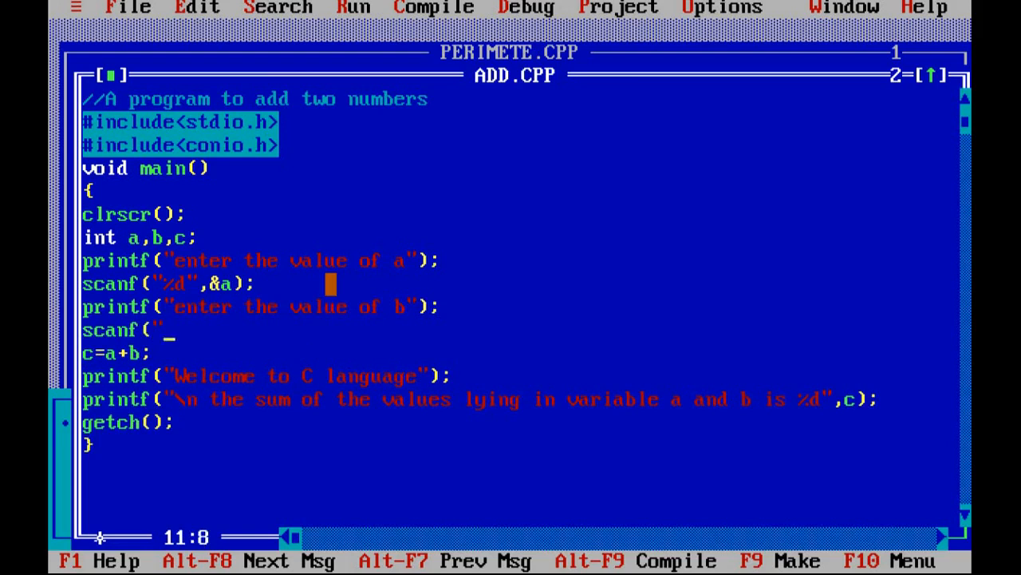
type("%")
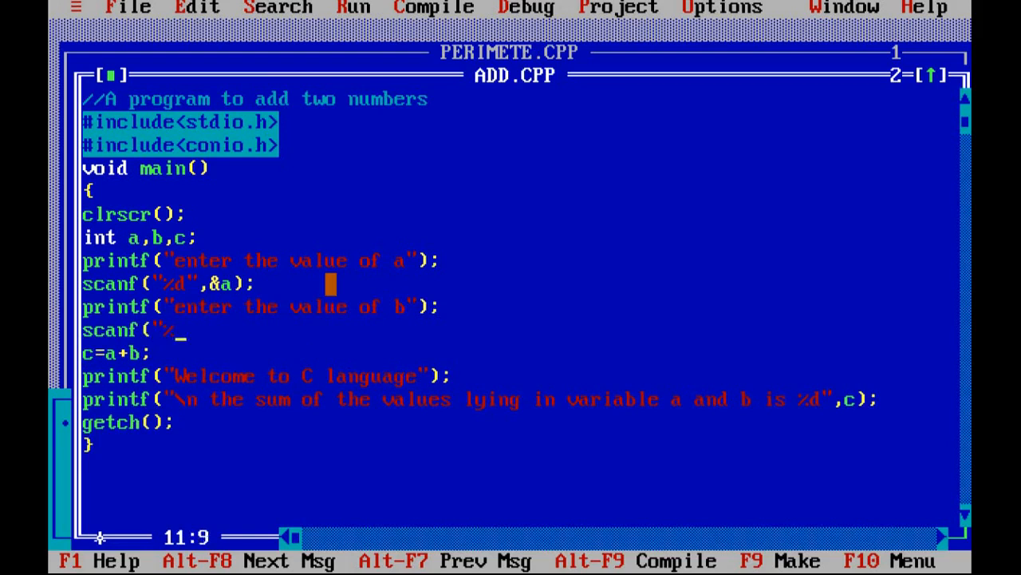
type("d\",&")
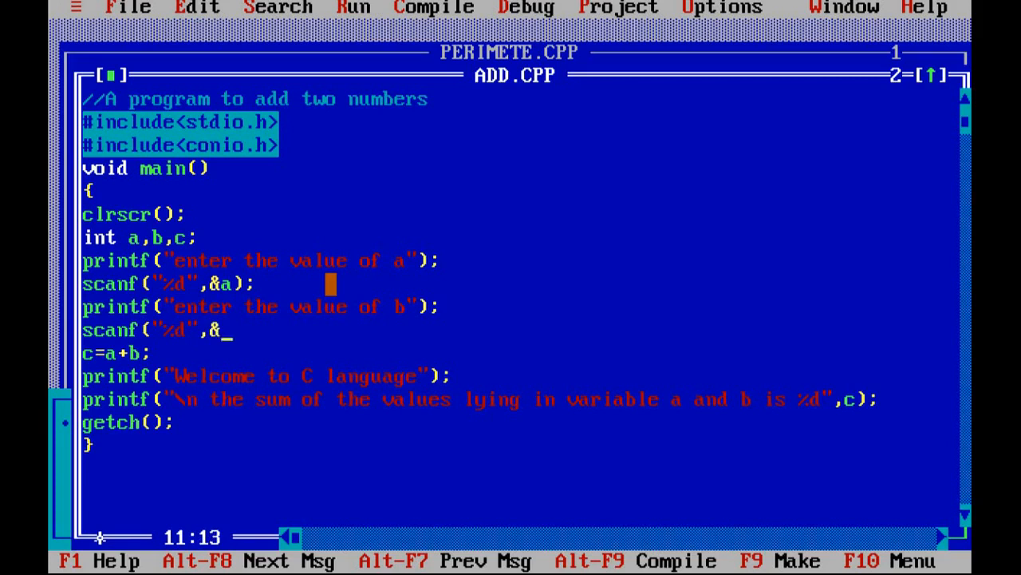
type("b);")
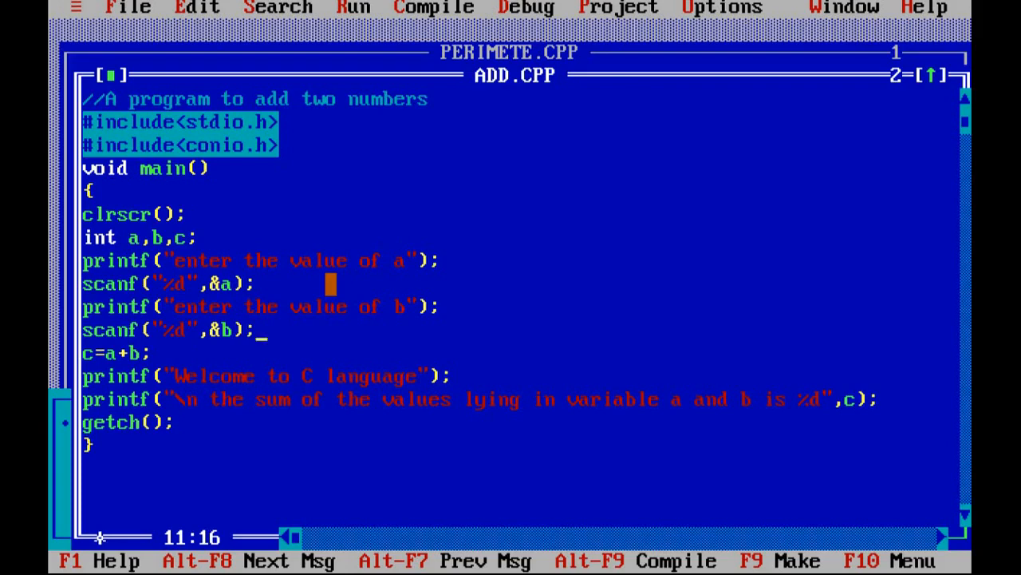
left_click(128, 6)
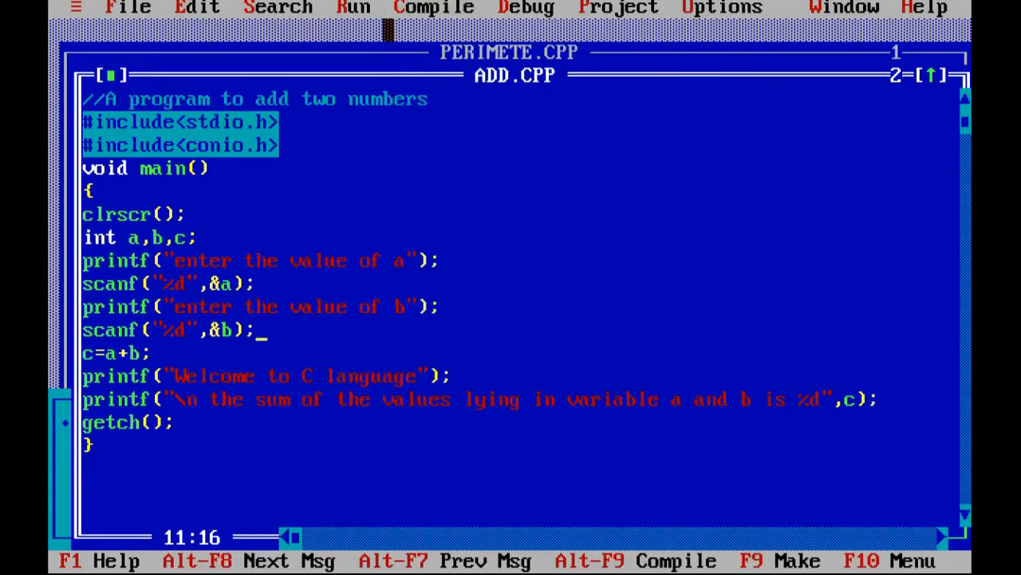
key("Ctrl+F9")
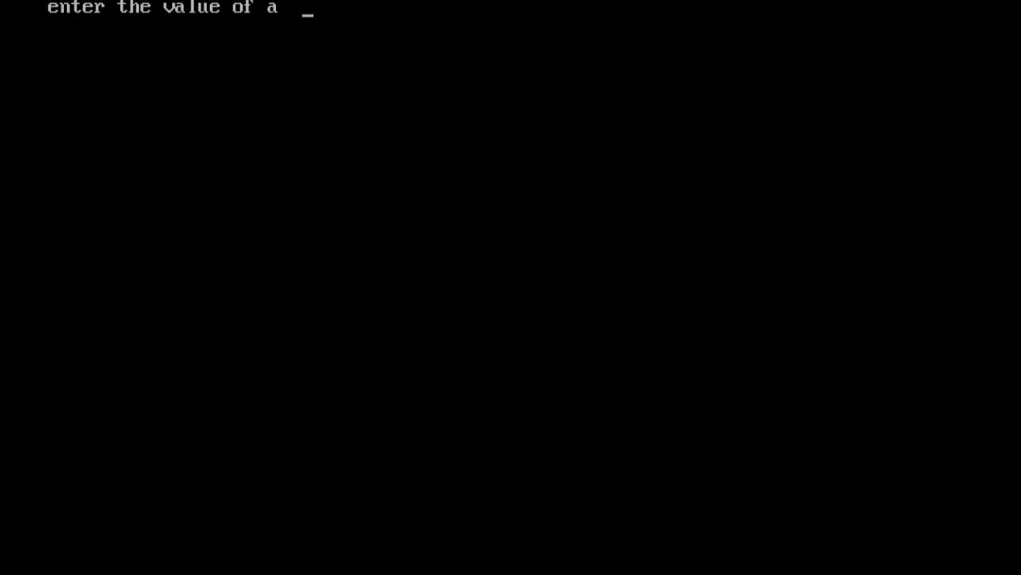
type("2")
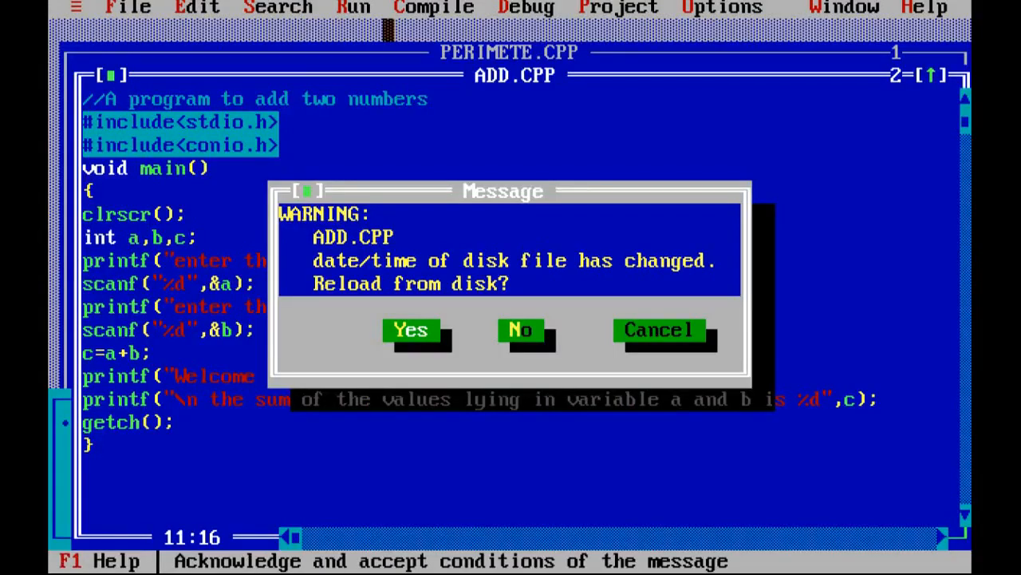
left_click(520, 329)
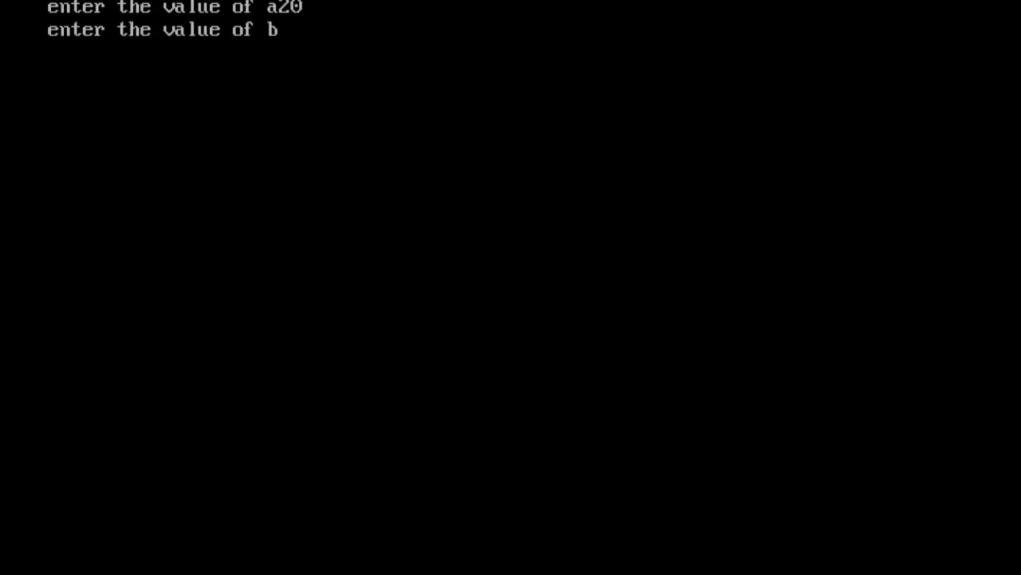
type("20")
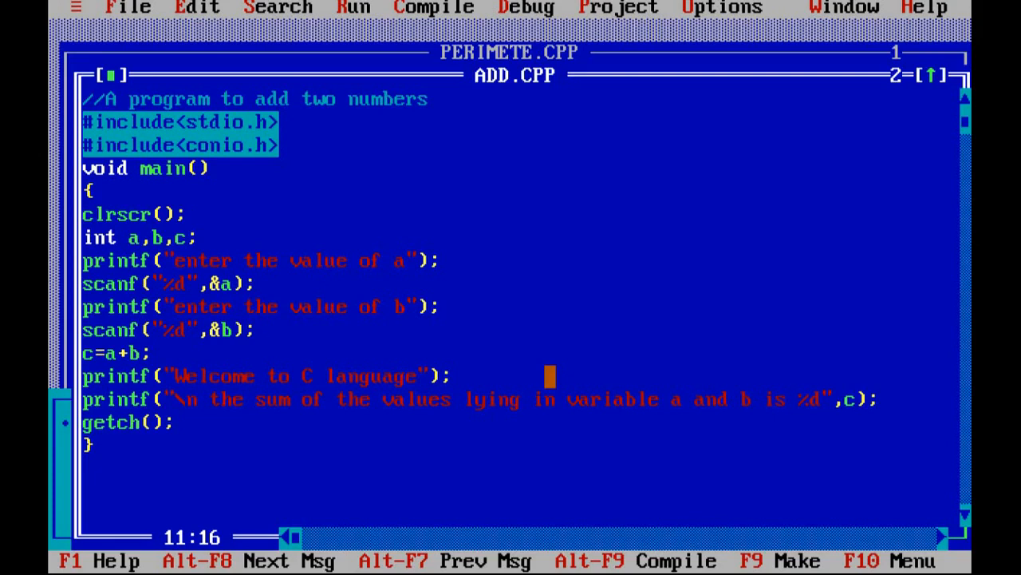
- Quit Turbo C++ via File > Quit and close its launcher window
left_click(259, 329)
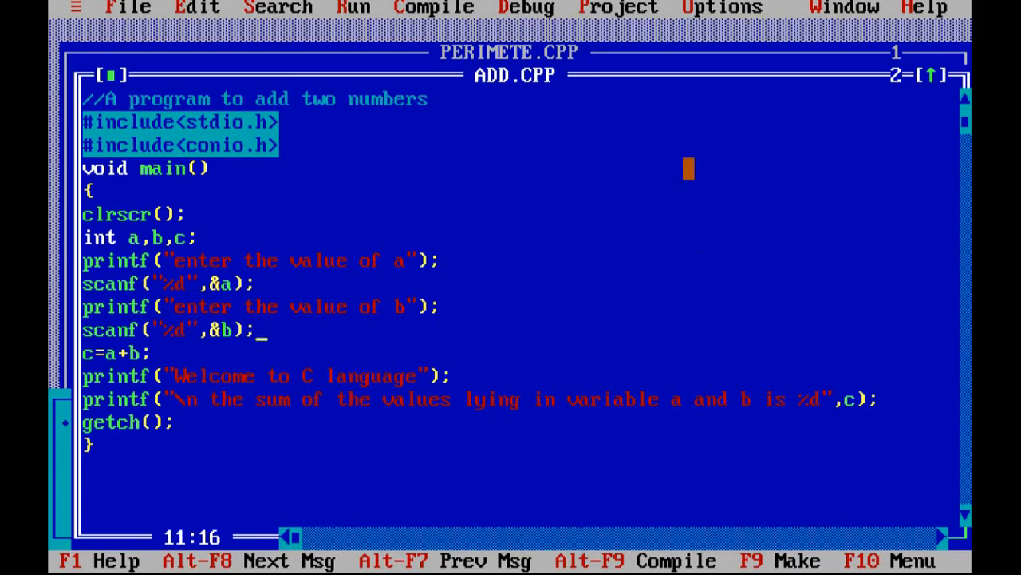
left_click(128, 8)
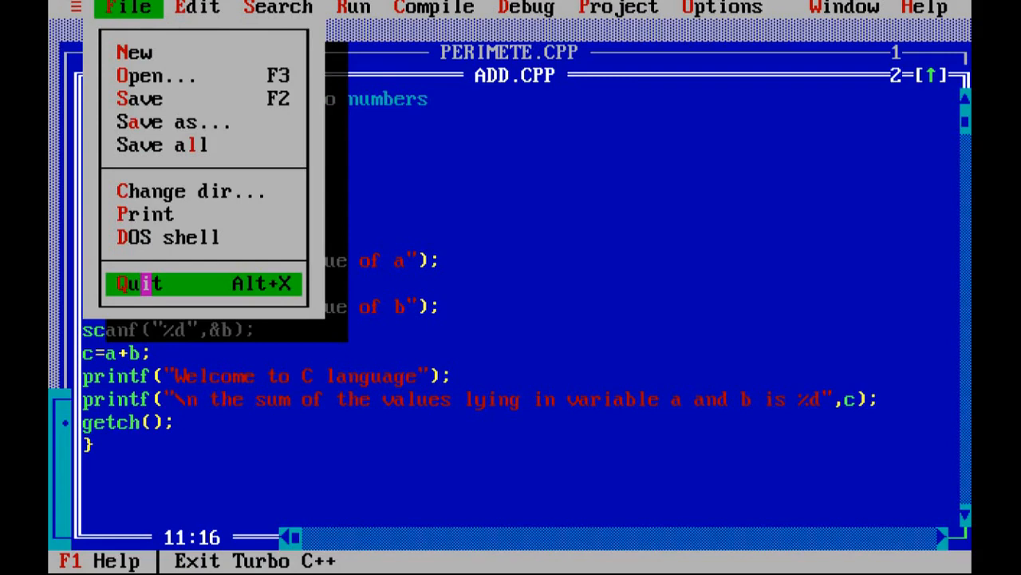
left_click(139, 284)
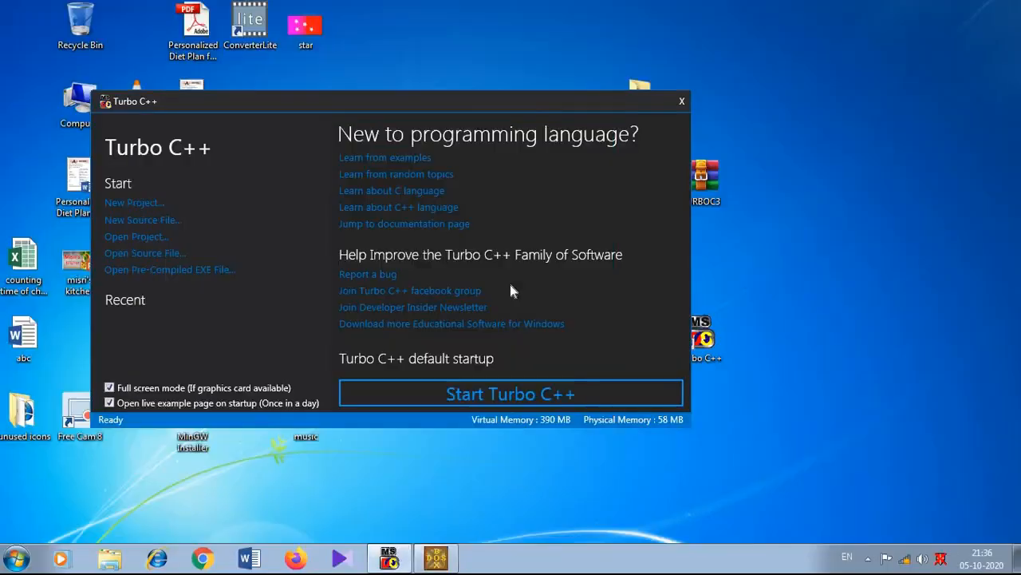
mouse_move(682, 102)
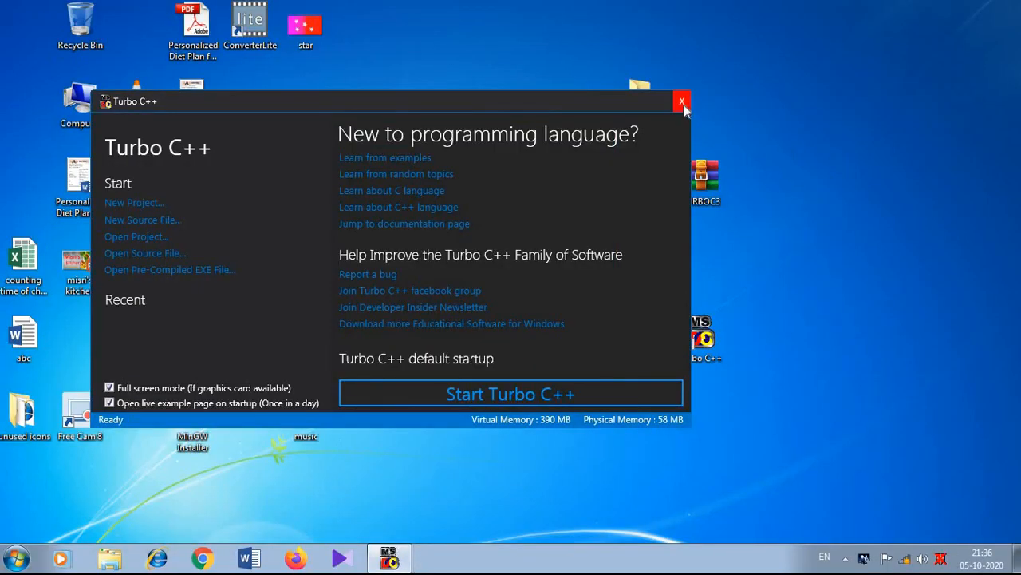
left_click(683, 102)
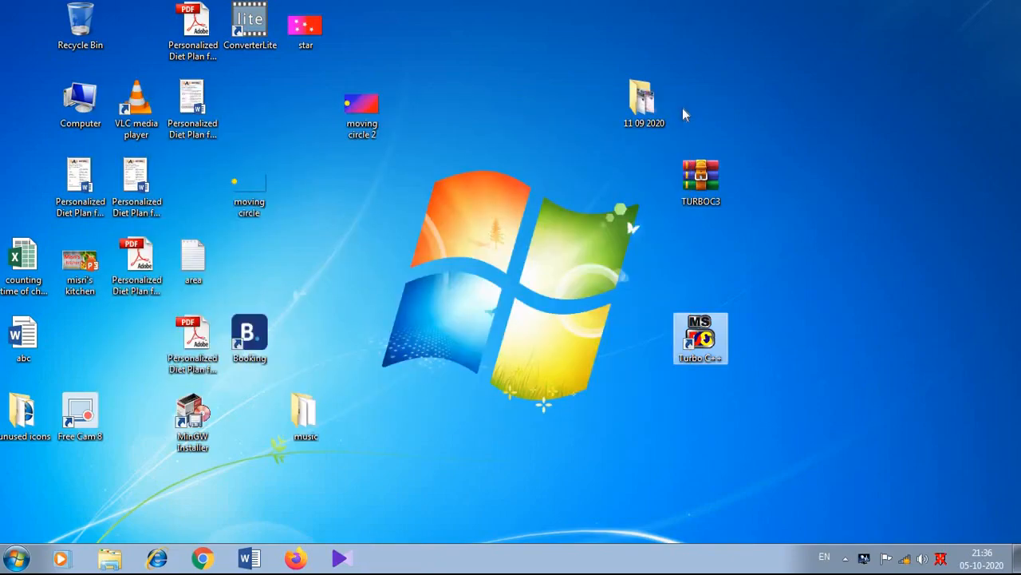